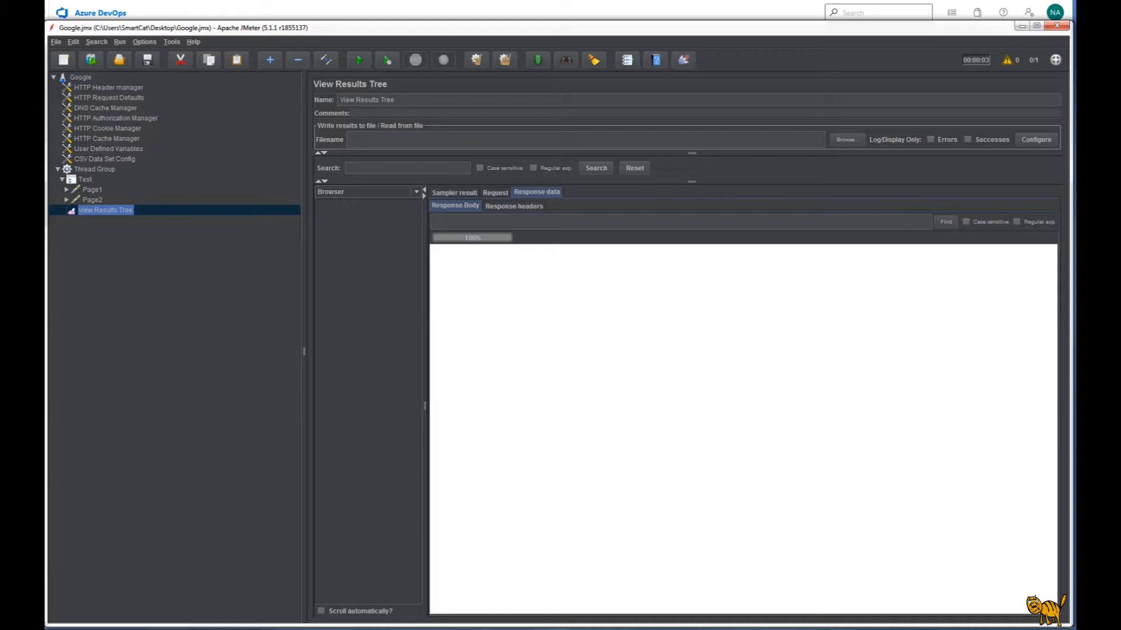
{"action": "mouse_move", "coordinate": [409, 572]}
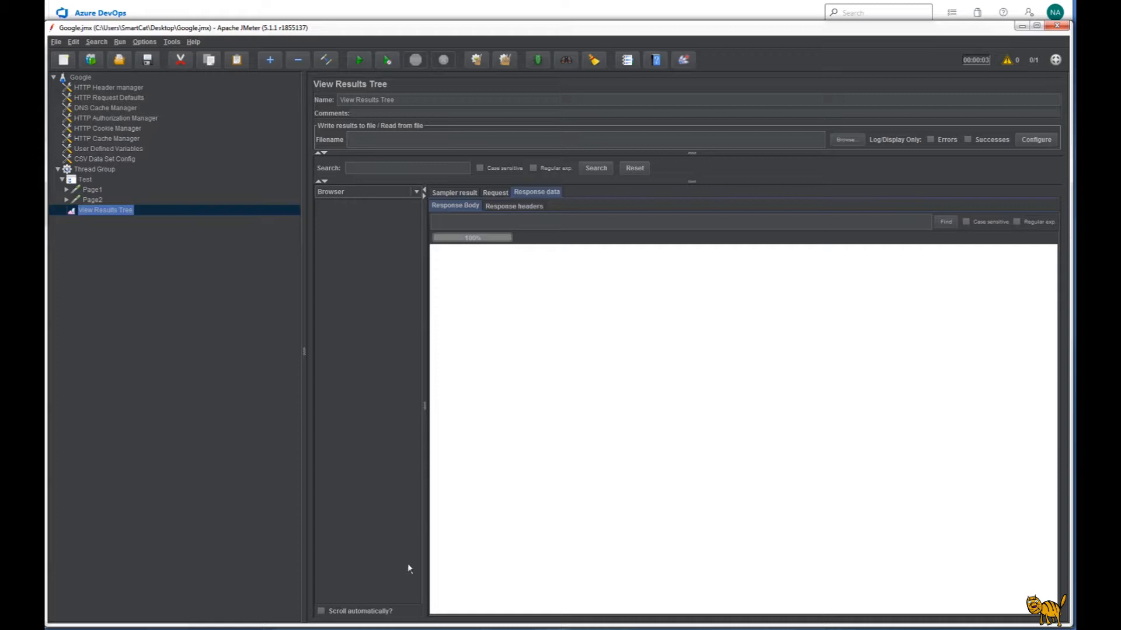
{"action": "mouse_move", "coordinate": [122, 78]}
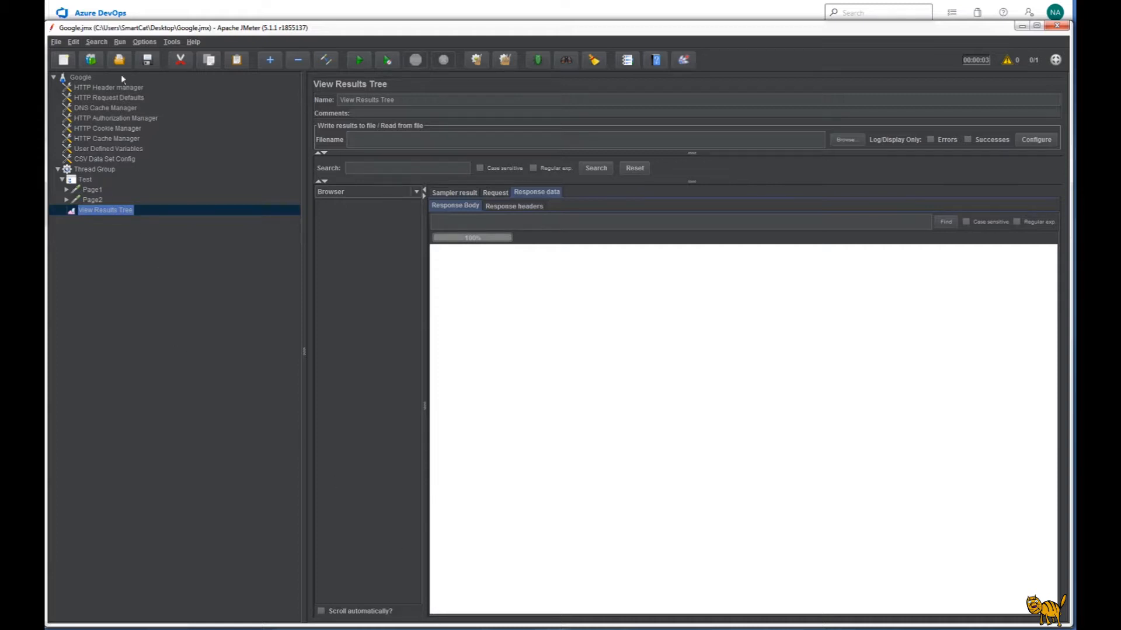
Review Page1, Page2, Header Manager, User Defined Variables and CSV Data Set Config, returning to Page1
{"action": "left_click", "coordinate": [91, 190]}
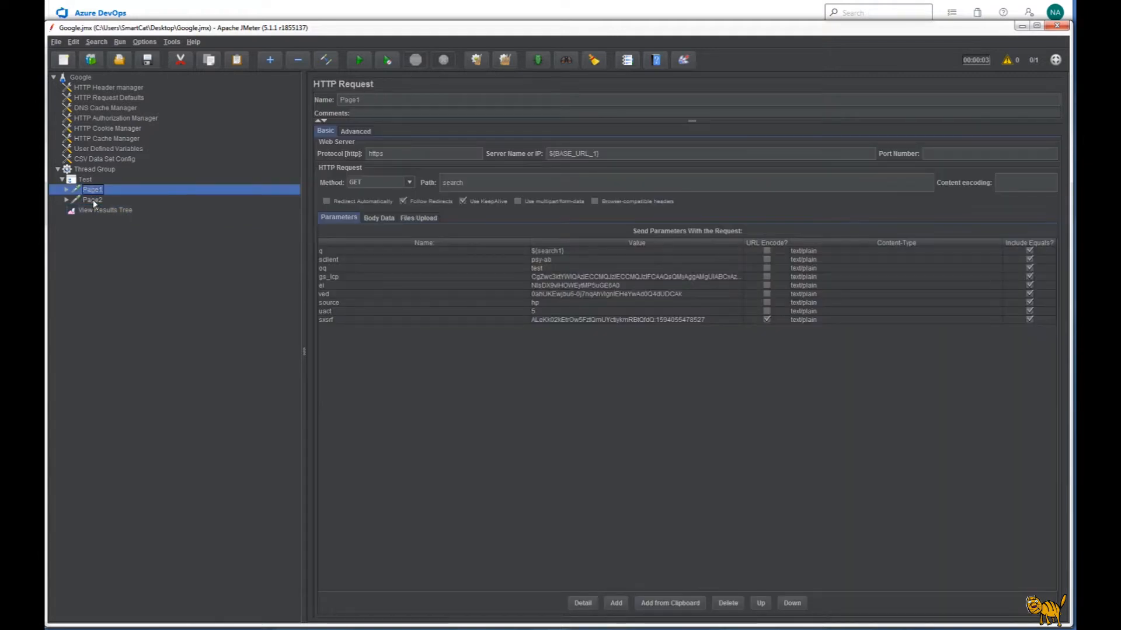
{"action": "left_click", "coordinate": [92, 200]}
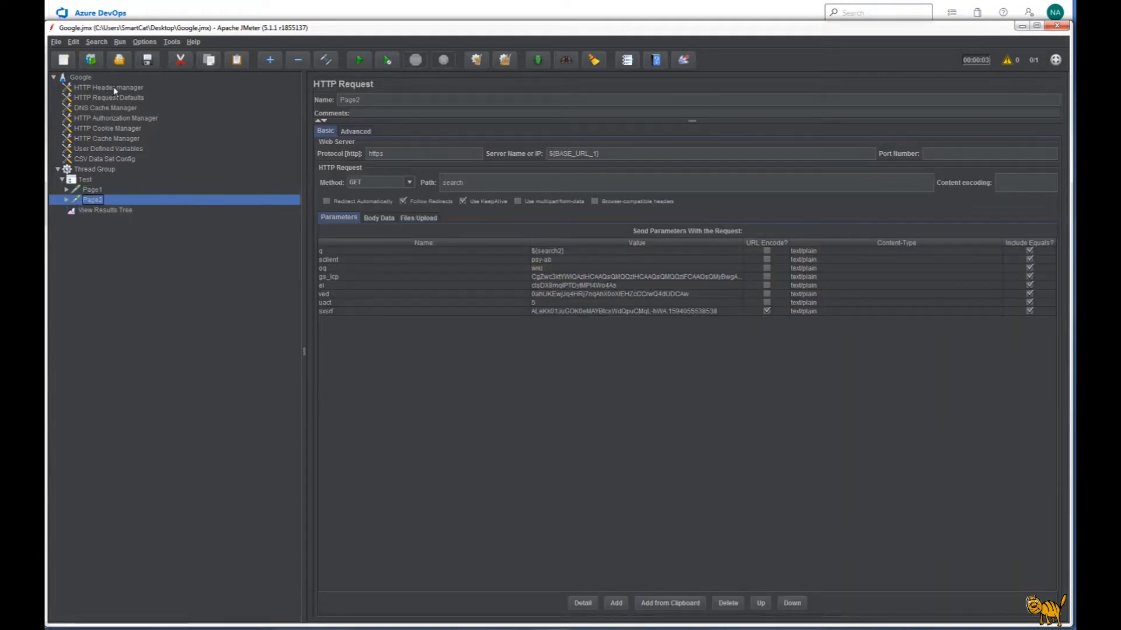
{"action": "left_click", "coordinate": [108, 87]}
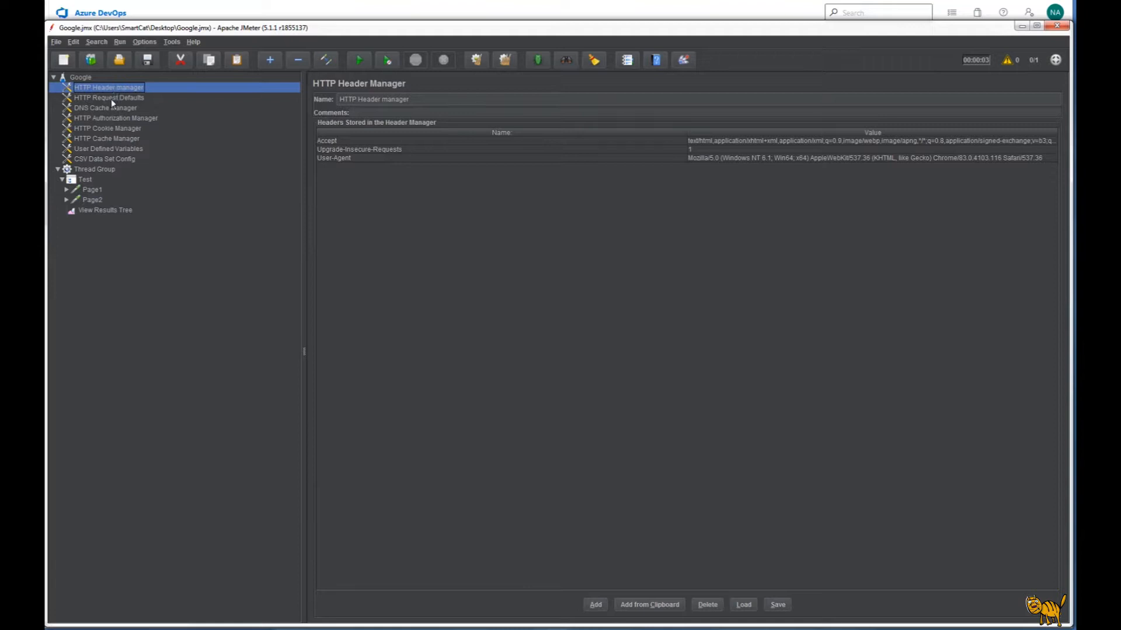
{"action": "left_click", "coordinate": [106, 149]}
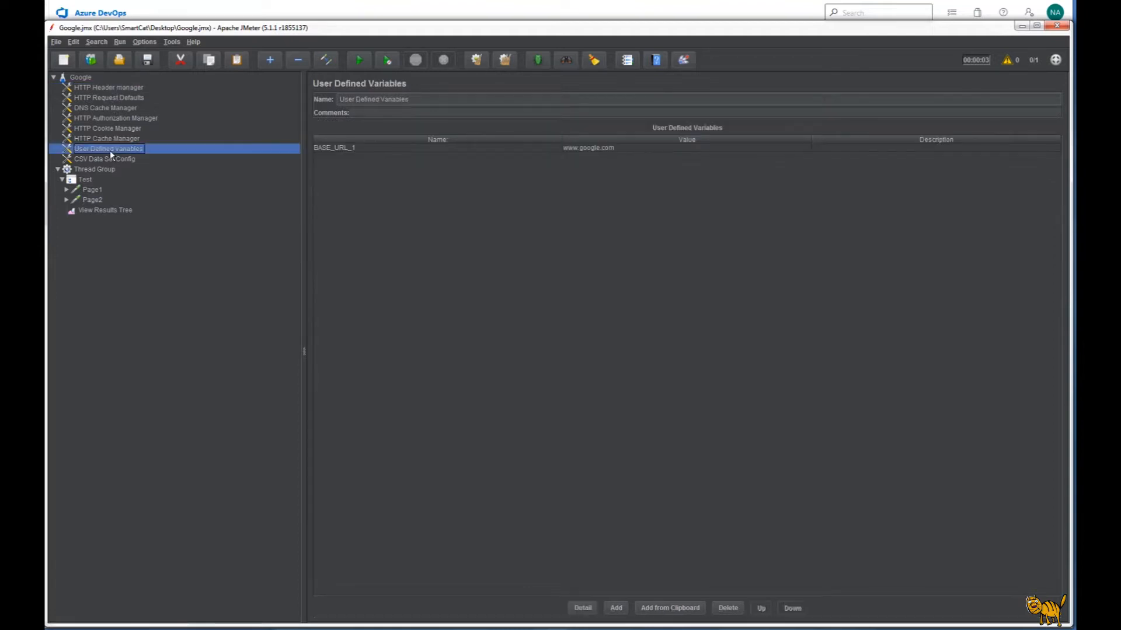
{"action": "mouse_move", "coordinate": [162, 198]}
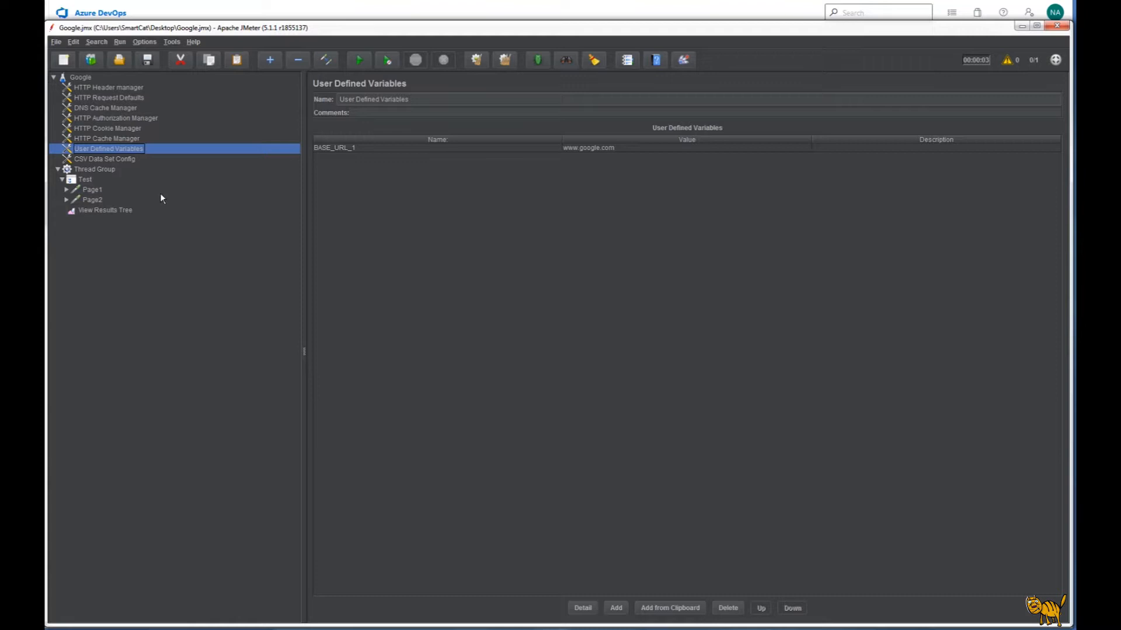
{"action": "mouse_move", "coordinate": [92, 165]}
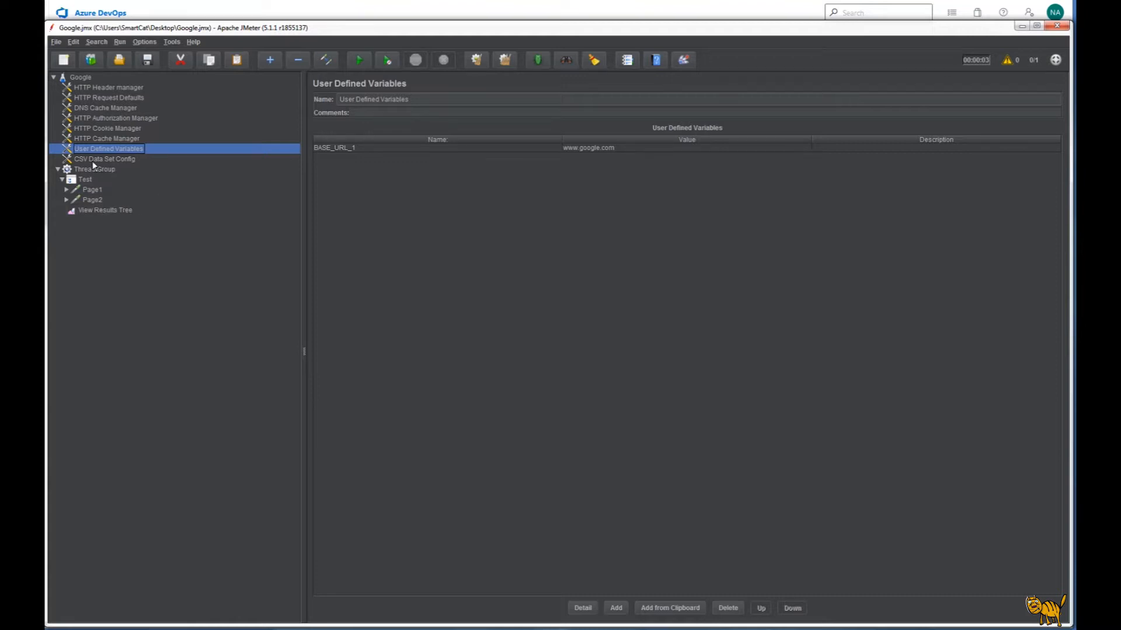
{"action": "left_click", "coordinate": [102, 159]}
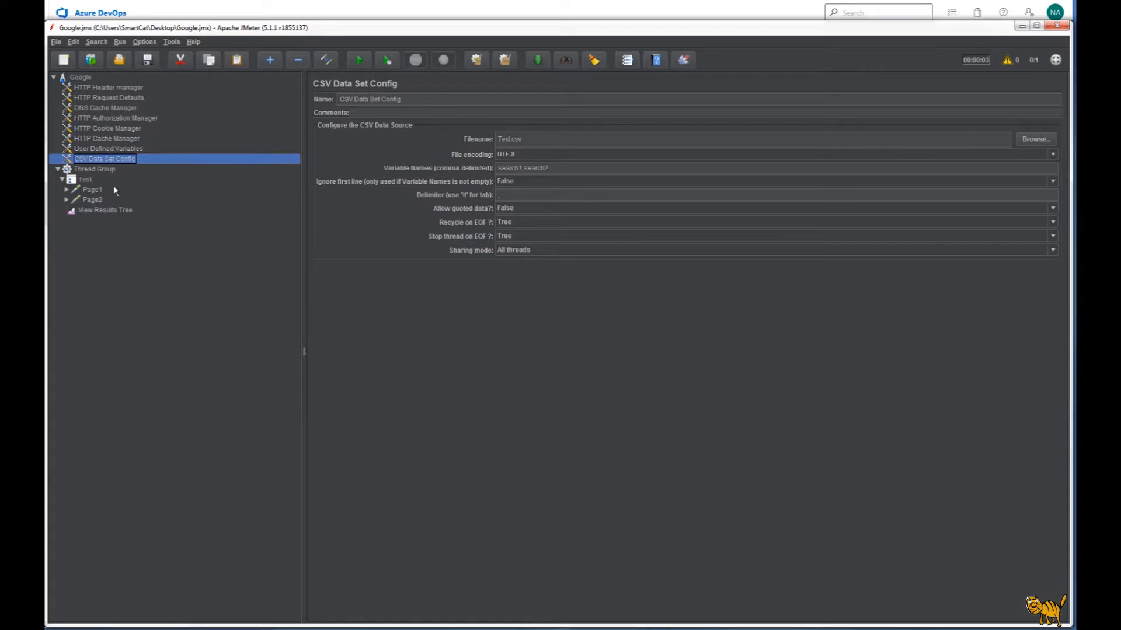
{"action": "mouse_move", "coordinate": [207, 184]}
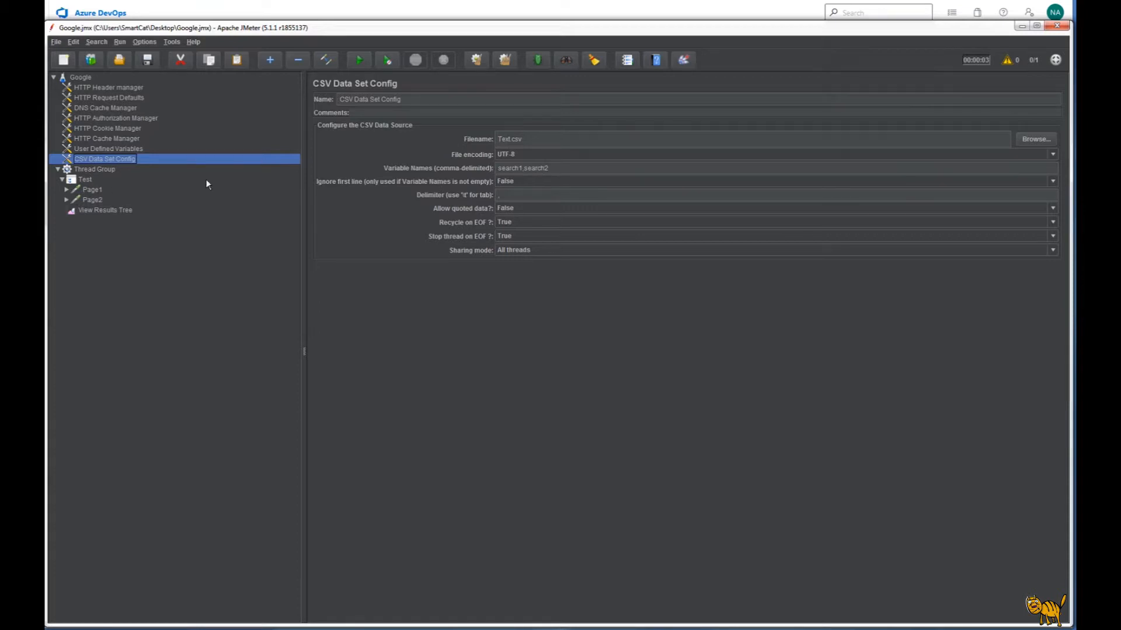
{"action": "left_click", "coordinate": [91, 189]}
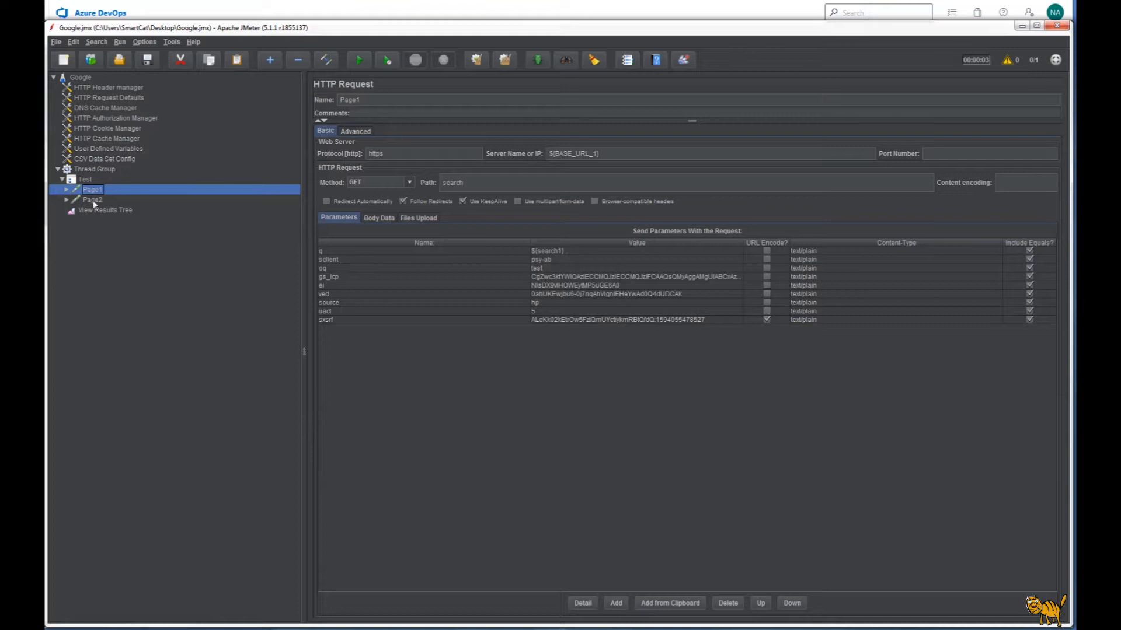
Select the View Results Tree listener and start the load test
{"action": "left_click", "coordinate": [104, 210]}
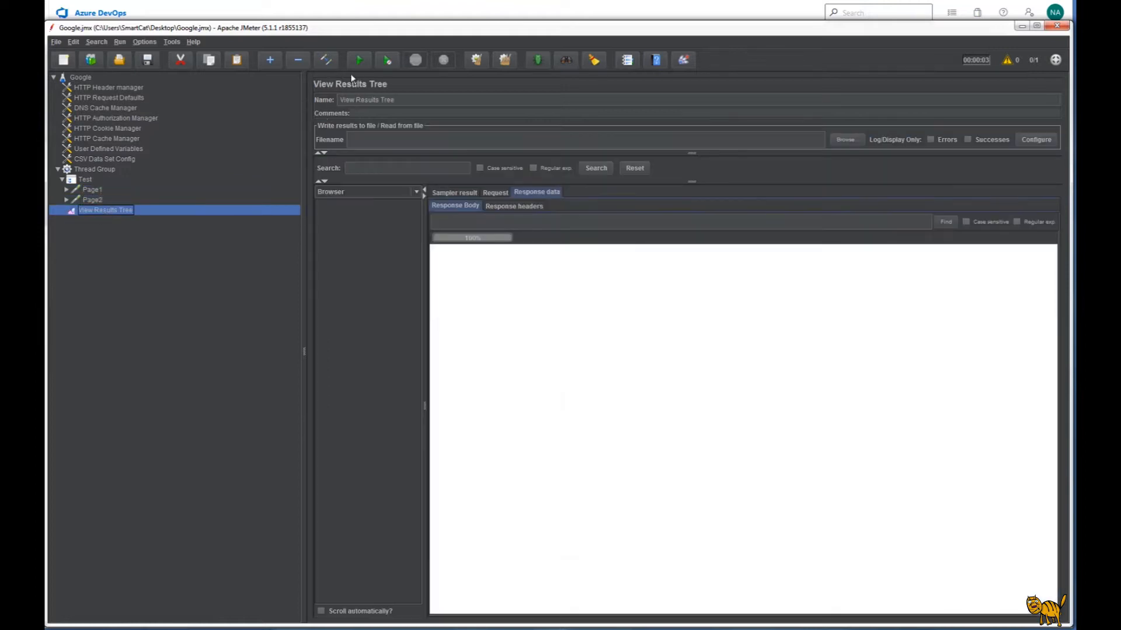
{"action": "left_click", "coordinate": [358, 60]}
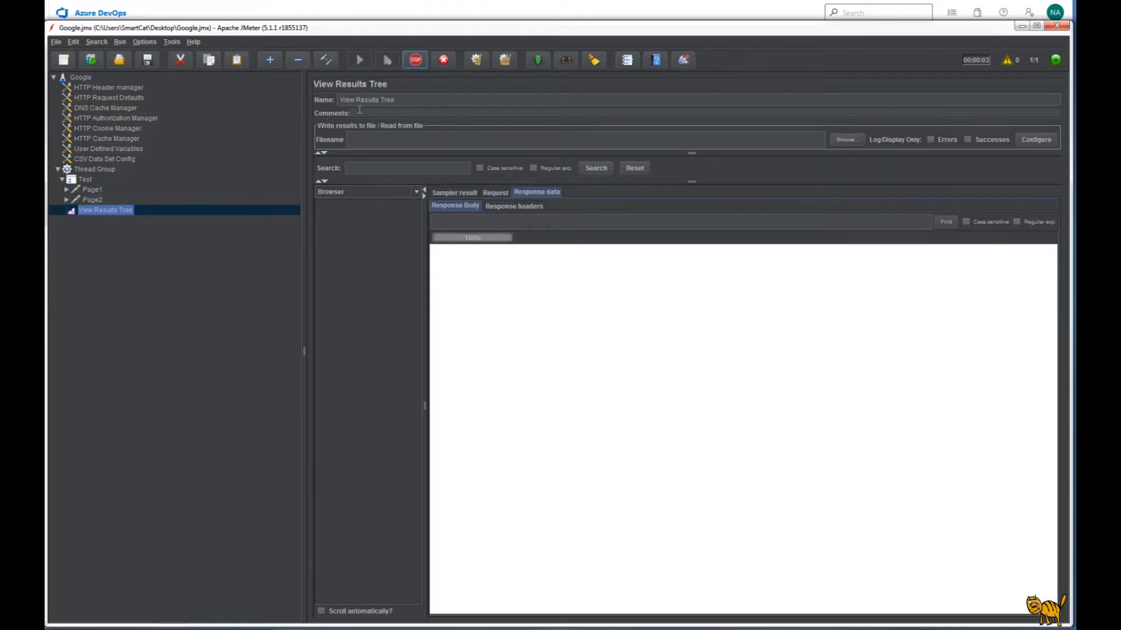
{"action": "left_click", "coordinate": [359, 60]}
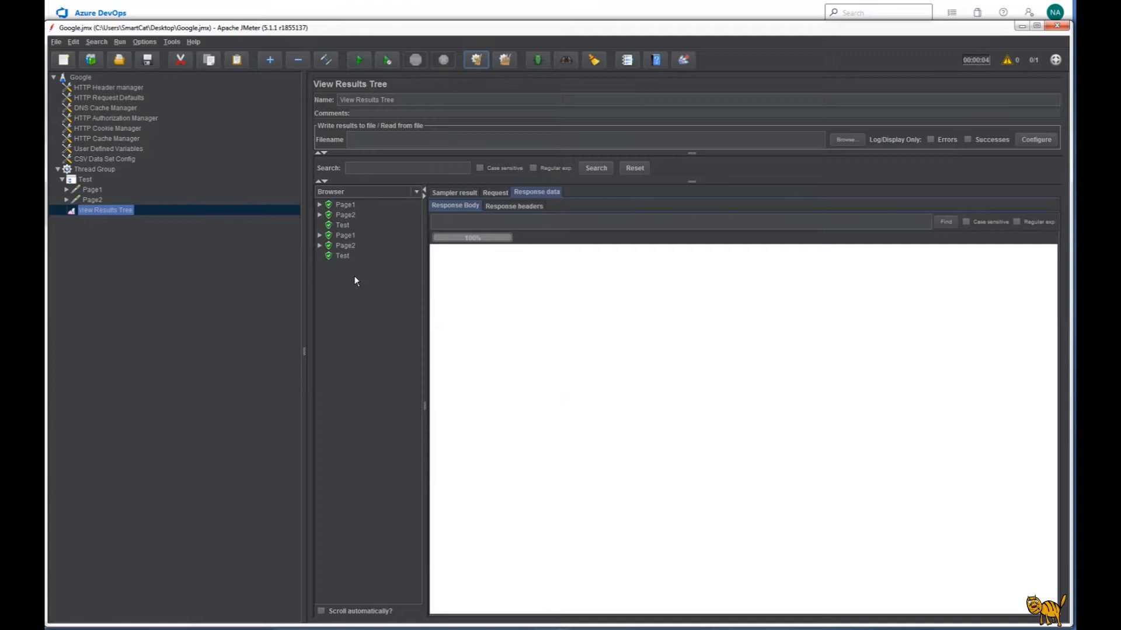
Inspect the response data for both Page1 and Page2 samples in each iteration
{"action": "left_click", "coordinate": [345, 205]}
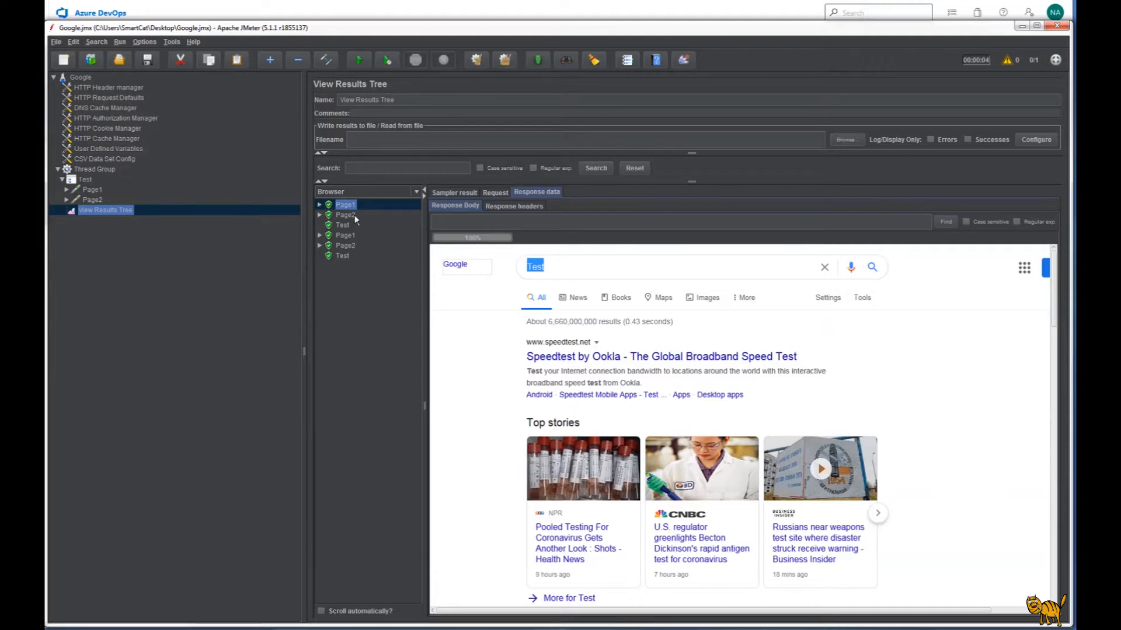
{"action": "left_click", "coordinate": [345, 215]}
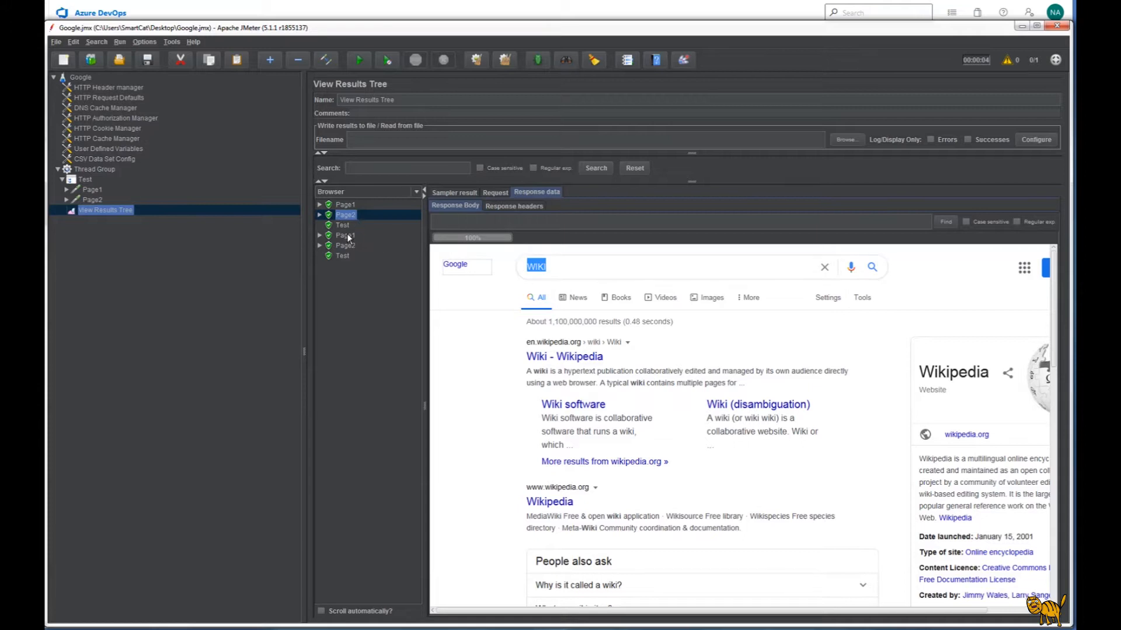
{"action": "left_click", "coordinate": [345, 235]}
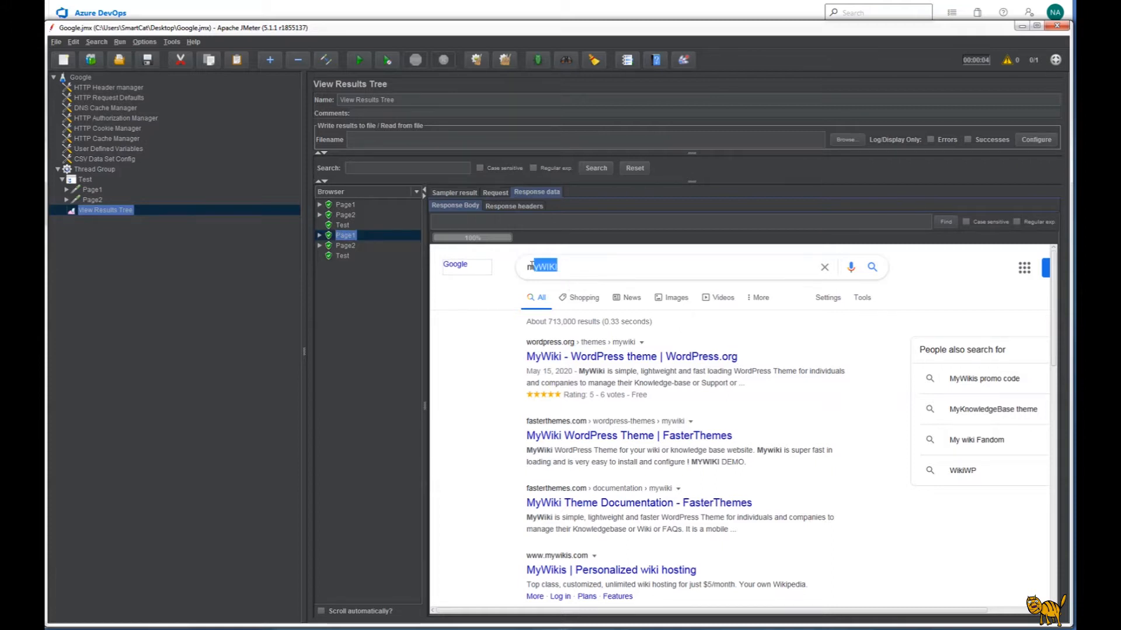
{"action": "left_click", "coordinate": [345, 245]}
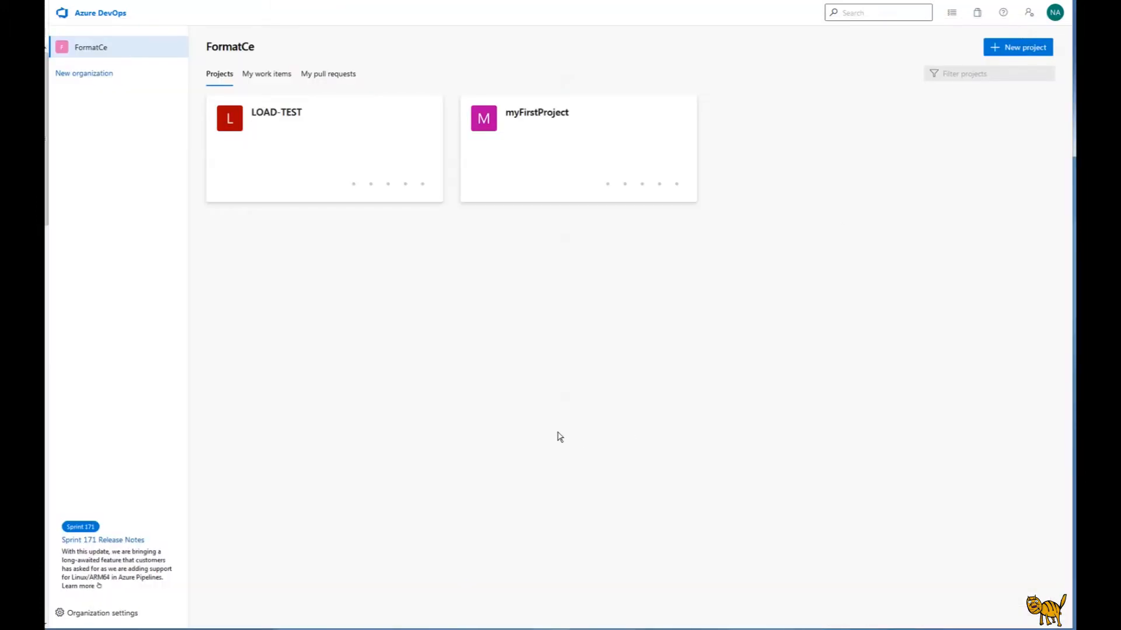
{"action": "mouse_move", "coordinate": [188, 380]}
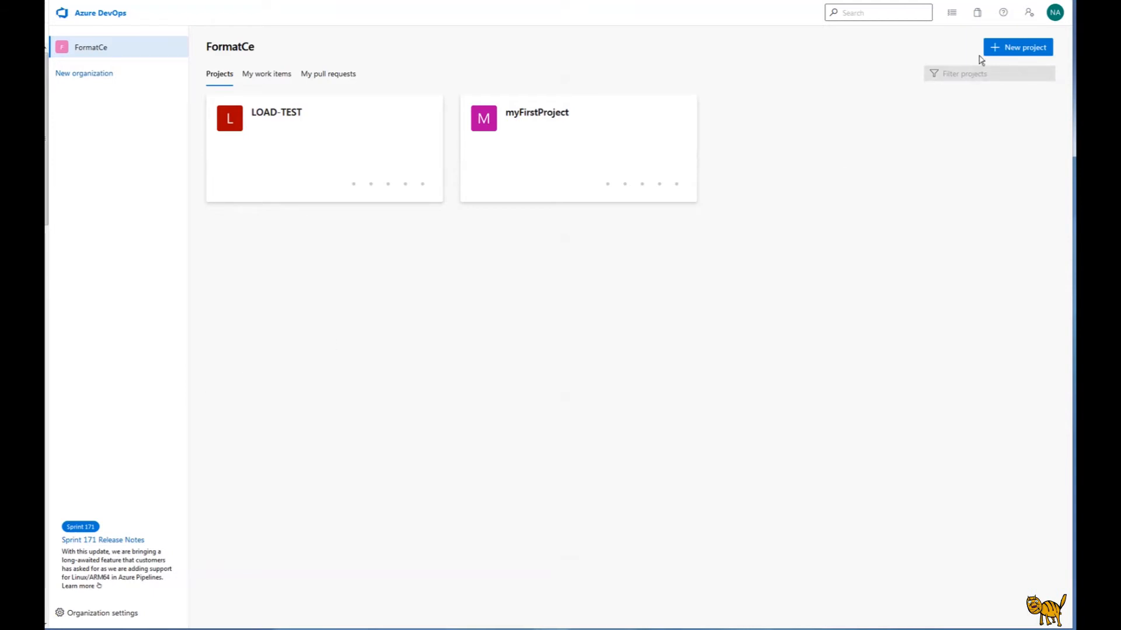
Create the 'Google Load' project with Private visibility
{"action": "left_click", "coordinate": [1018, 47]}
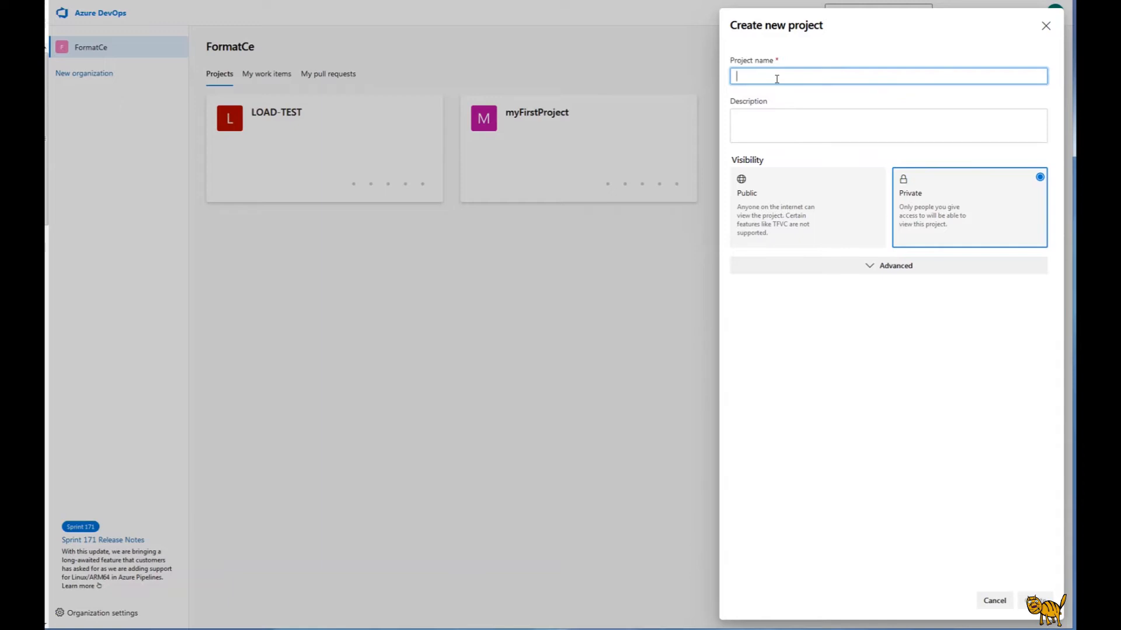
{"action": "type", "text": "Google Load"}
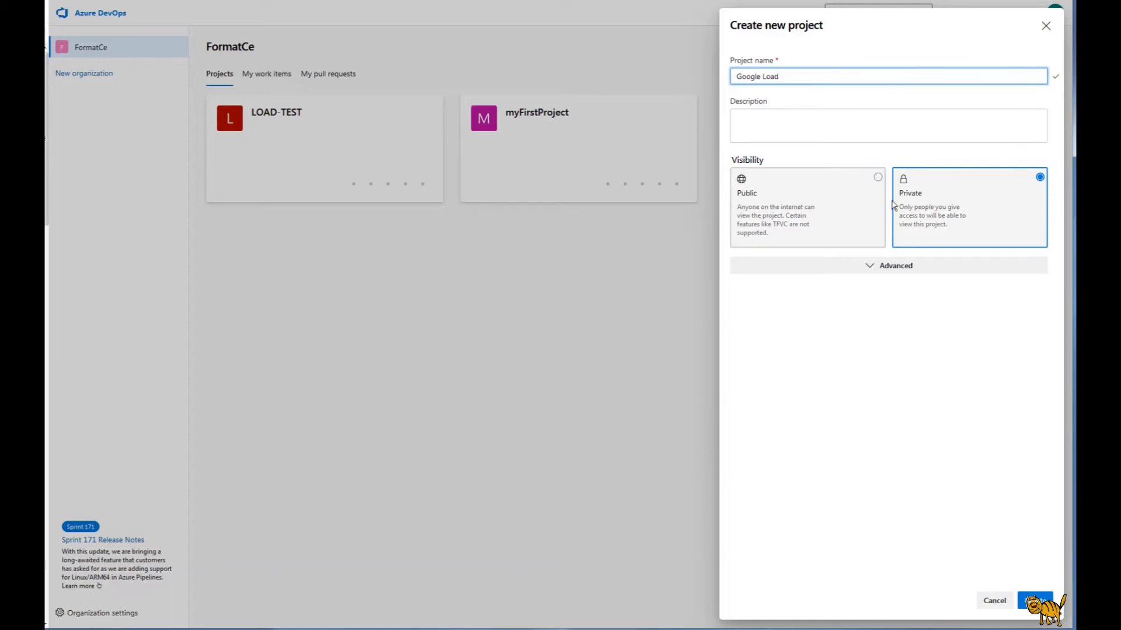
{"action": "mouse_move", "coordinate": [936, 205]}
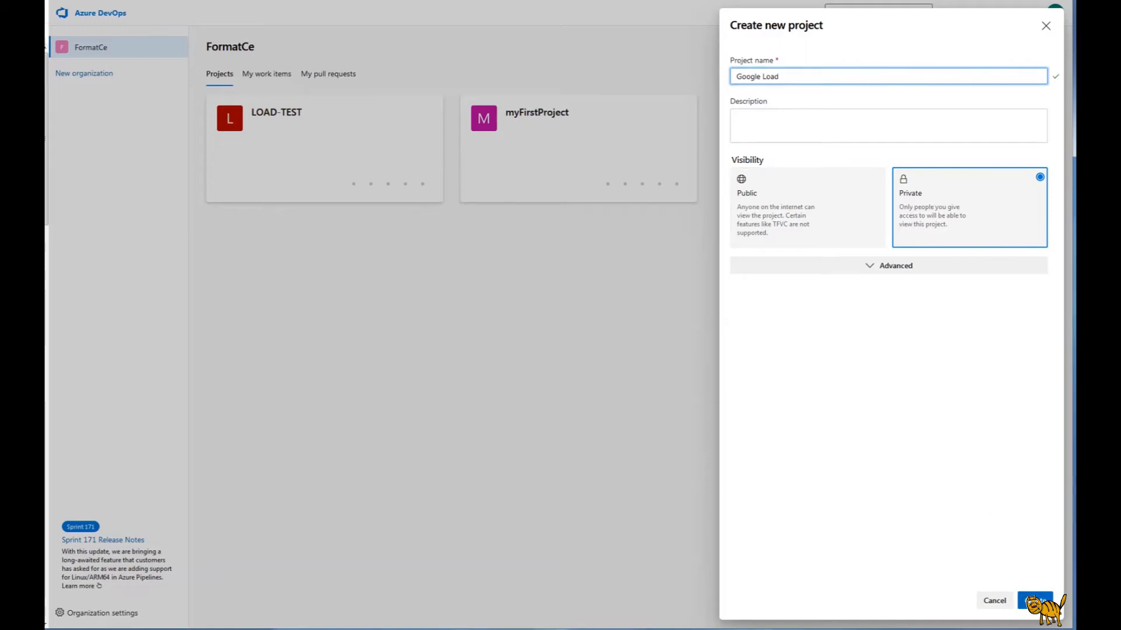
{"action": "left_click", "coordinate": [1035, 601]}
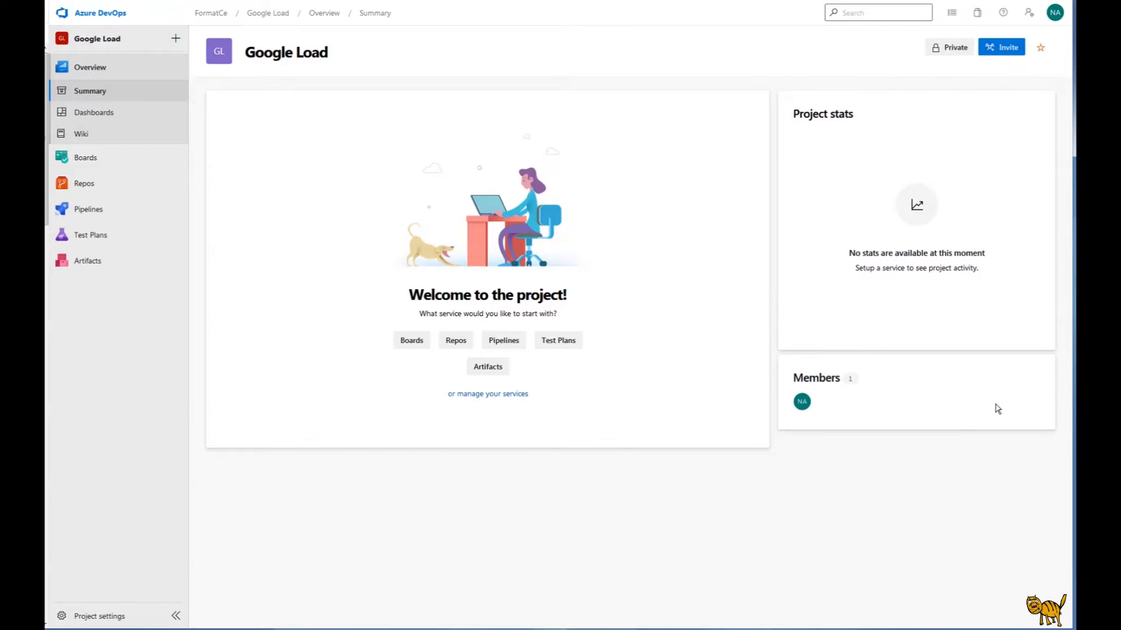
{"action": "mouse_move", "coordinate": [175, 38]}
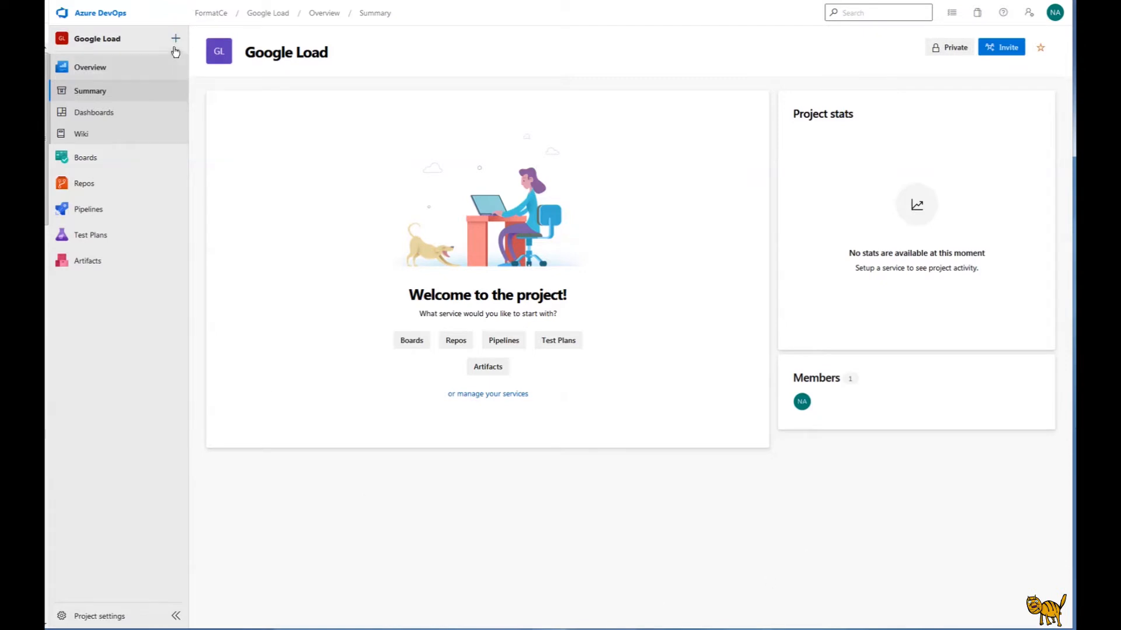
{"action": "mouse_move", "coordinate": [999, 303]}
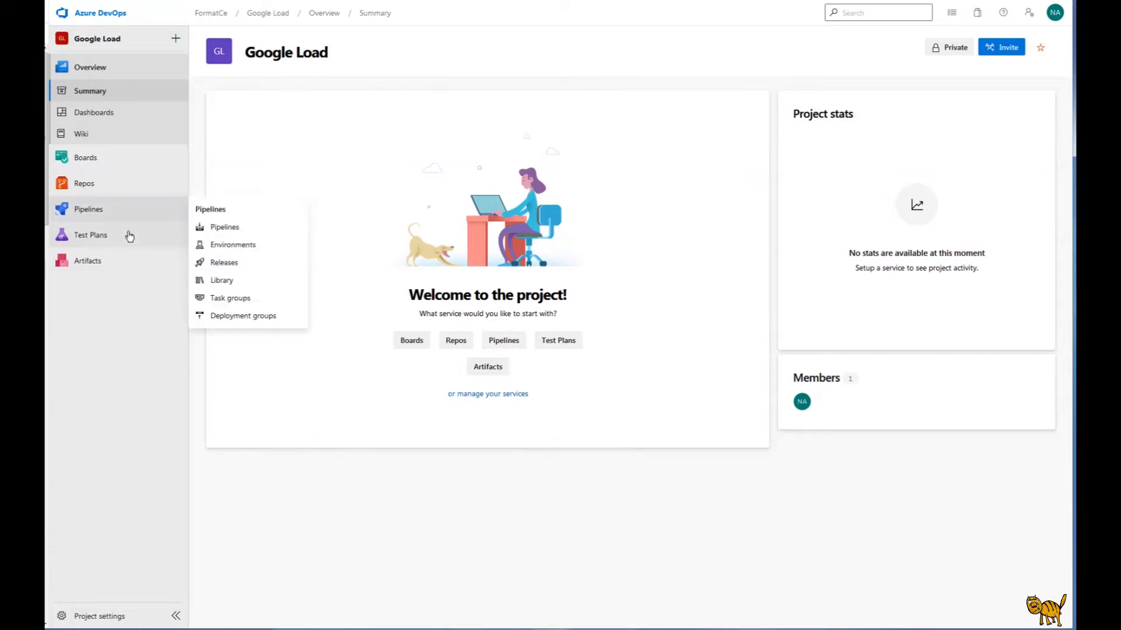
{"action": "mouse_move", "coordinate": [94, 212]}
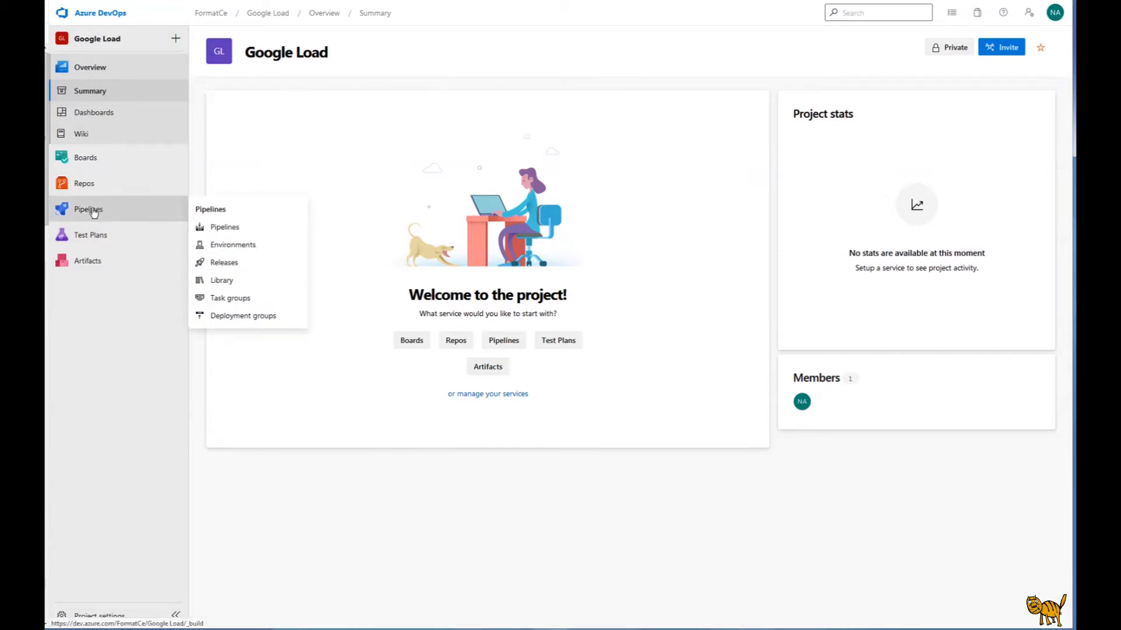
{"action": "mouse_move", "coordinate": [221, 267]}
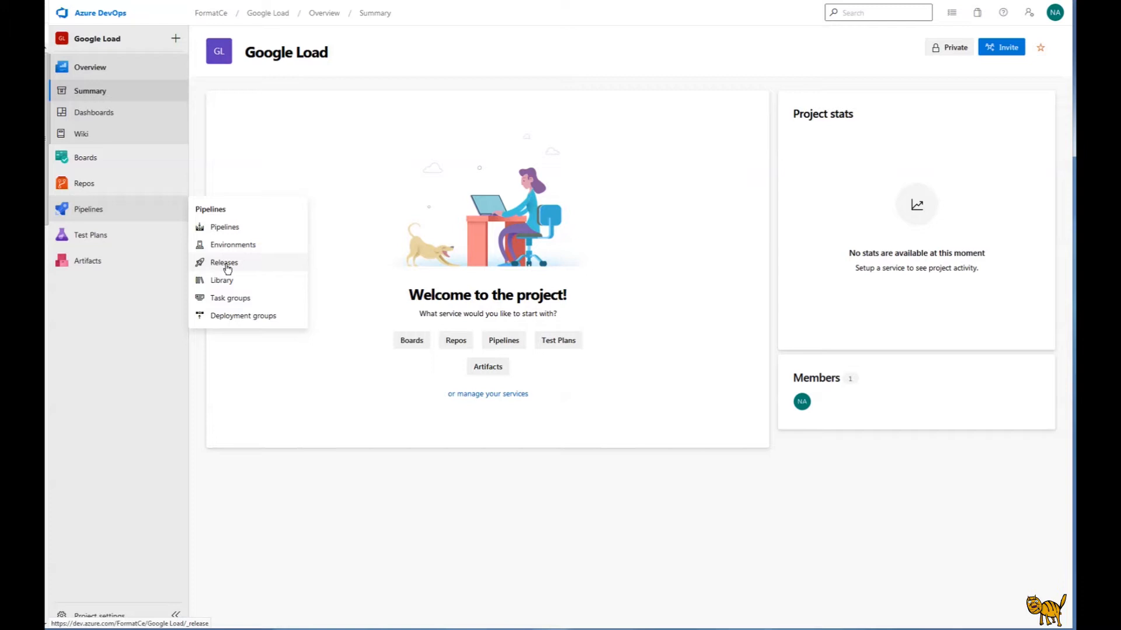
Open Pipelines > Releases for the Google Load project
{"action": "left_click", "coordinate": [224, 262]}
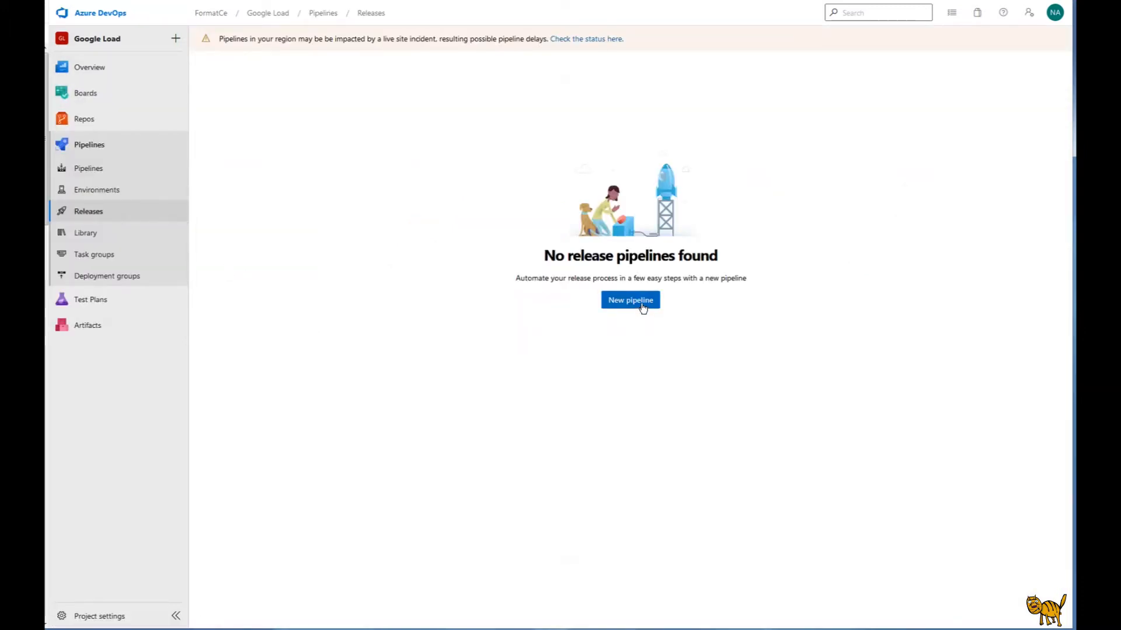
Create a new release pipeline using the Empty job template
{"action": "left_click", "coordinate": [630, 300]}
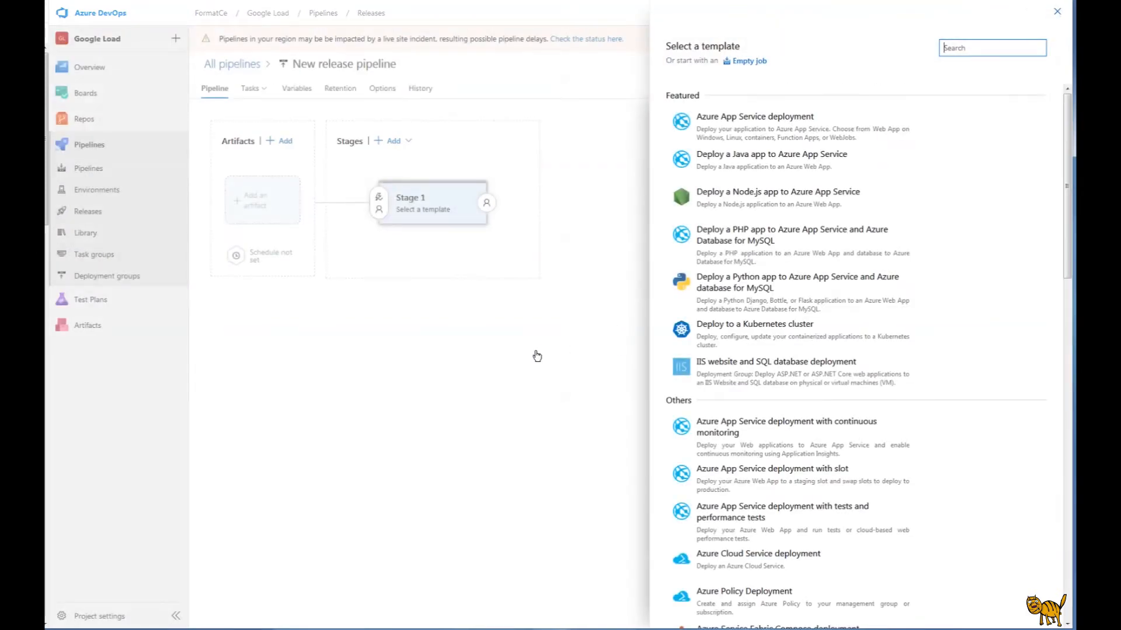
{"action": "scroll", "scroll_direction": "down", "scroll_amount": 3}
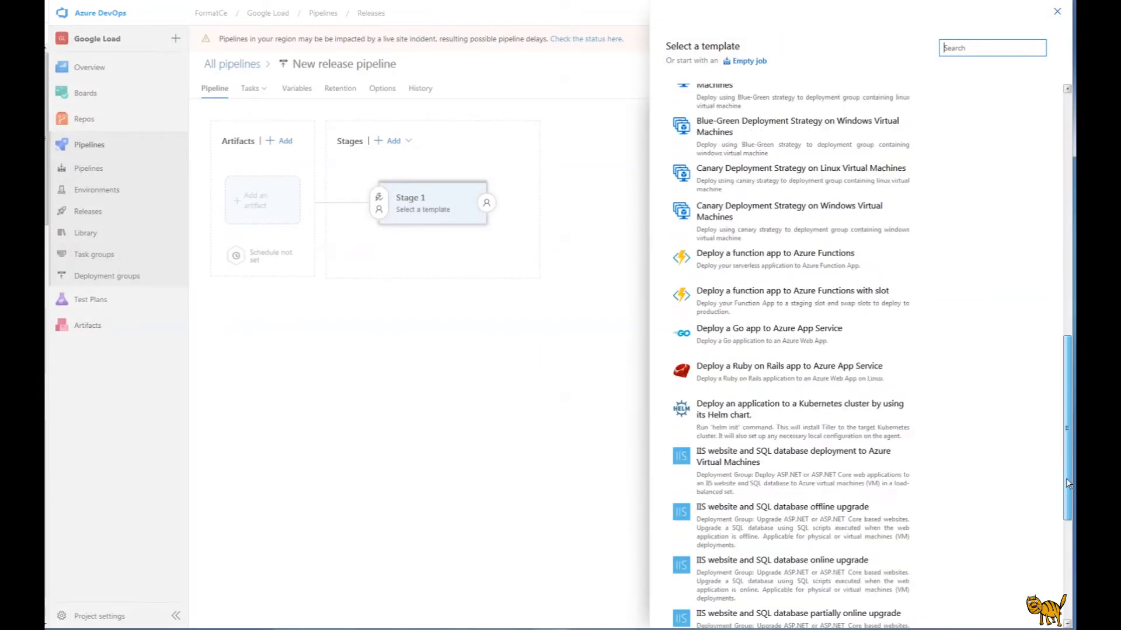
{"action": "scroll", "scroll_direction": "down", "scroll_amount": 3}
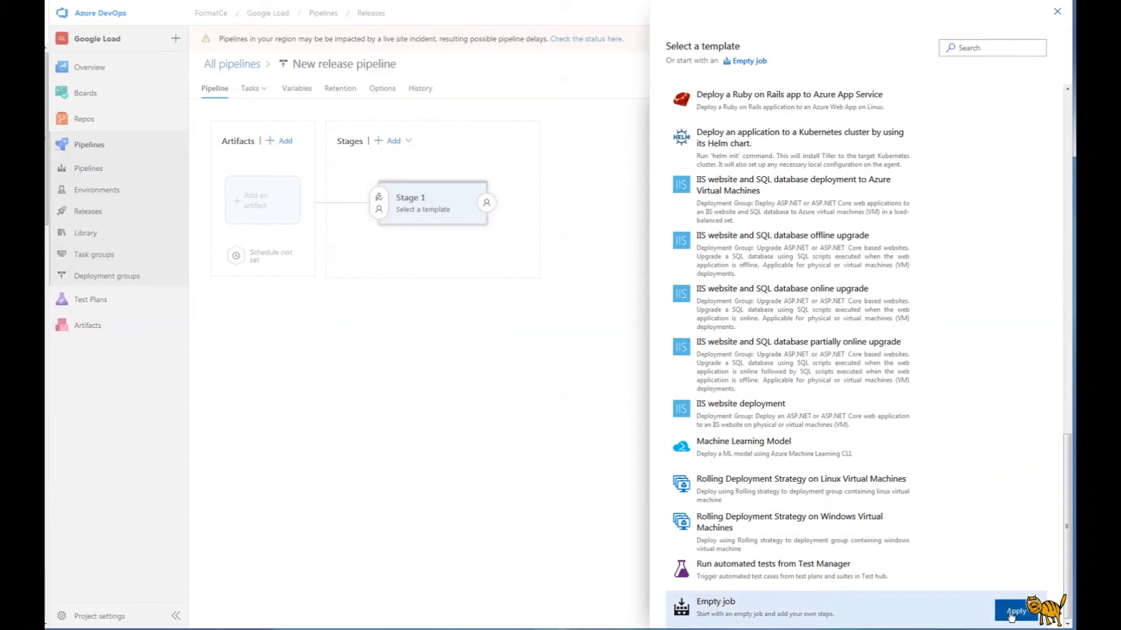
{"action": "left_click", "coordinate": [1015, 611]}
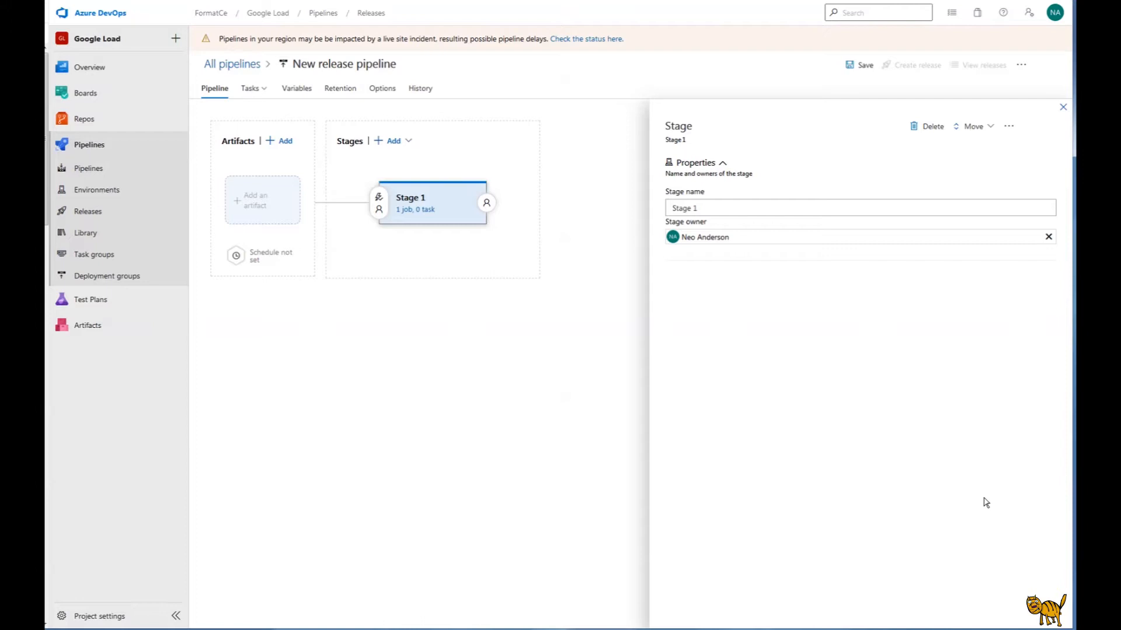
{"action": "mouse_move", "coordinate": [283, 226]}
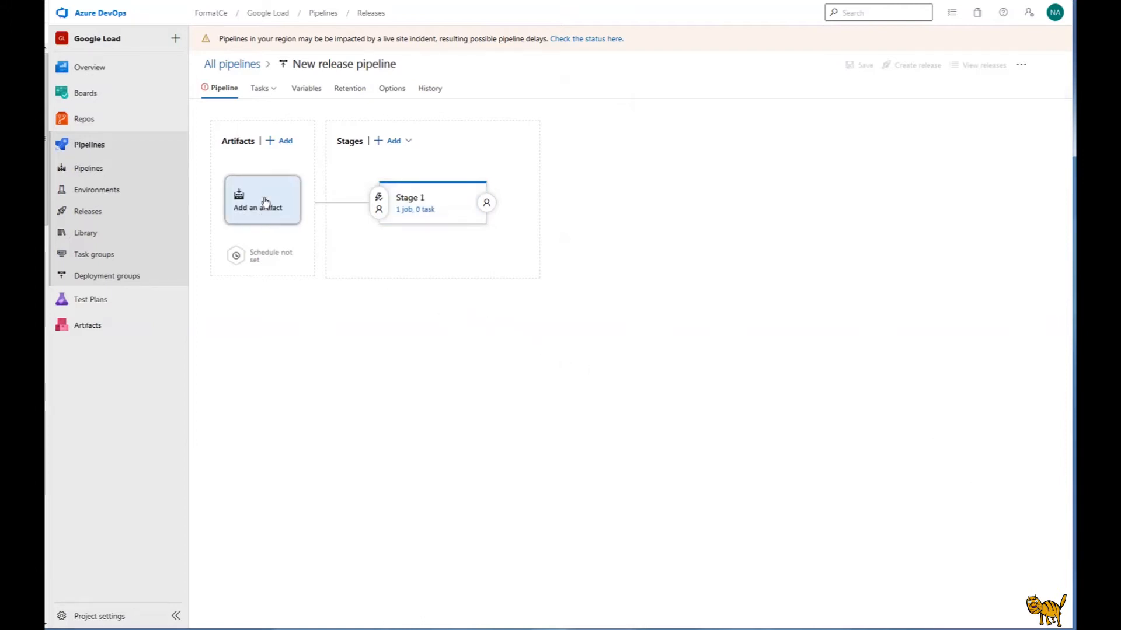
Choose a GitHub artifact source with an OAuth-authorized connection 'github connection 1'
{"action": "left_click", "coordinate": [262, 200]}
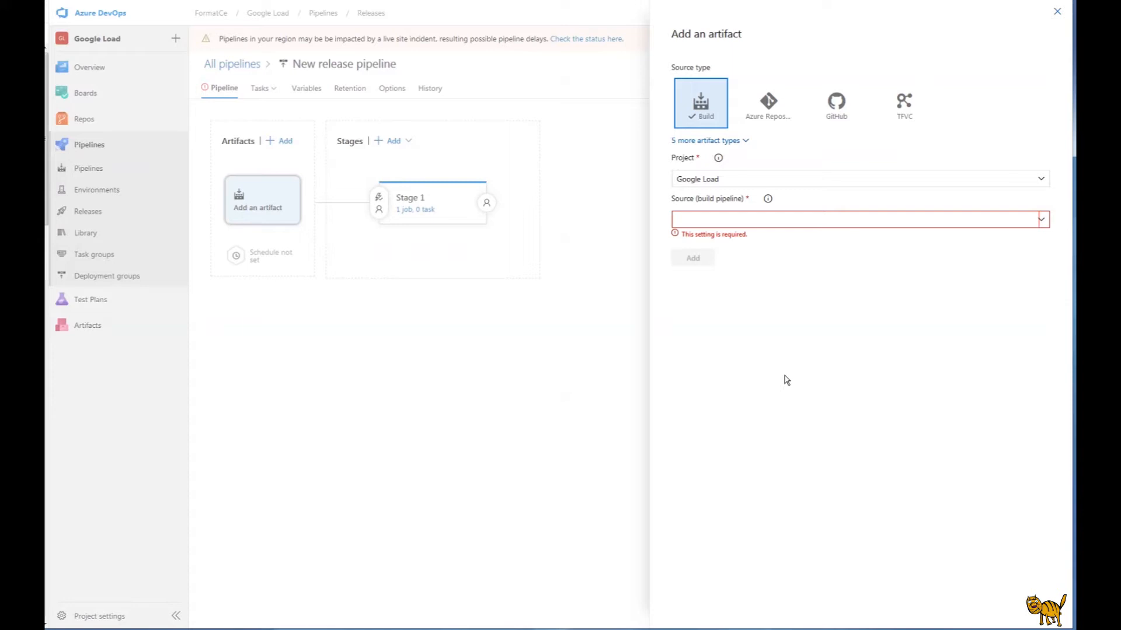
{"action": "mouse_move", "coordinate": [842, 109]}
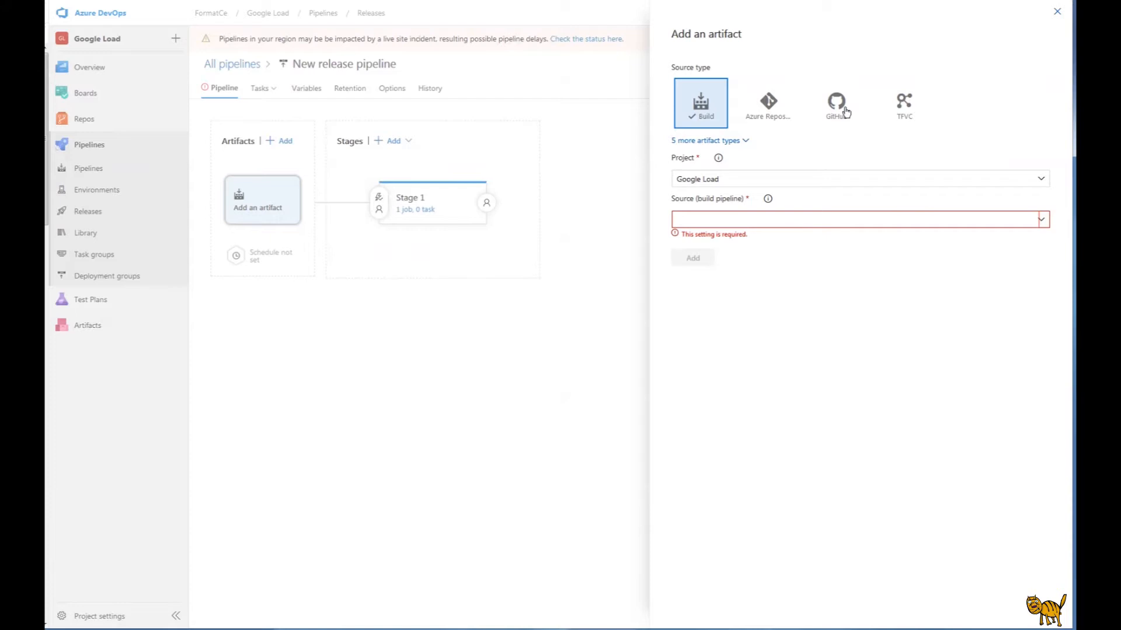
{"action": "mouse_move", "coordinate": [765, 105]}
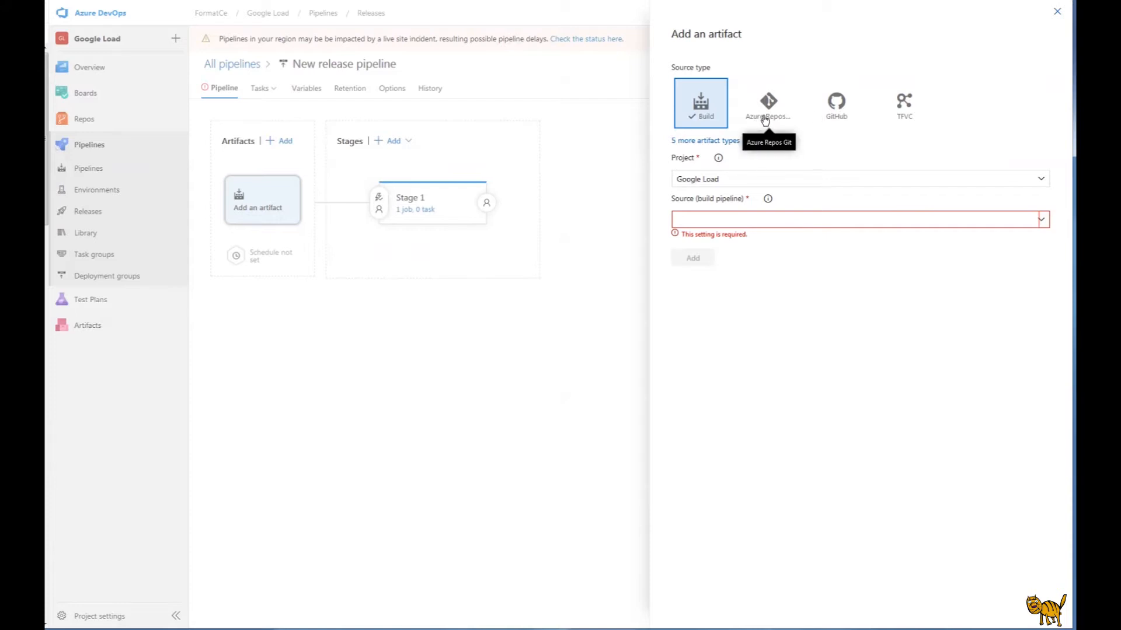
{"action": "mouse_move", "coordinate": [836, 102]}
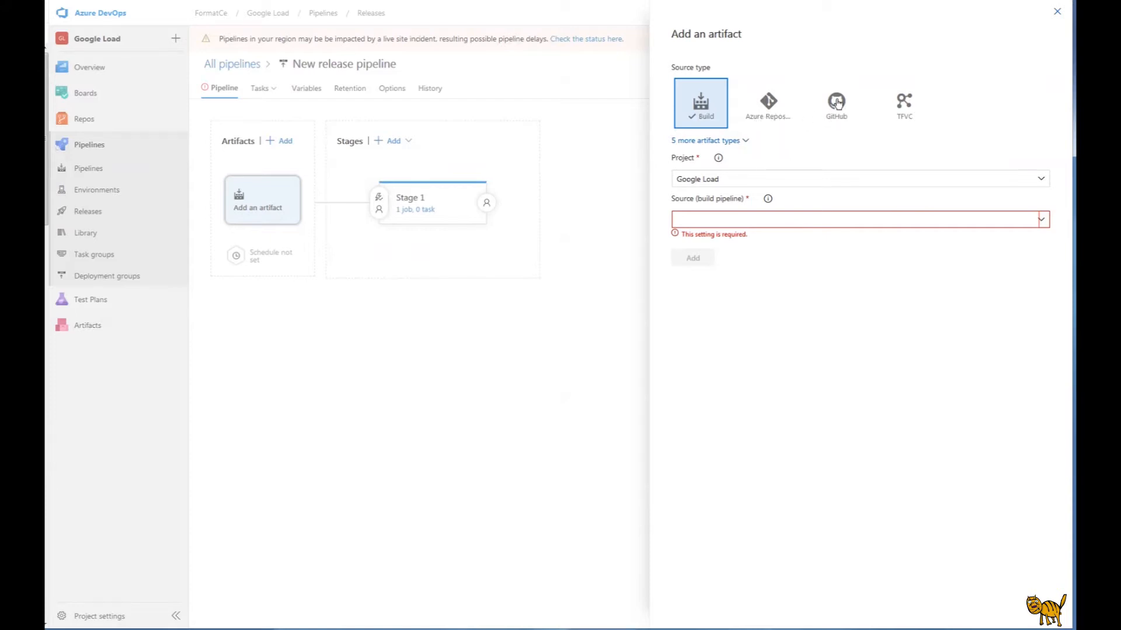
{"action": "left_click", "coordinate": [836, 103]}
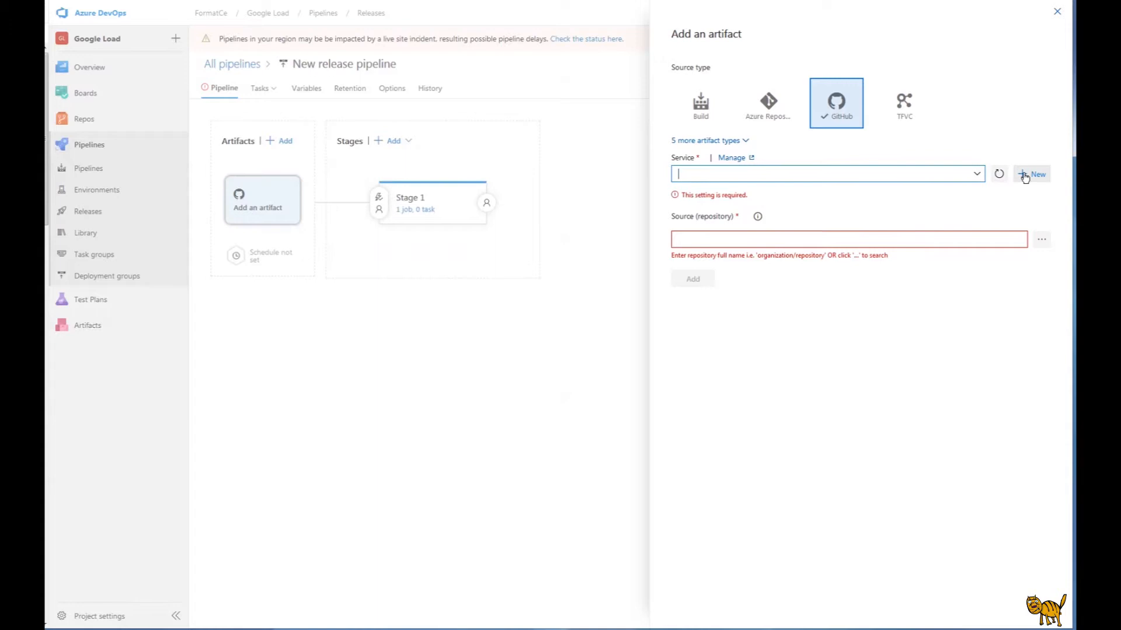
{"action": "left_click", "coordinate": [1032, 174]}
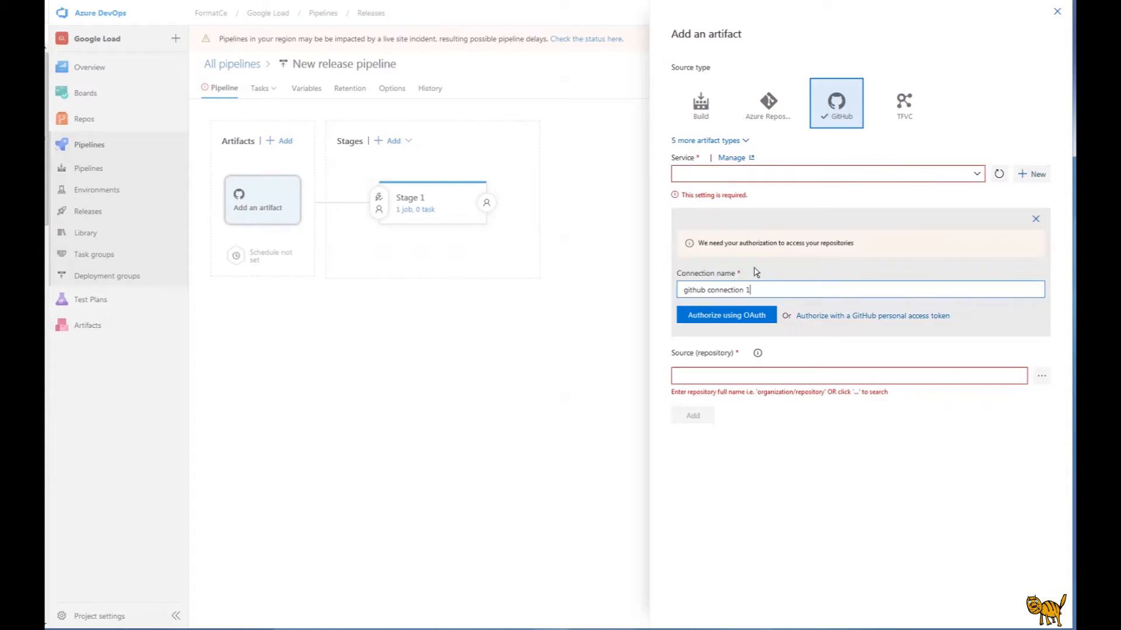
{"action": "left_click", "coordinate": [726, 316]}
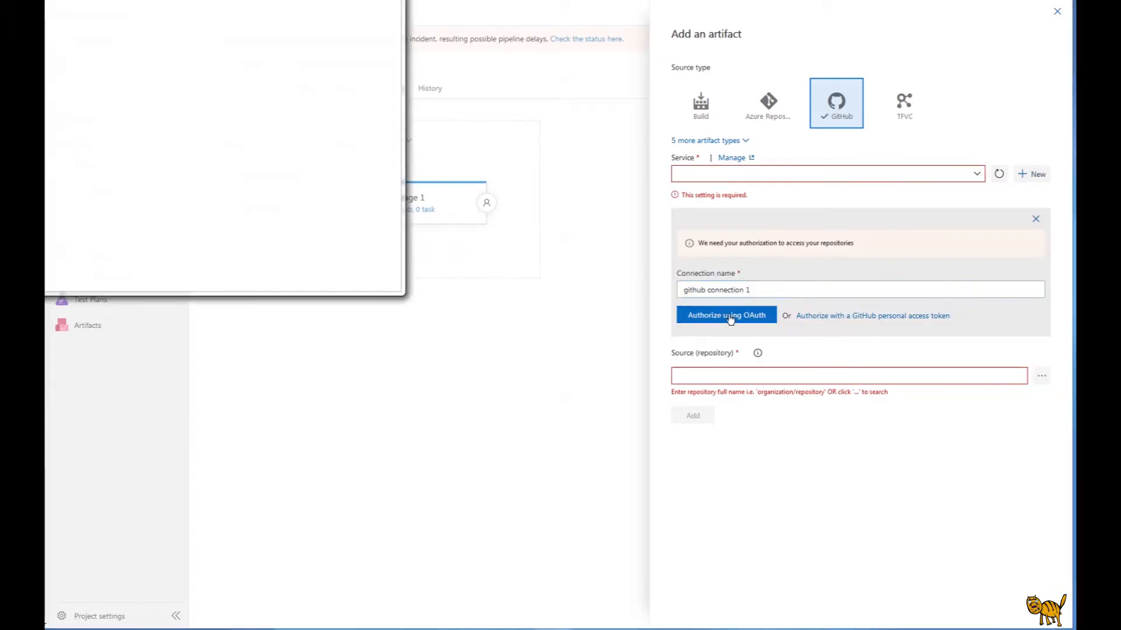
{"action": "left_click", "coordinate": [726, 315]}
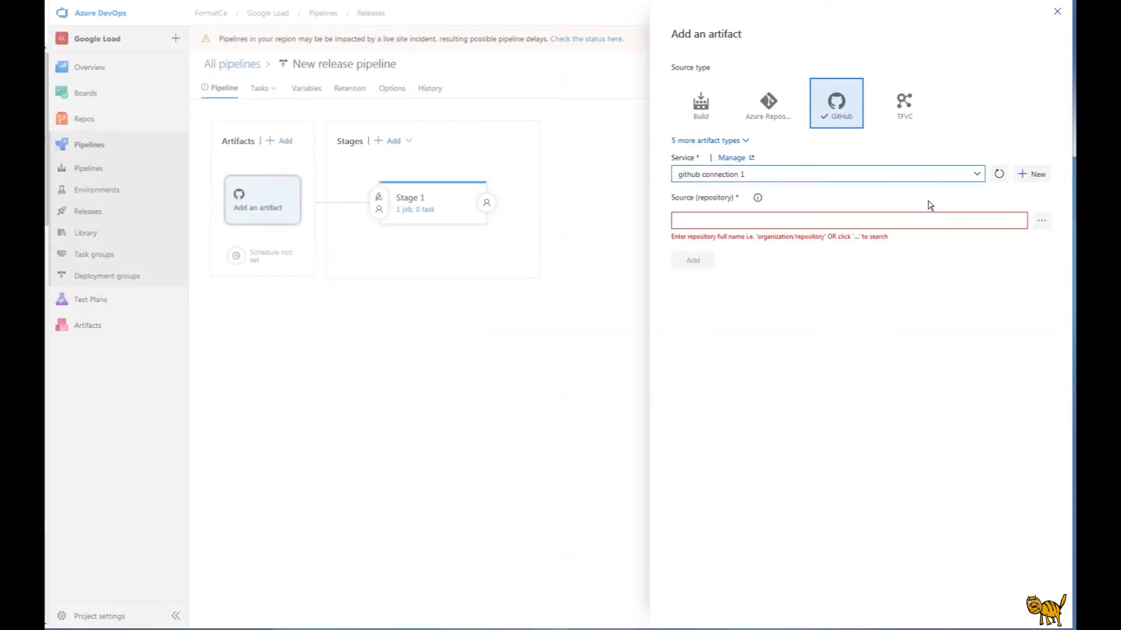
{"action": "mouse_move", "coordinate": [1040, 222]}
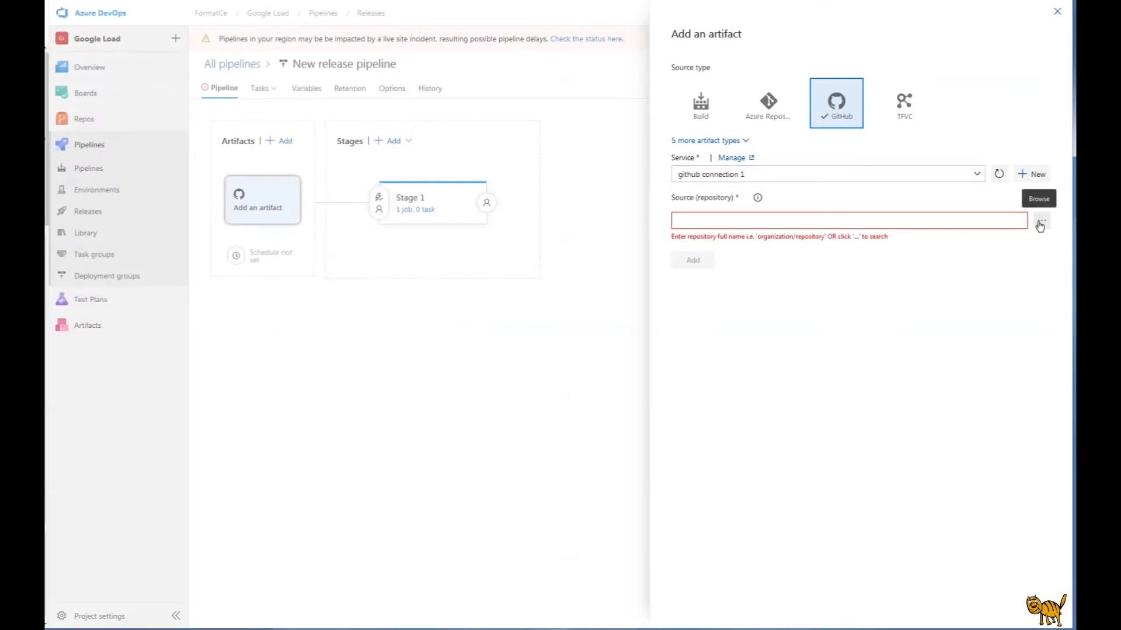
Add mySmartCat/LOAD-TEST as the artifact, using master and the latest version
{"action": "left_click", "coordinate": [1040, 223]}
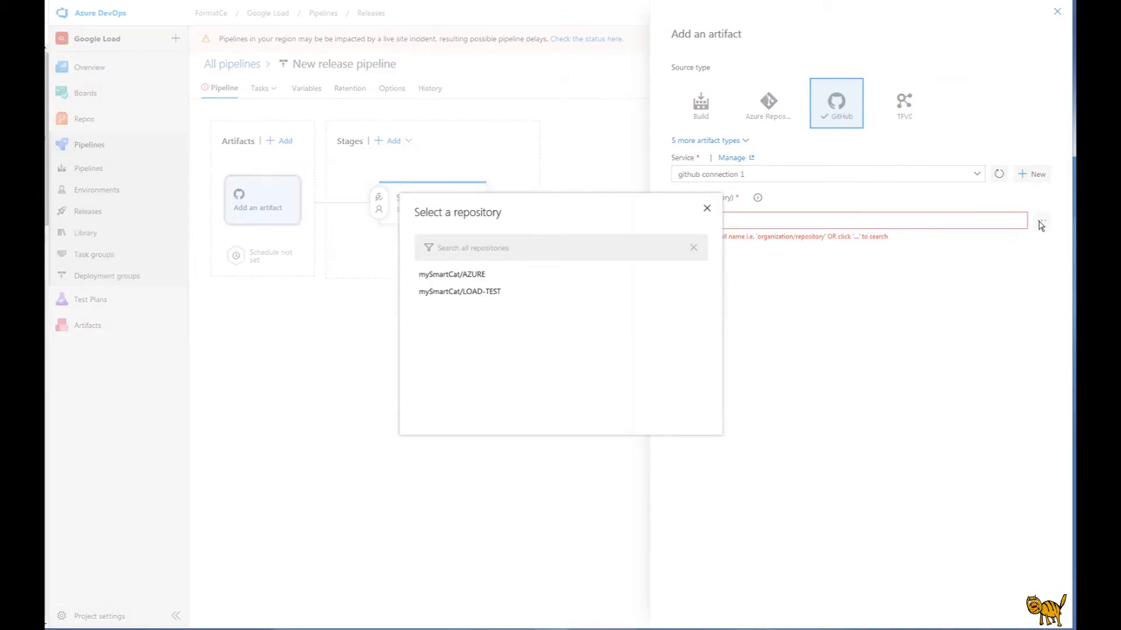
{"action": "mouse_move", "coordinate": [462, 294]}
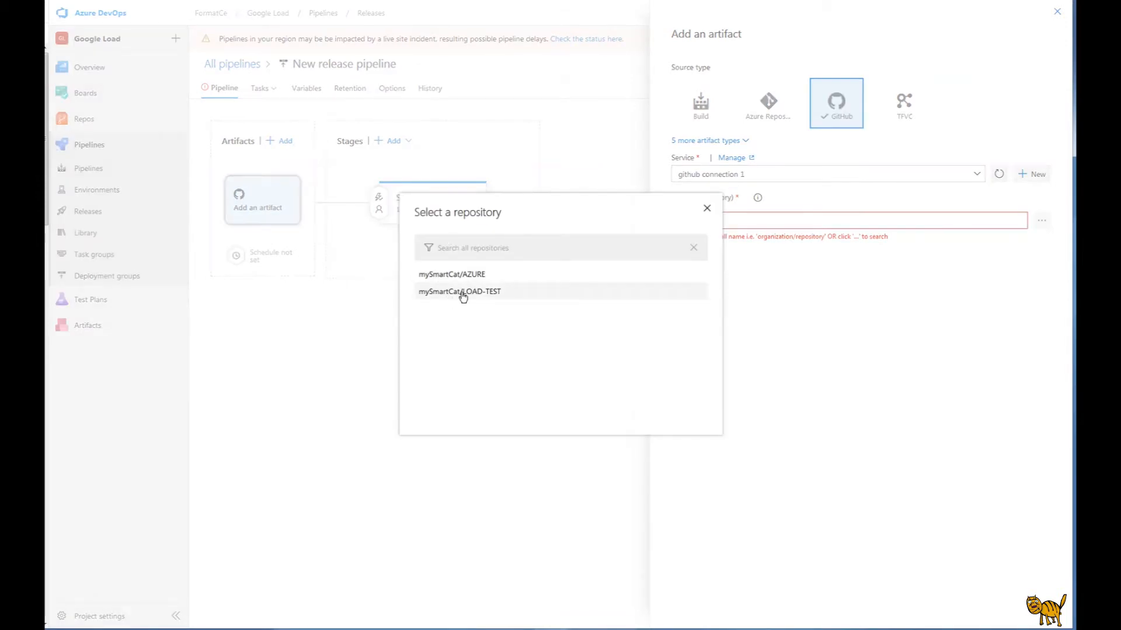
{"action": "left_click", "coordinate": [459, 291]}
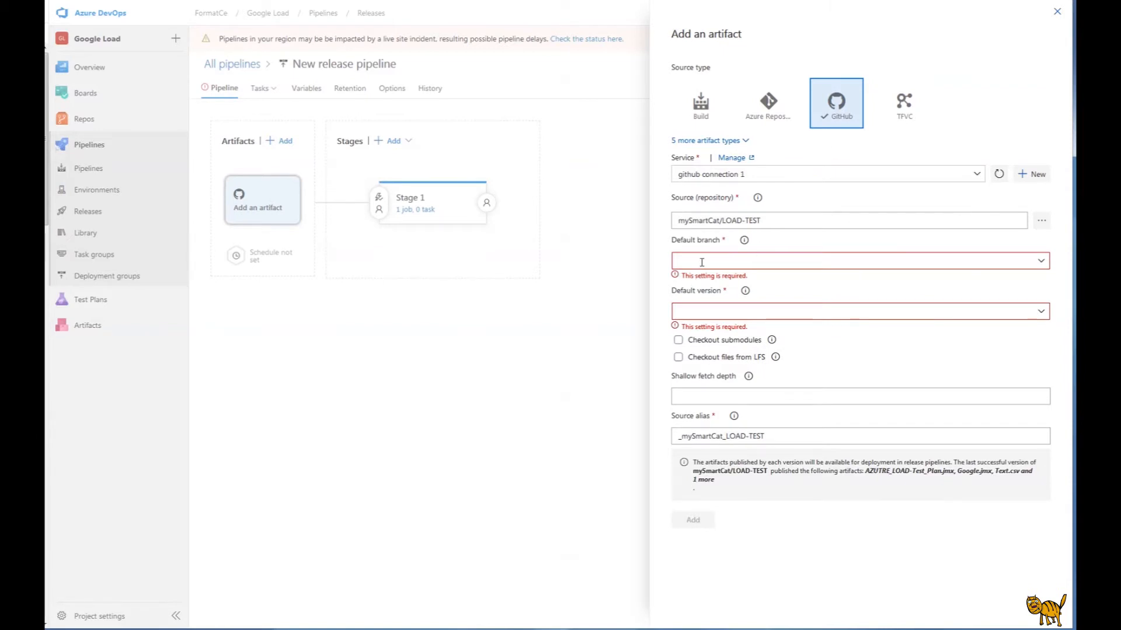
{"action": "left_click", "coordinate": [857, 260]}
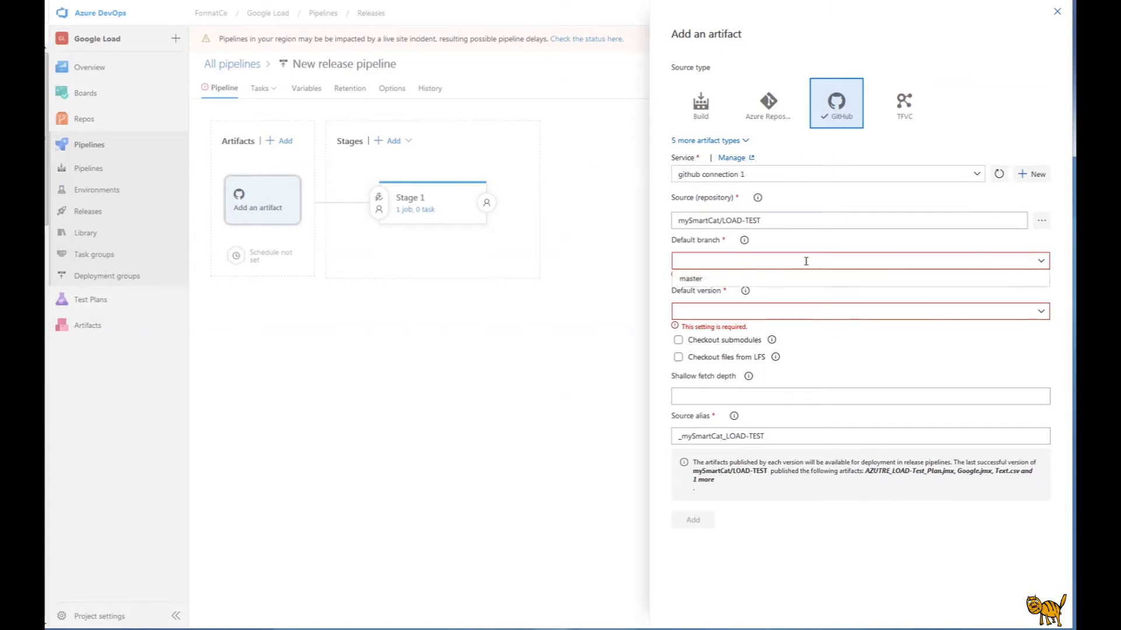
{"action": "left_click", "coordinate": [691, 279]}
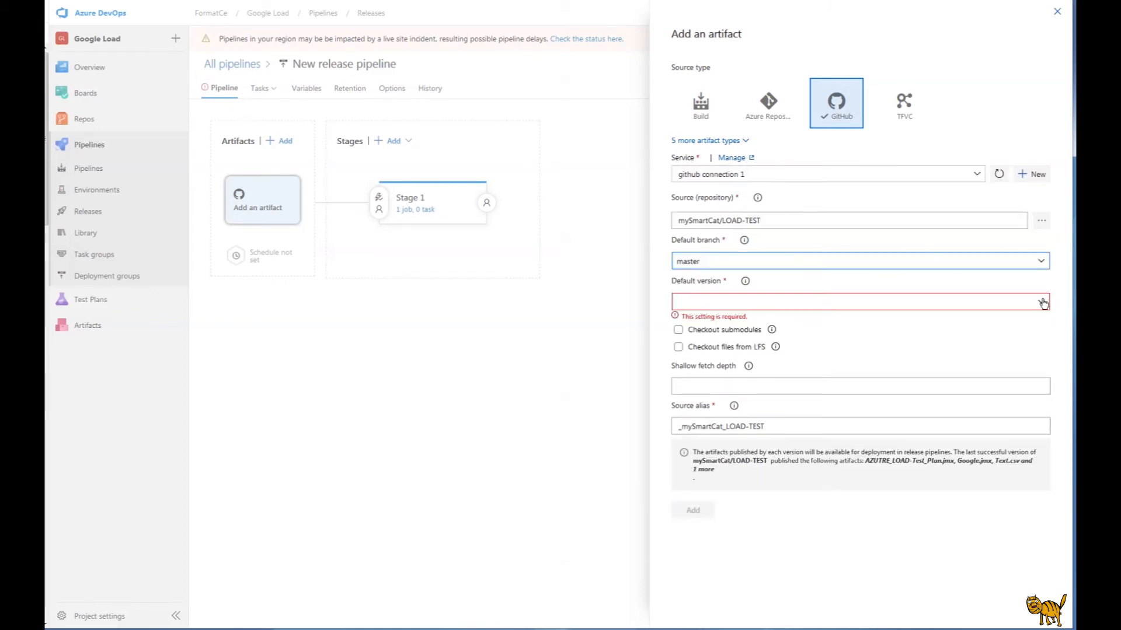
{"action": "left_click", "coordinate": [1041, 302]}
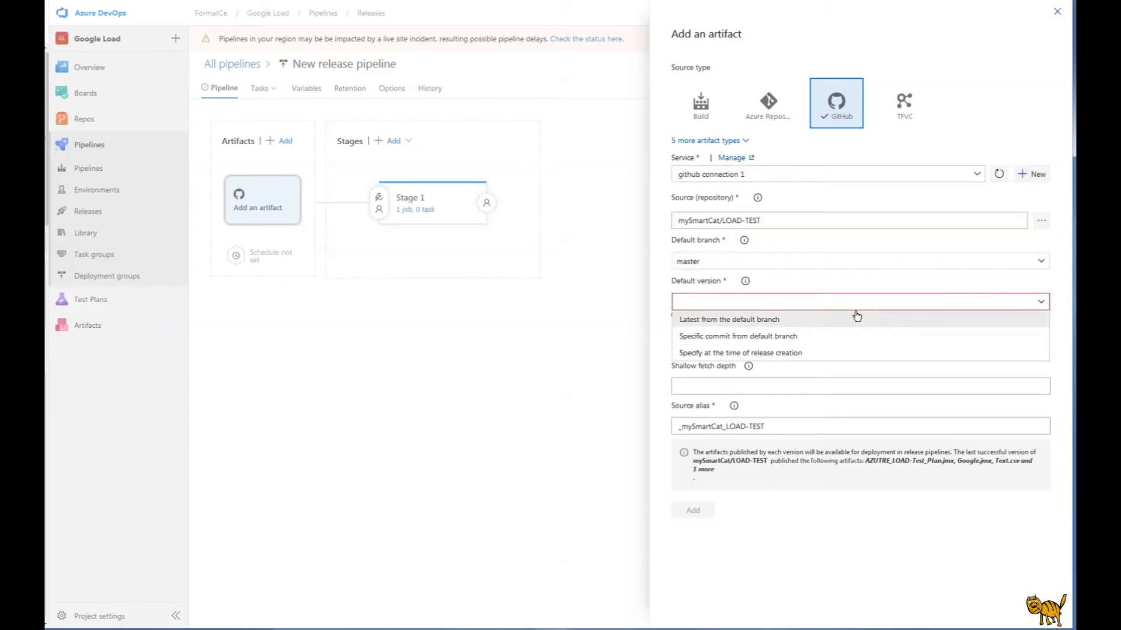
{"action": "left_click", "coordinate": [728, 319]}
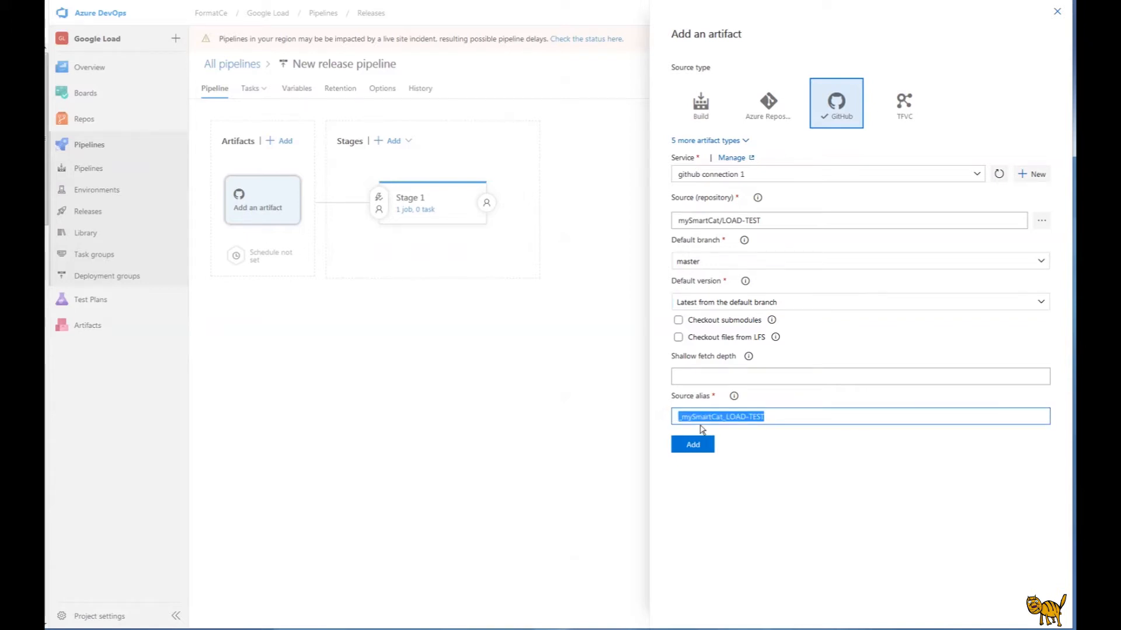
{"action": "left_click", "coordinate": [692, 445]}
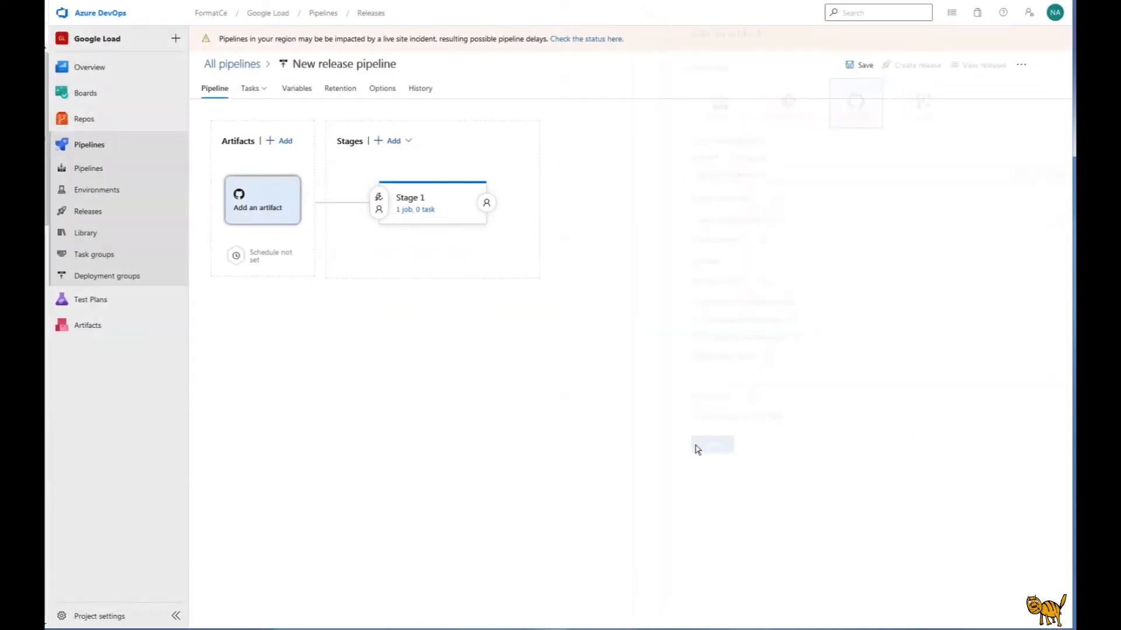
{"action": "left_click", "coordinate": [711, 444]}
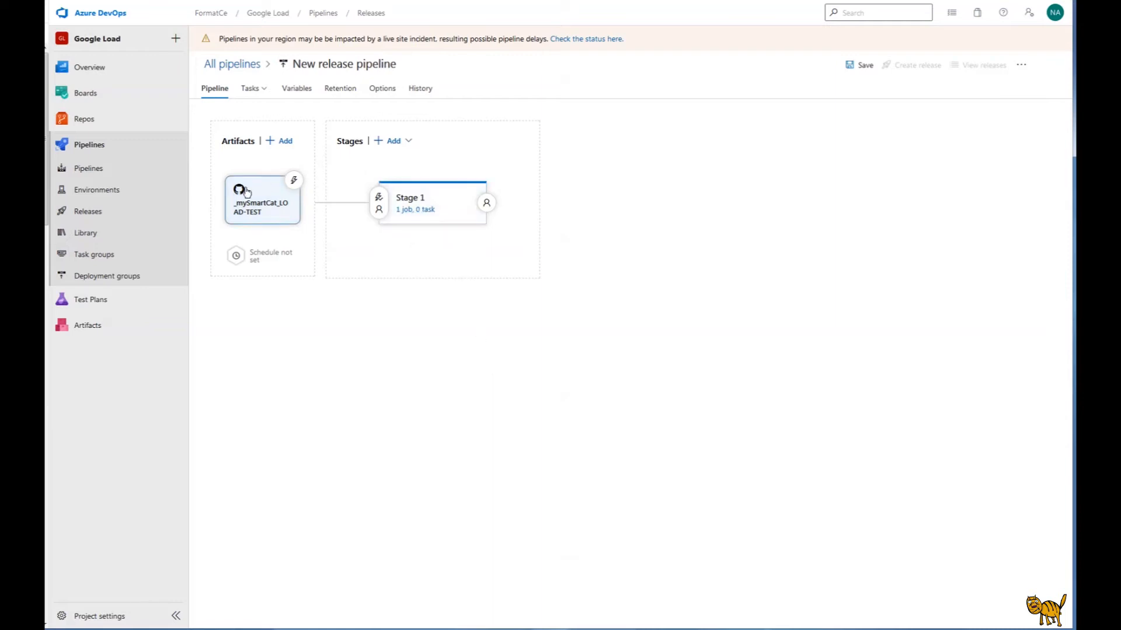
{"action": "mouse_move", "coordinate": [263, 207]}
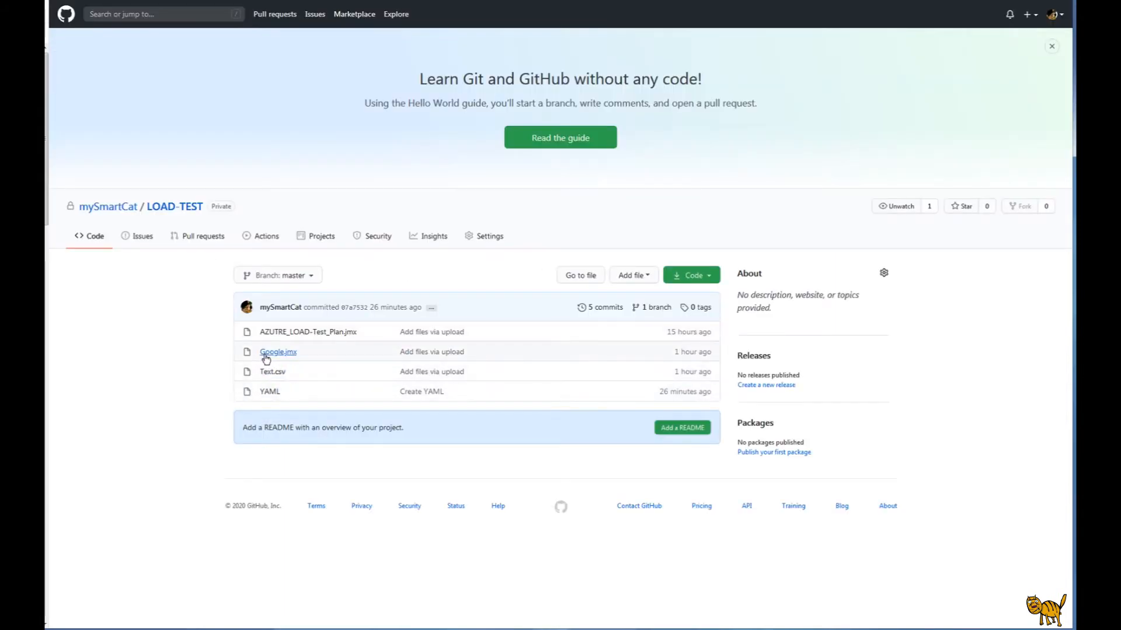
{"action": "mouse_move", "coordinate": [283, 361]}
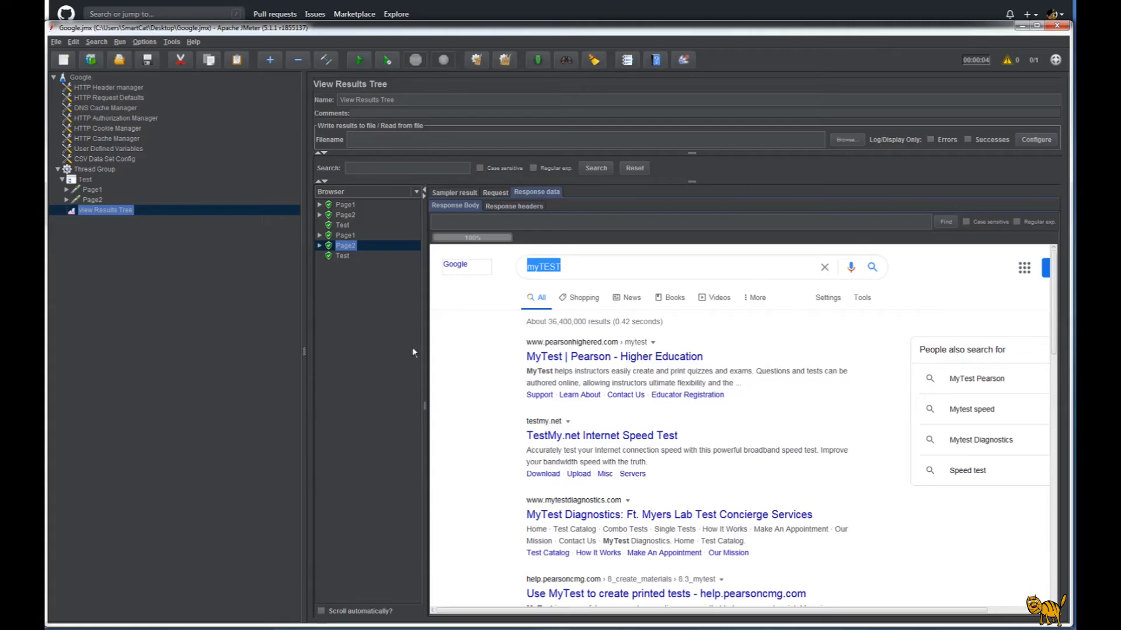
{"action": "left_click", "coordinate": [106, 159]}
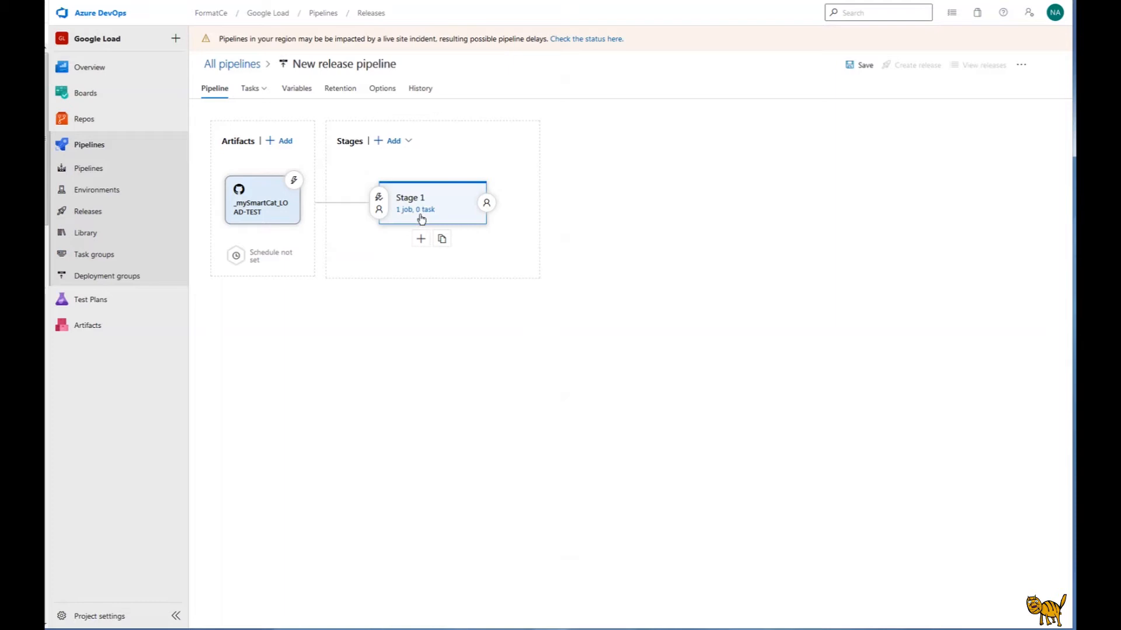
Rename Stage 1 to 'Google Load' and open the agent job's task catalogue
{"action": "left_click", "coordinate": [414, 209]}
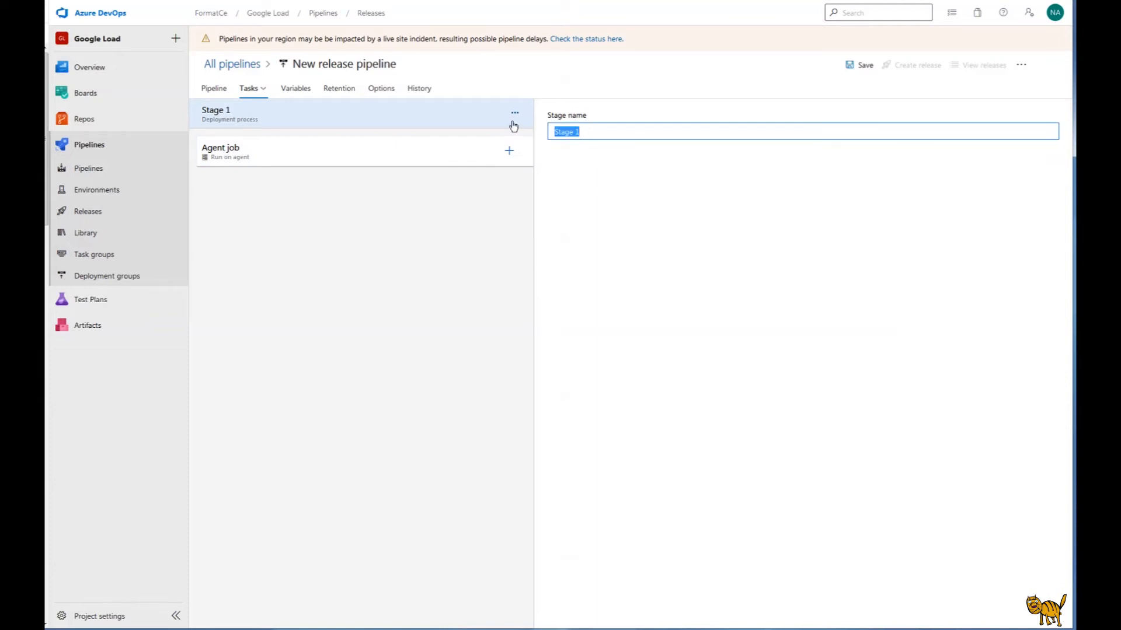
{"action": "type", "text": "Google Lo"}
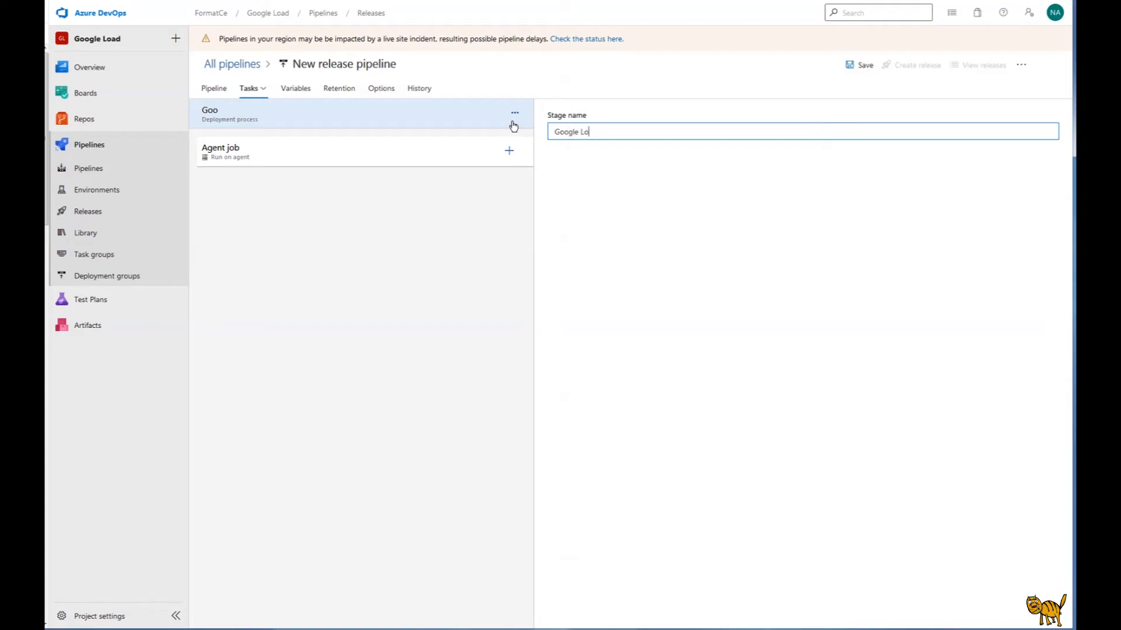
{"action": "type", "text": "ad"}
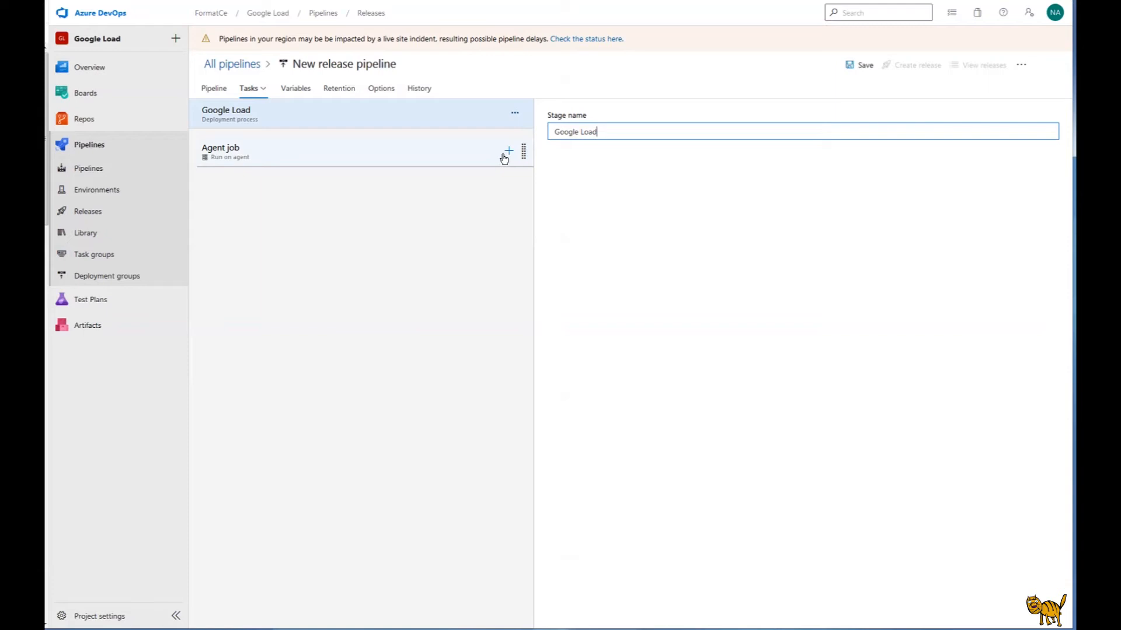
{"action": "left_click", "coordinate": [509, 150]}
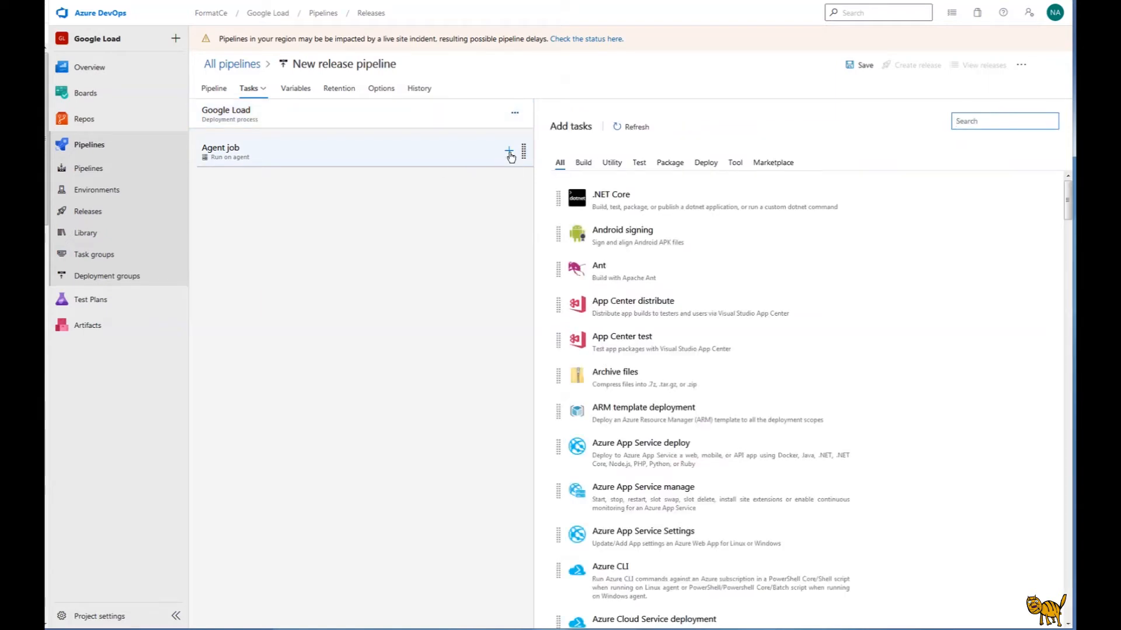
Search 'jmeter' and add the JMeter tool installer task to the agent job
{"action": "left_click", "coordinate": [1005, 120]}
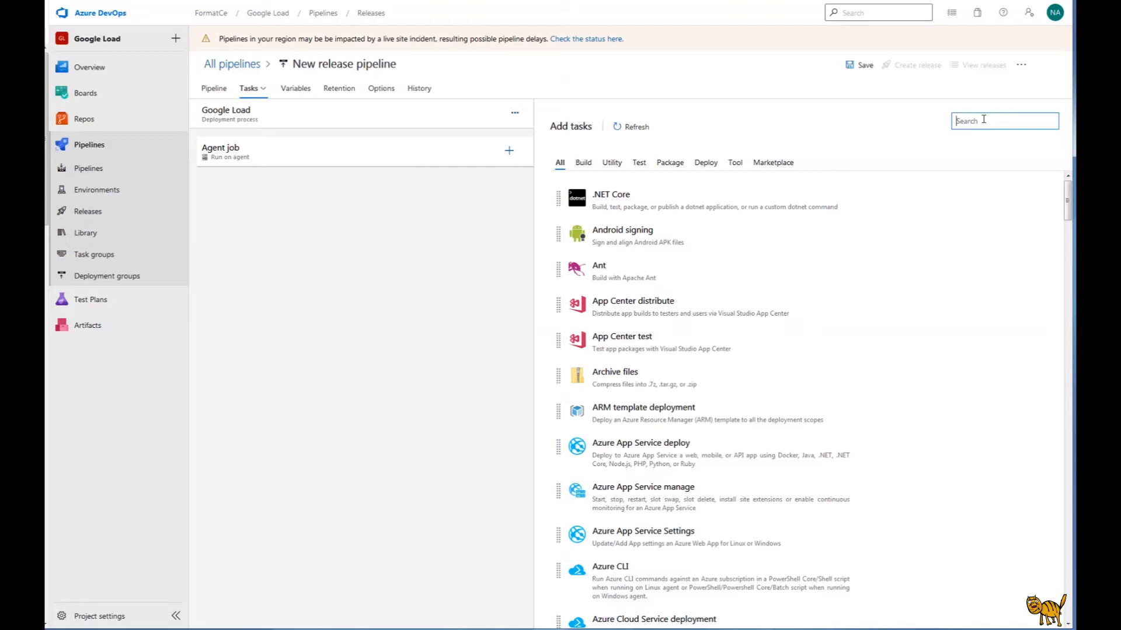
{"action": "type", "text": "jmete"}
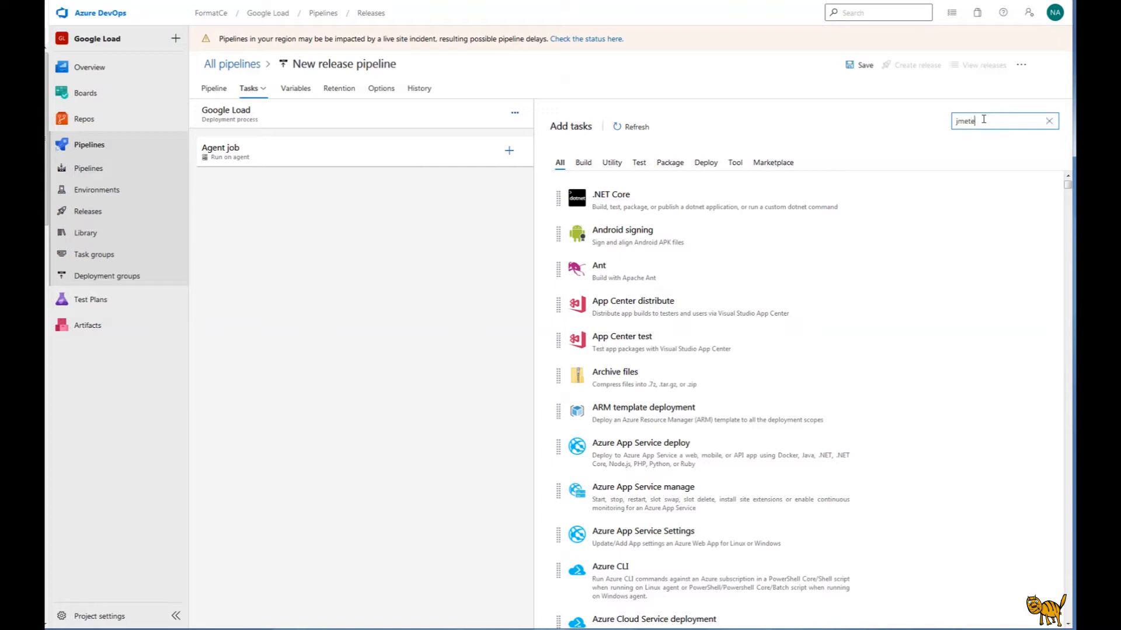
{"action": "type", "text": "jmeter"}
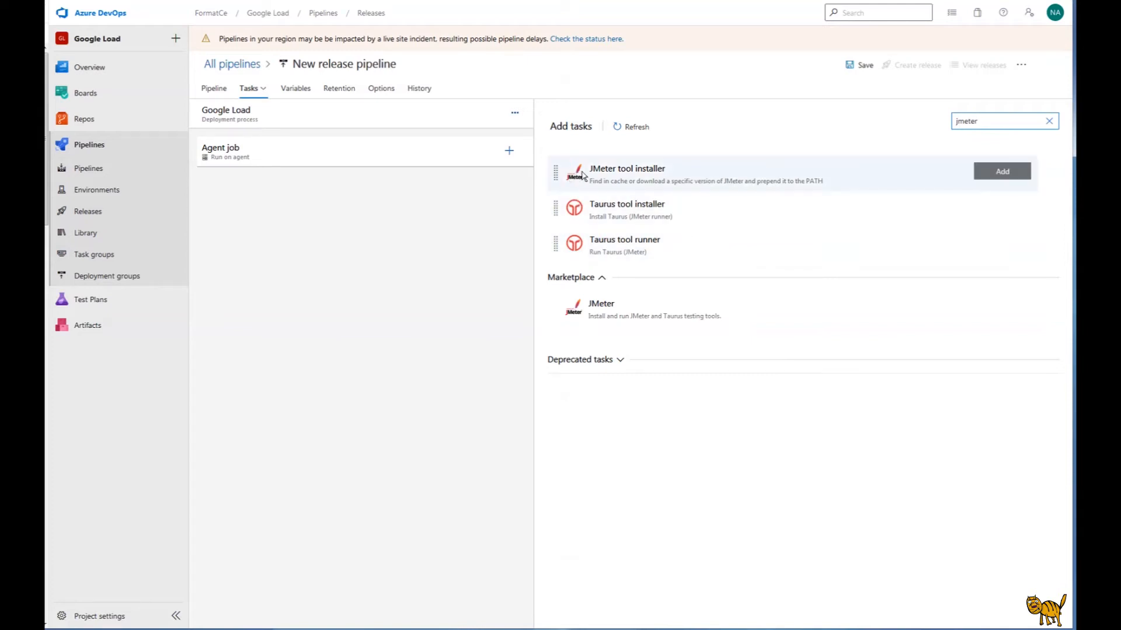
{"action": "mouse_move", "coordinate": [630, 178]}
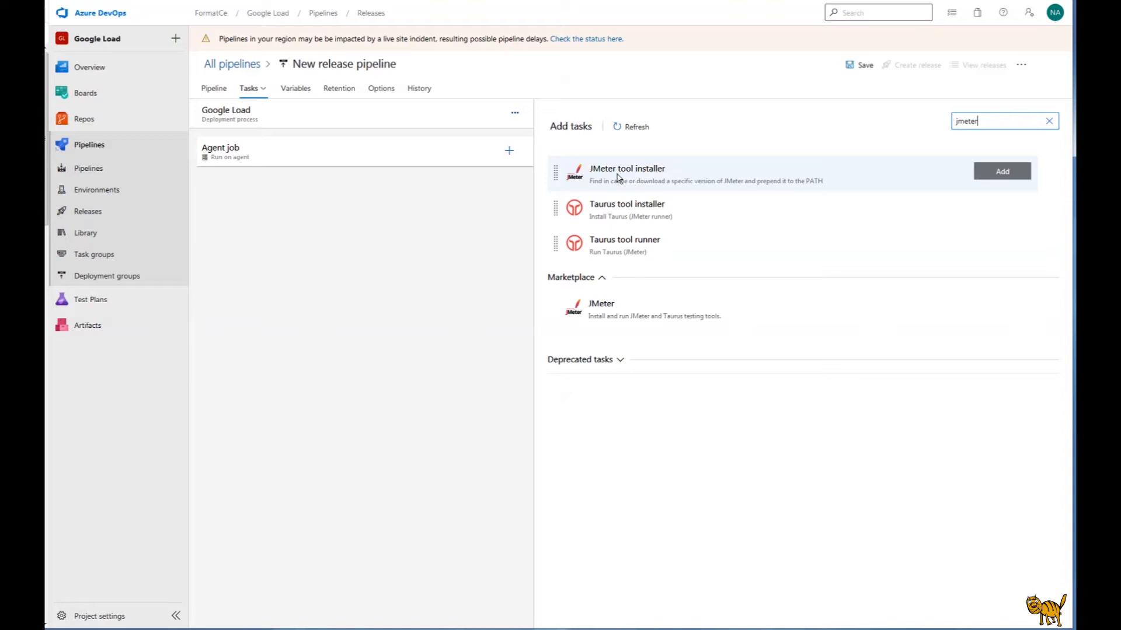
{"action": "mouse_move", "coordinate": [647, 175]}
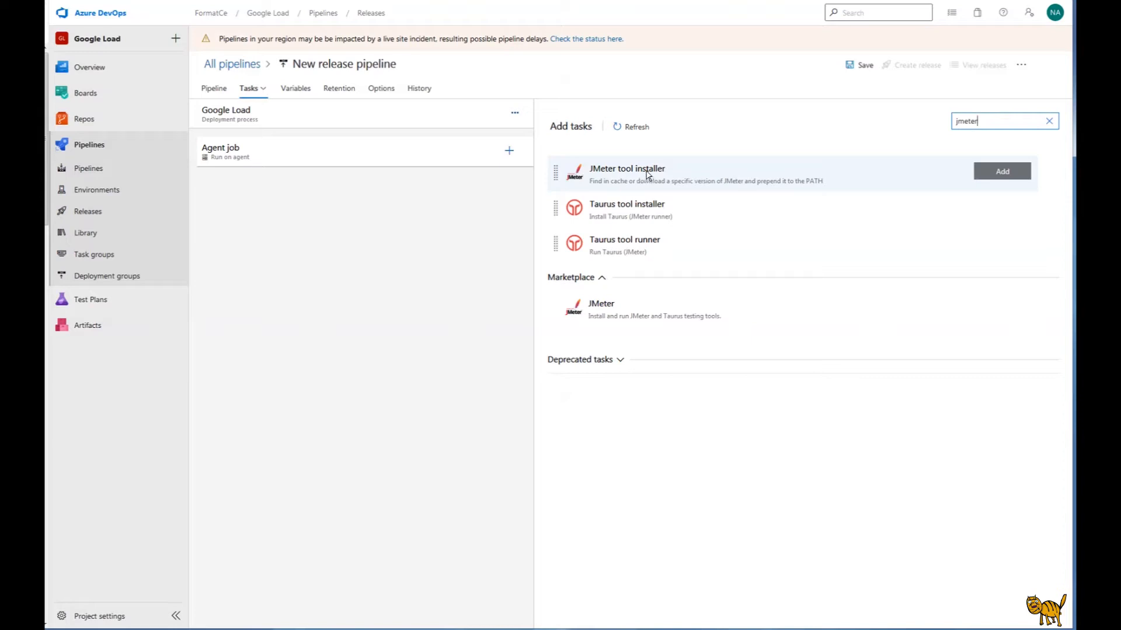
{"action": "left_click", "coordinate": [1002, 171]}
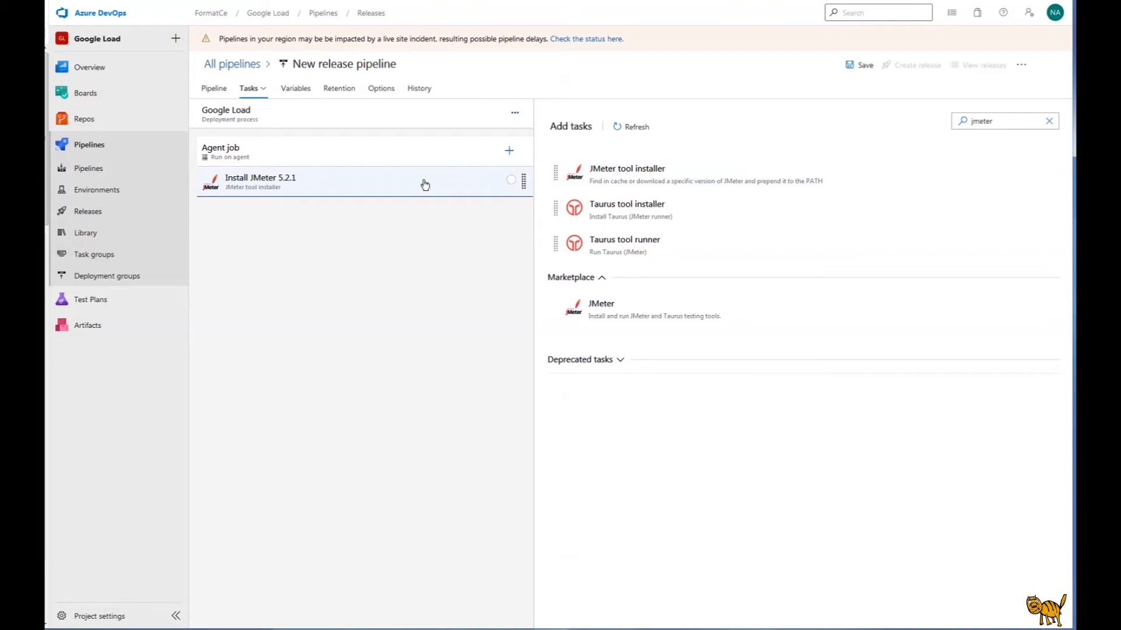
Set the JMeter installer task's version to 5.1.1
{"action": "left_click", "coordinate": [283, 182]}
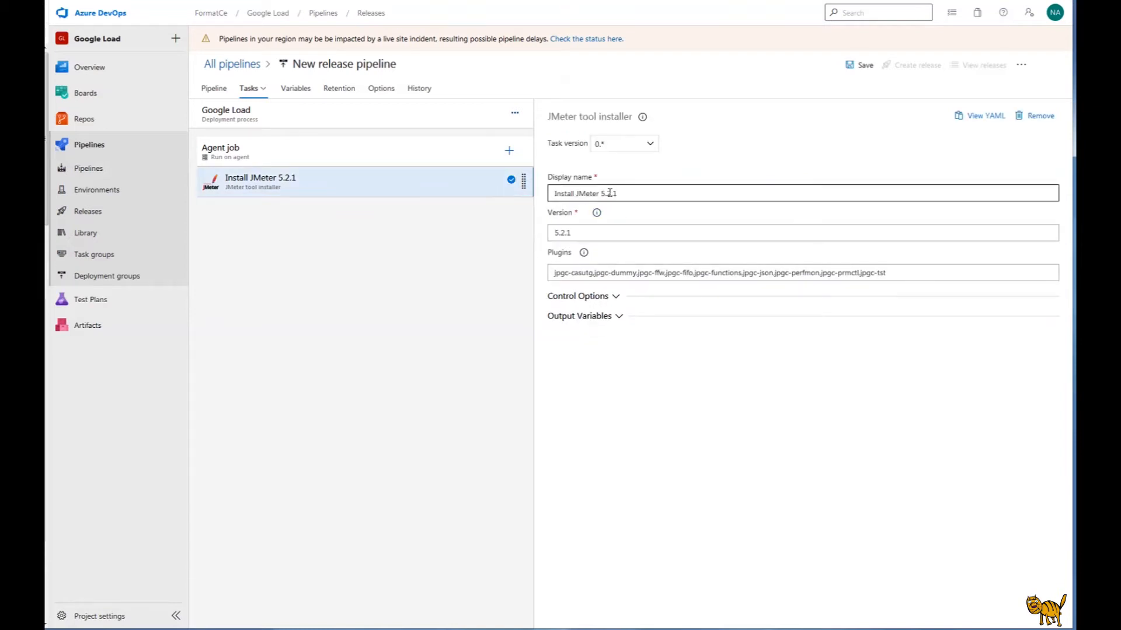
{"action": "mouse_move", "coordinate": [630, 212]}
{"action": "type", "text": "1"}
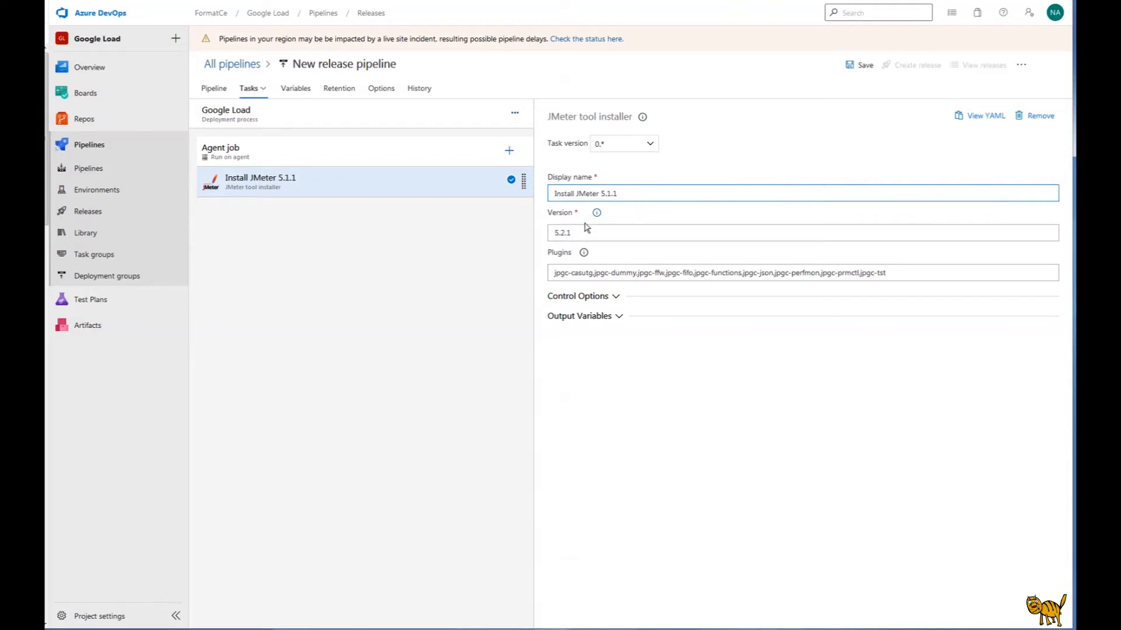
{"action": "left_click", "coordinate": [566, 233]}
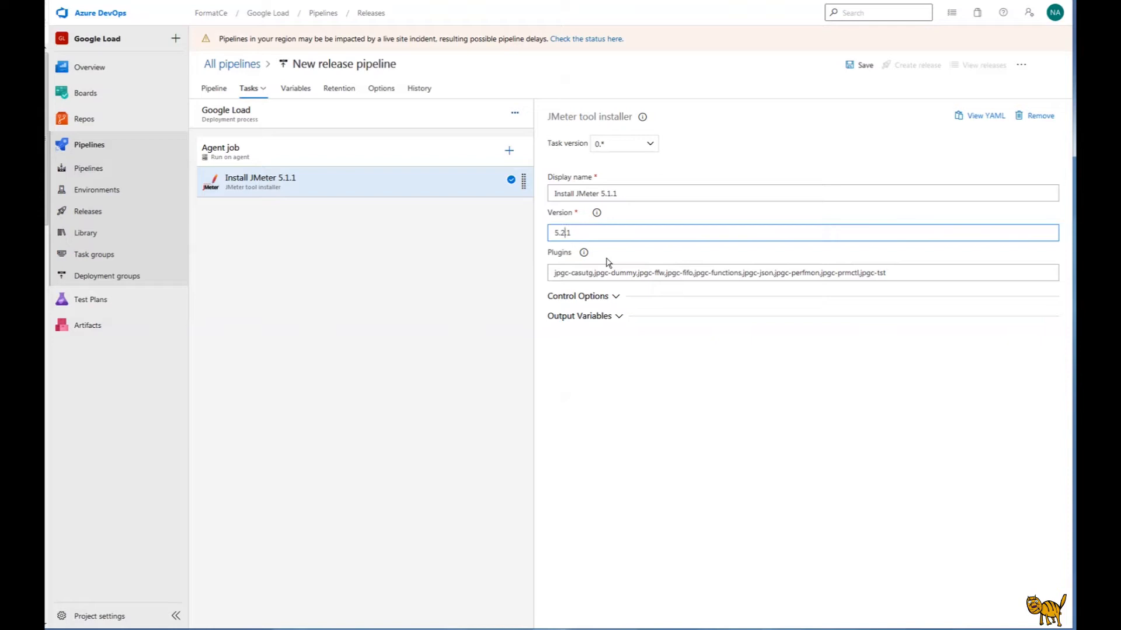
{"action": "type", "text": "5.1.1"}
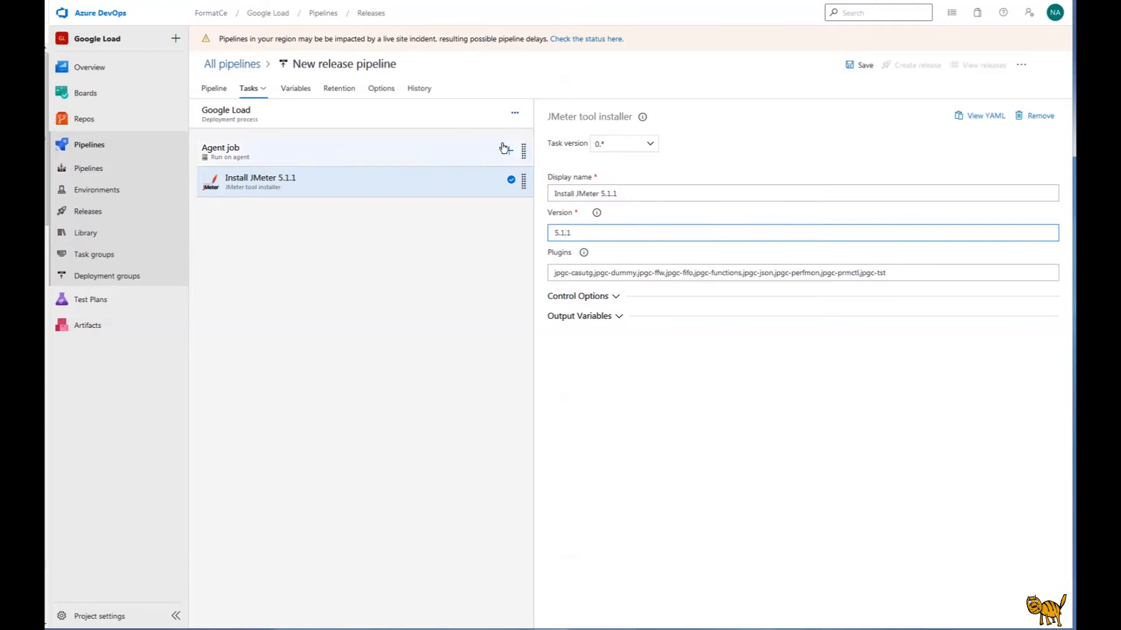
{"action": "left_click", "coordinate": [509, 150]}
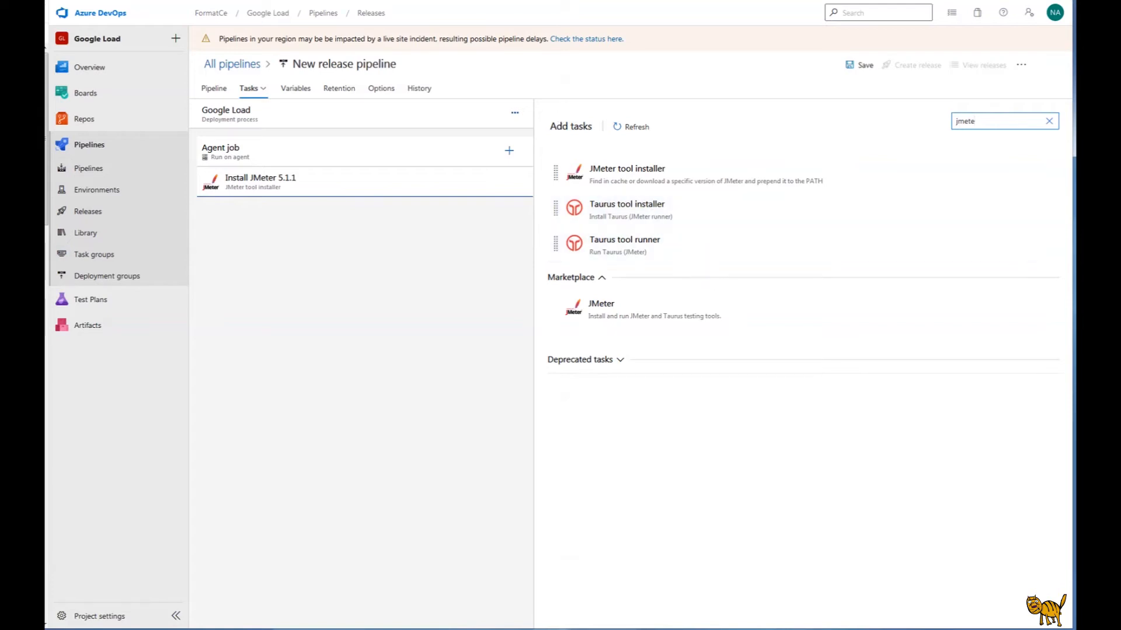
Add a Use Python version task with version spec 3.6
{"action": "left_click", "coordinate": [1048, 121]}
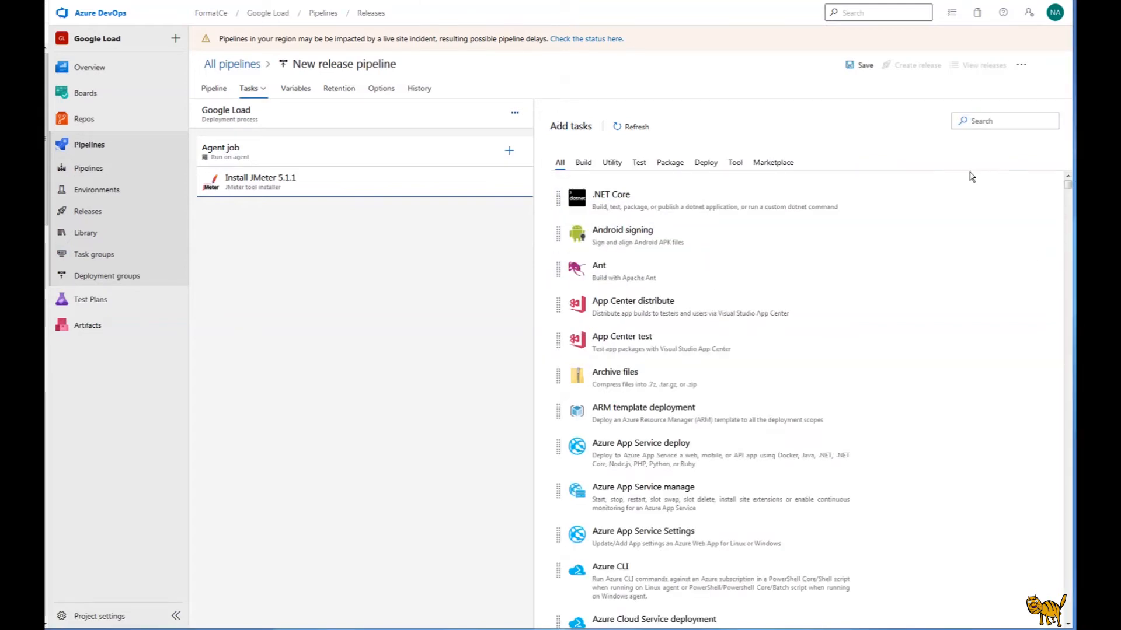
{"action": "left_click", "coordinate": [1005, 121]}
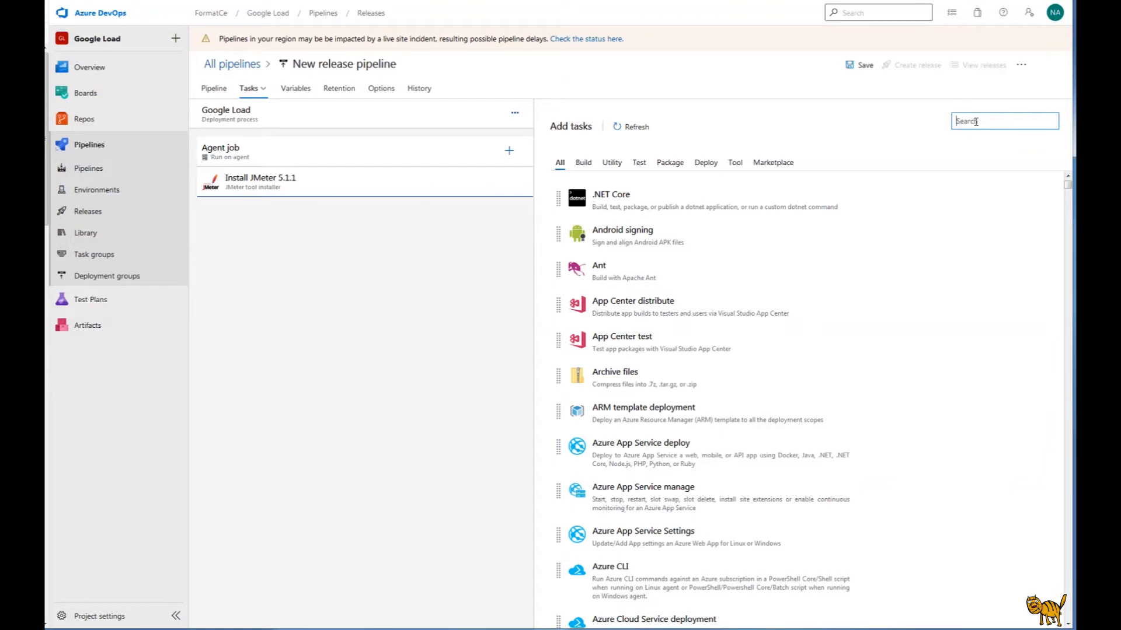
{"action": "type", "text": "use p"}
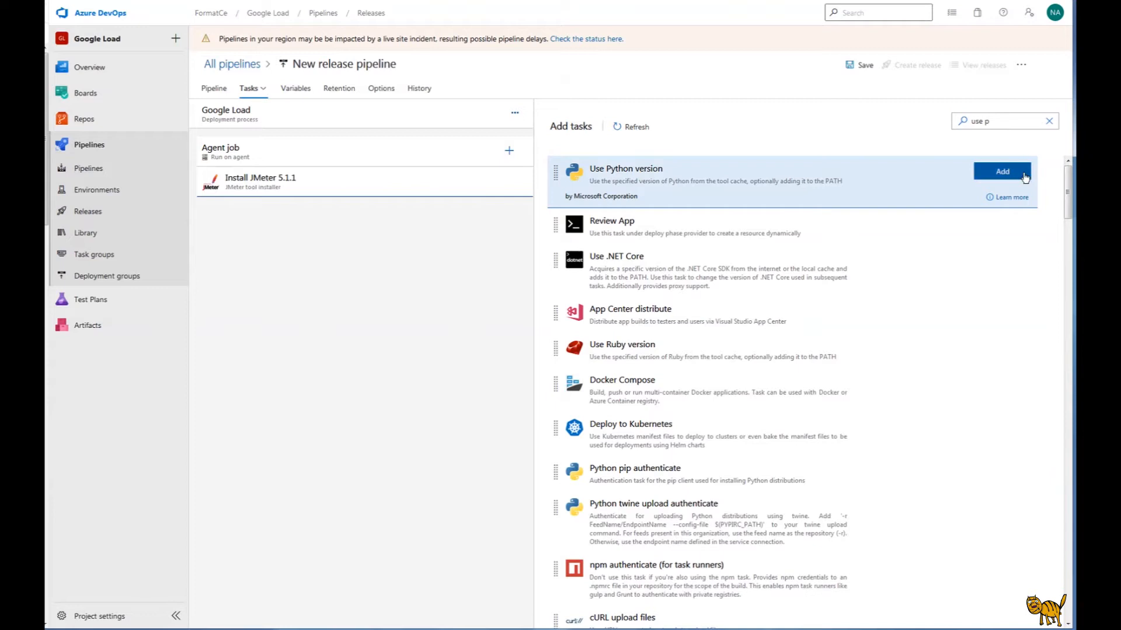
{"action": "left_click", "coordinate": [1001, 171]}
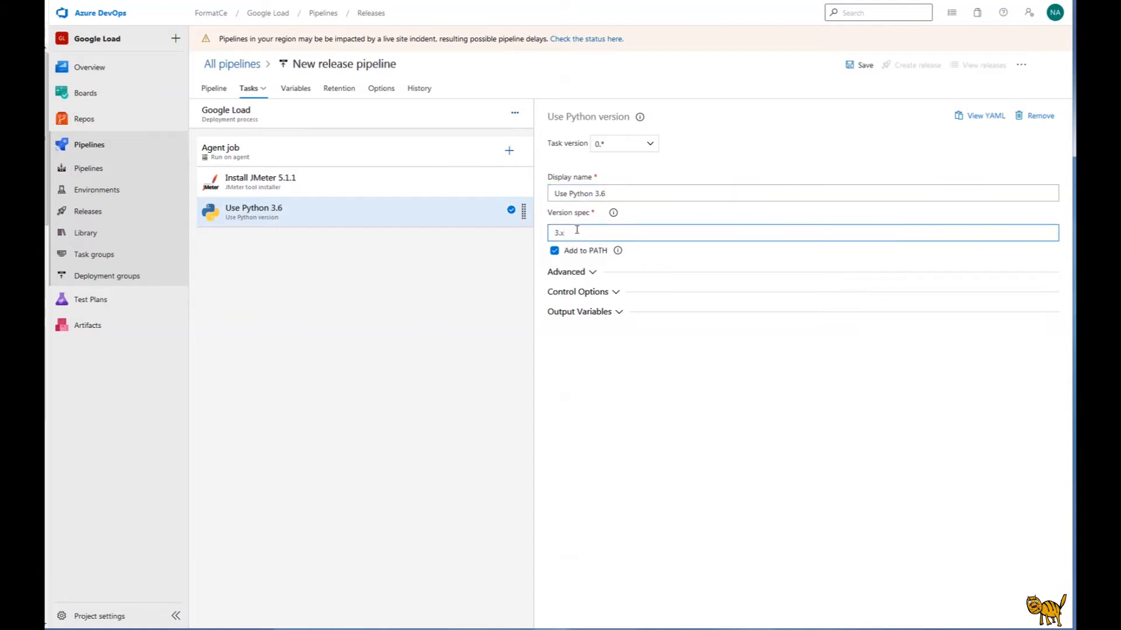
{"action": "type", "text": "3.6"}
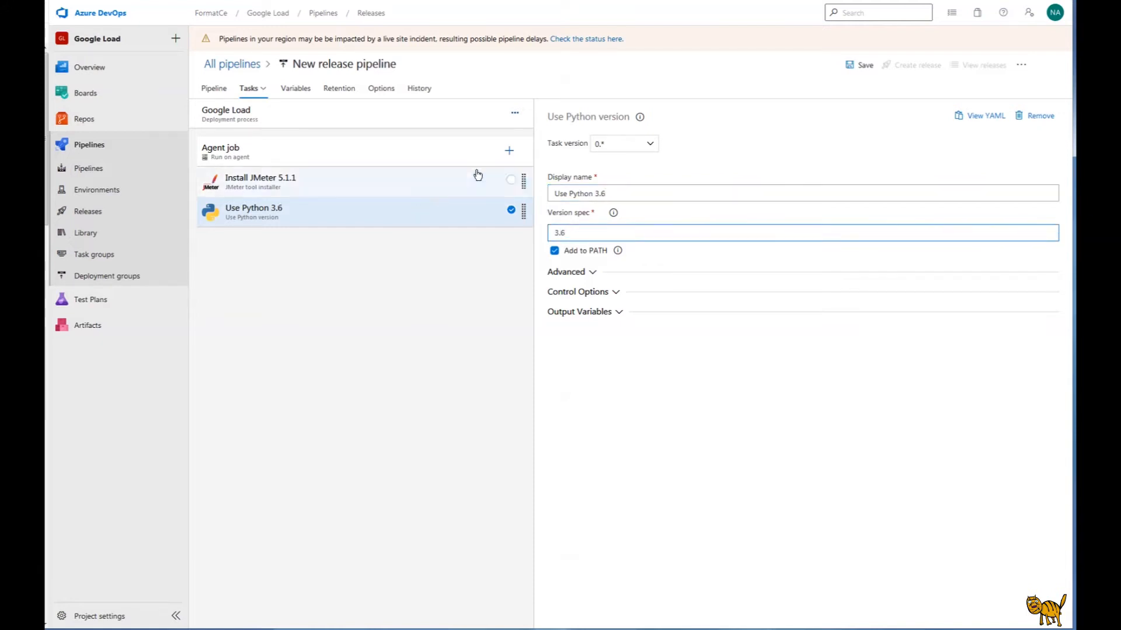
Add the Taurus tool installer task and edit its Python executable value
{"action": "left_click", "coordinate": [508, 151]}
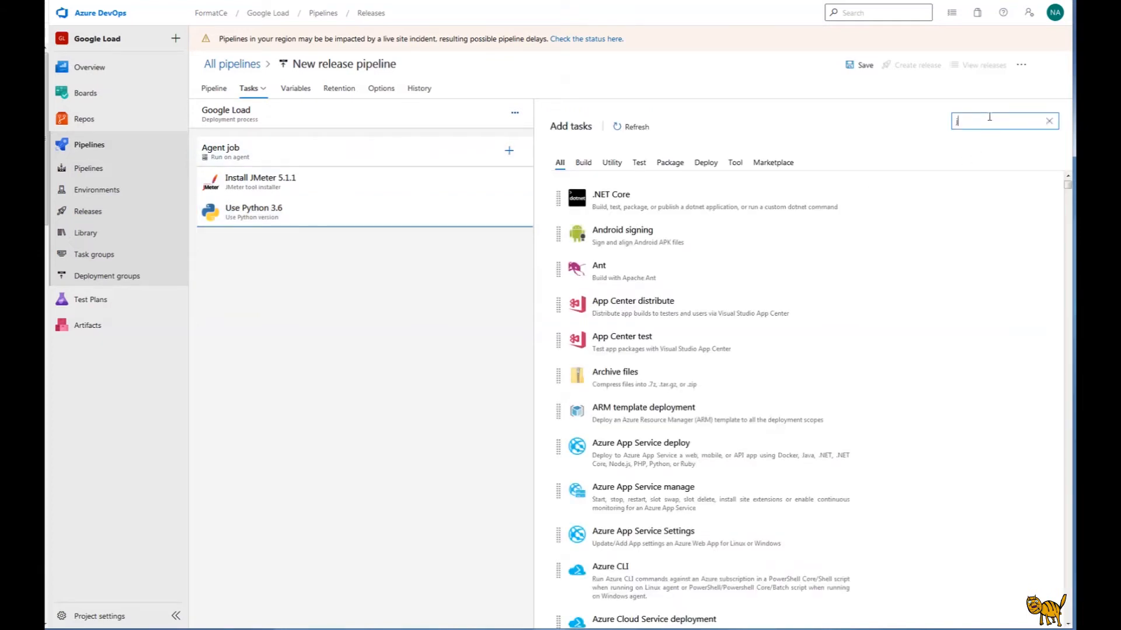
{"action": "type", "text": "jmete"}
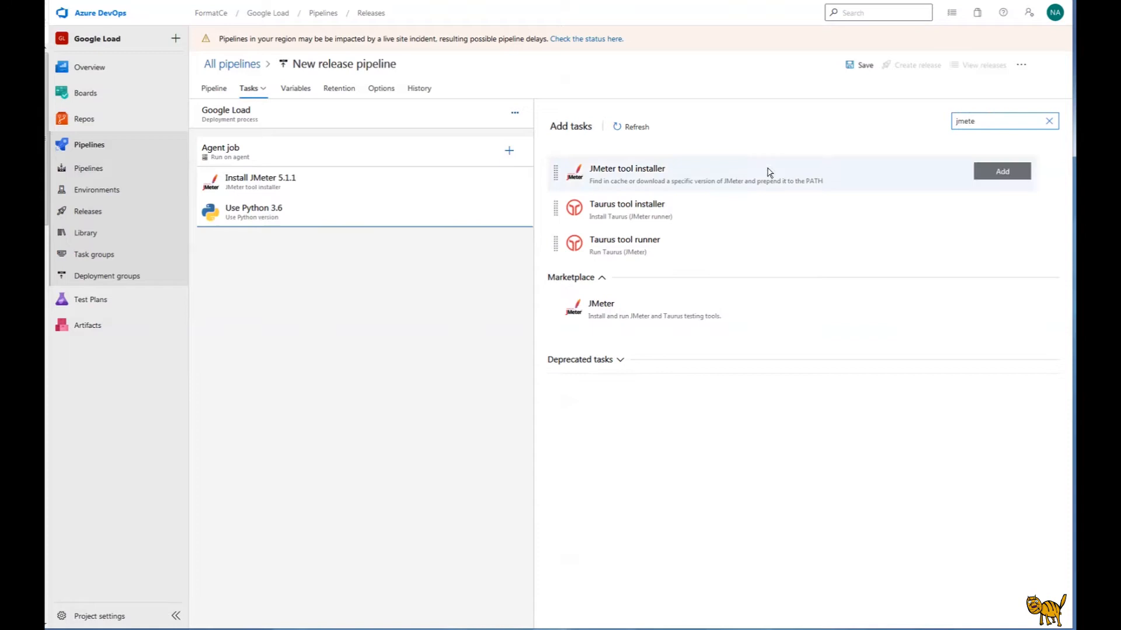
{"action": "mouse_move", "coordinate": [627, 212]}
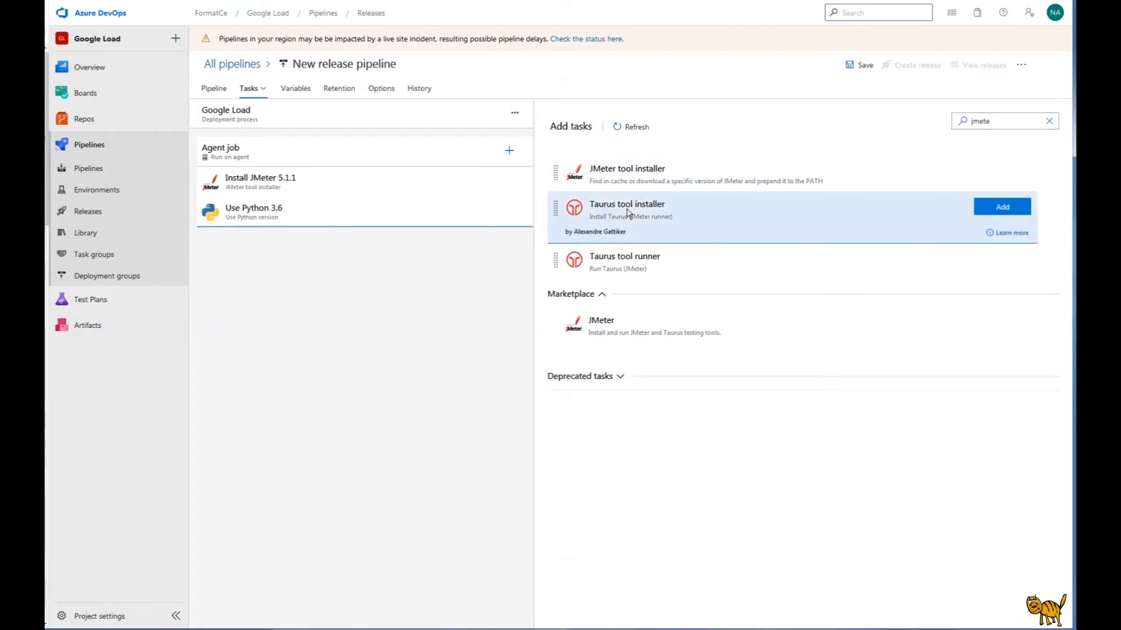
{"action": "left_click", "coordinate": [1001, 206]}
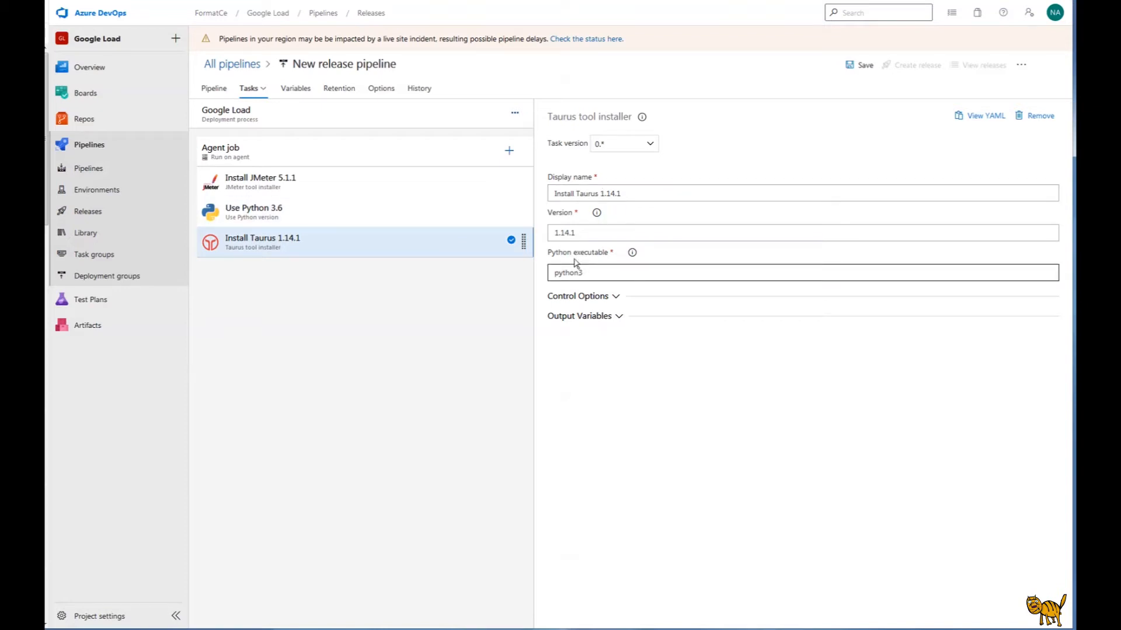
{"action": "left_click", "coordinate": [587, 273]}
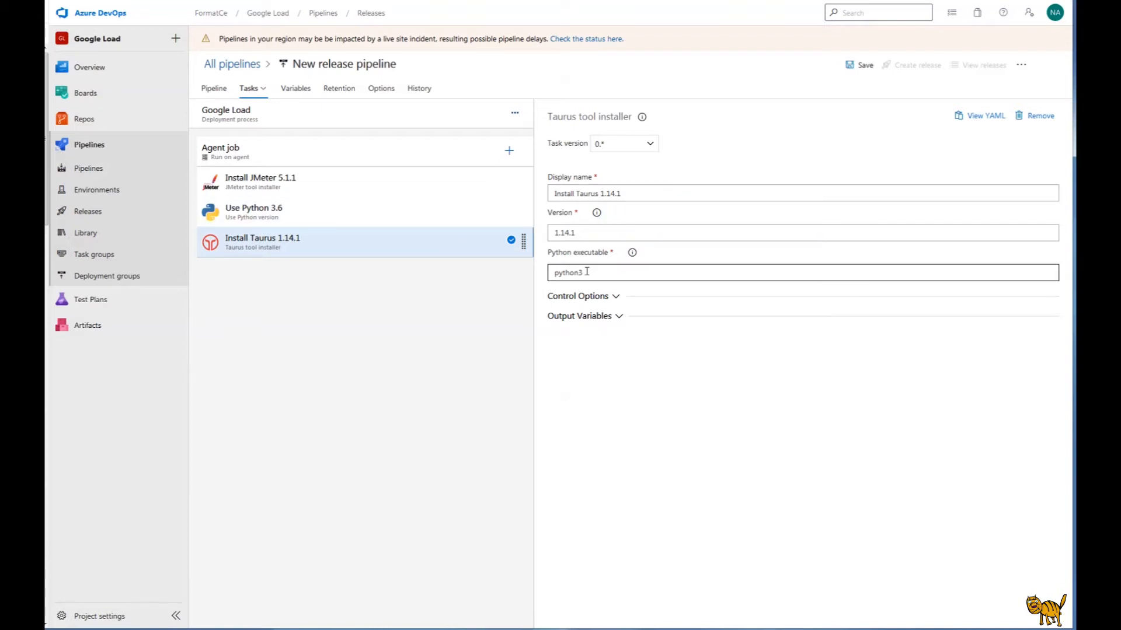
{"action": "mouse_move", "coordinate": [630, 285]}
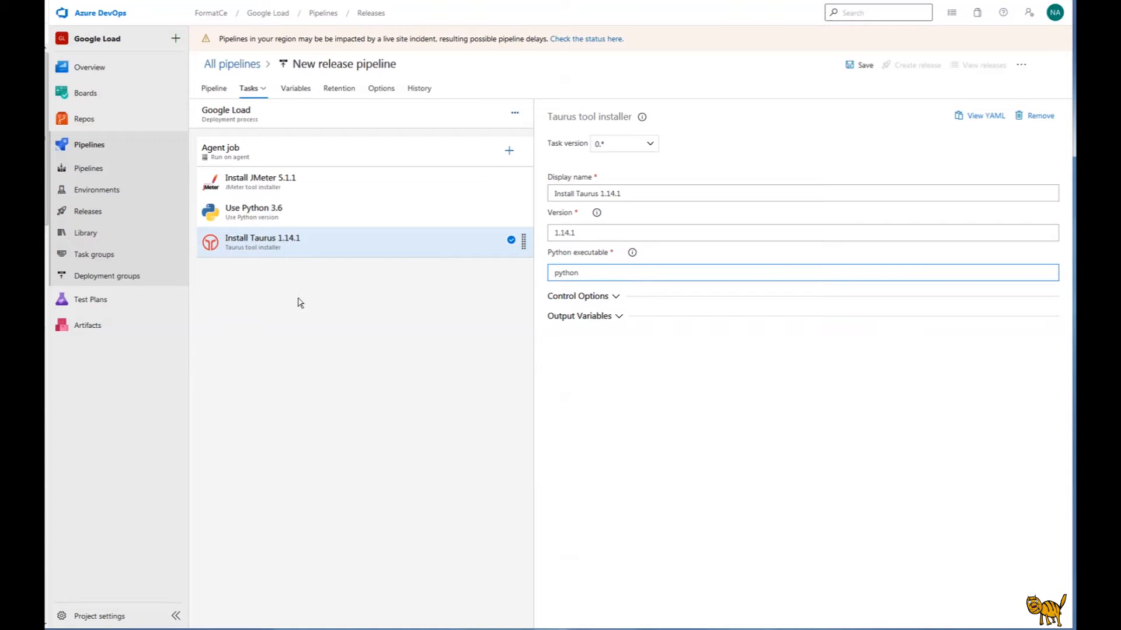
{"action": "mouse_move", "coordinate": [509, 151]}
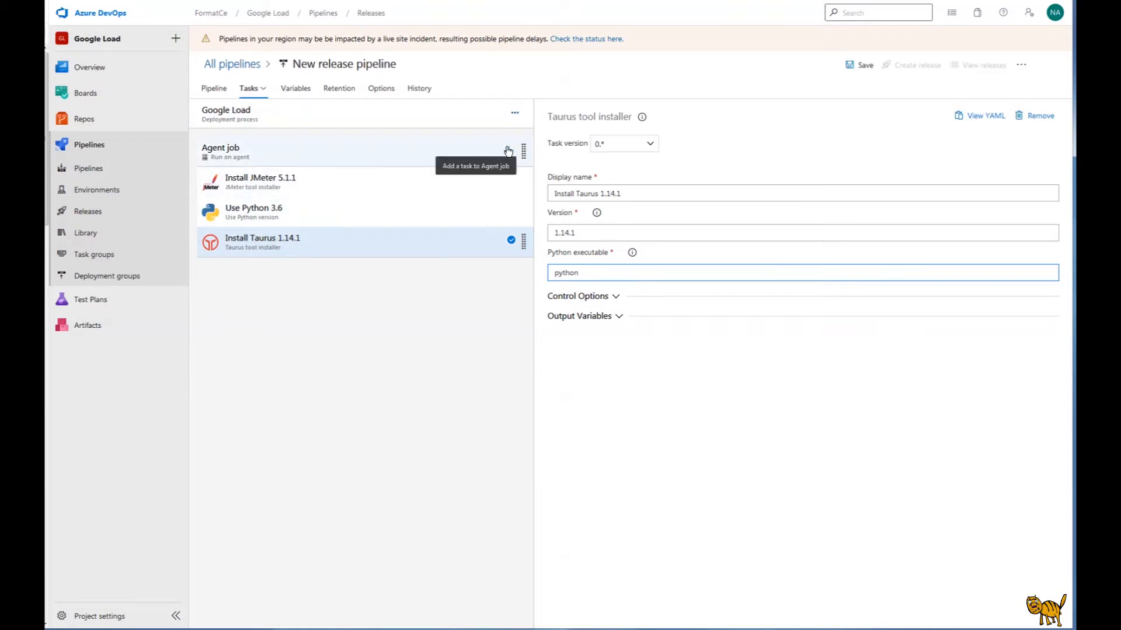
Add the Taurus tool runner task to the agent job, searching the catalog for 'jmet'
{"action": "left_click", "coordinate": [507, 150]}
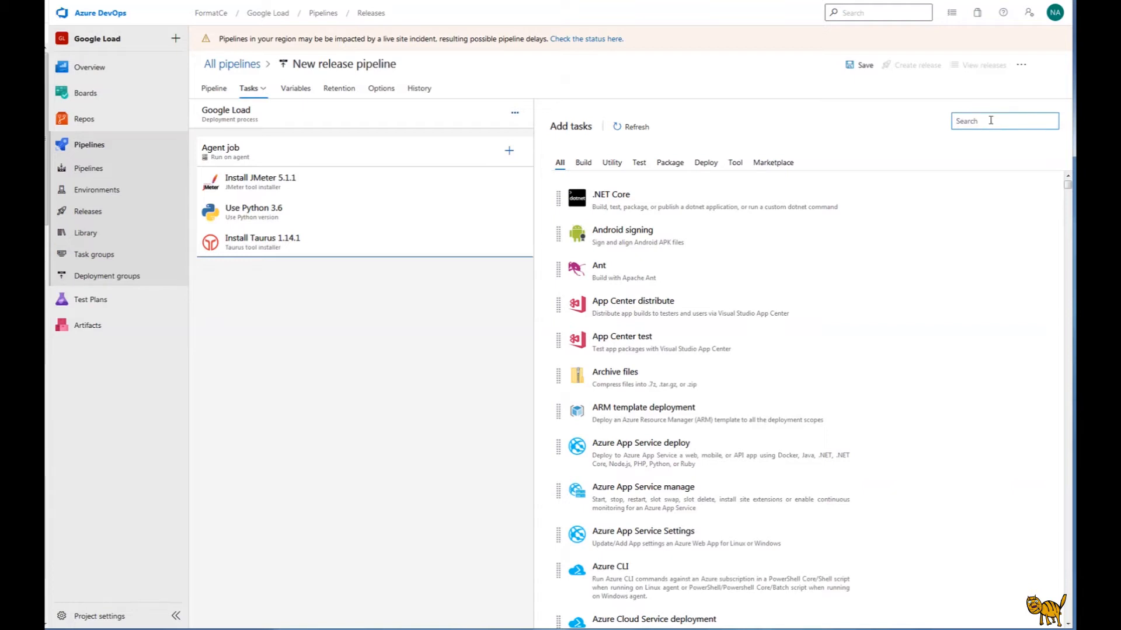
{"action": "type", "text": "jmet"}
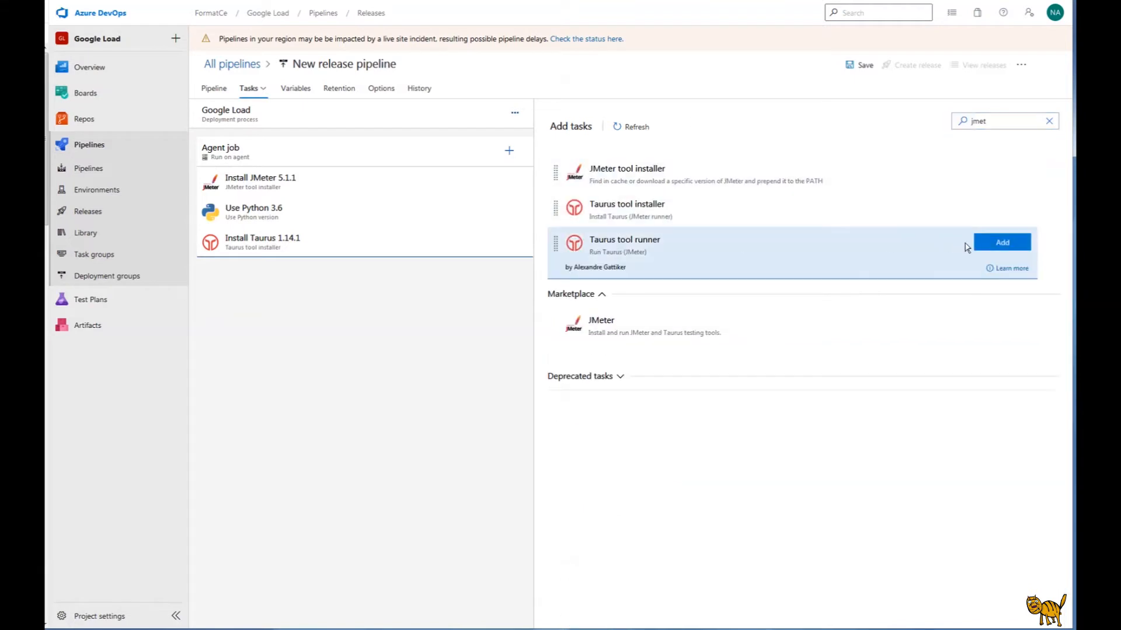
{"action": "left_click", "coordinate": [1002, 241]}
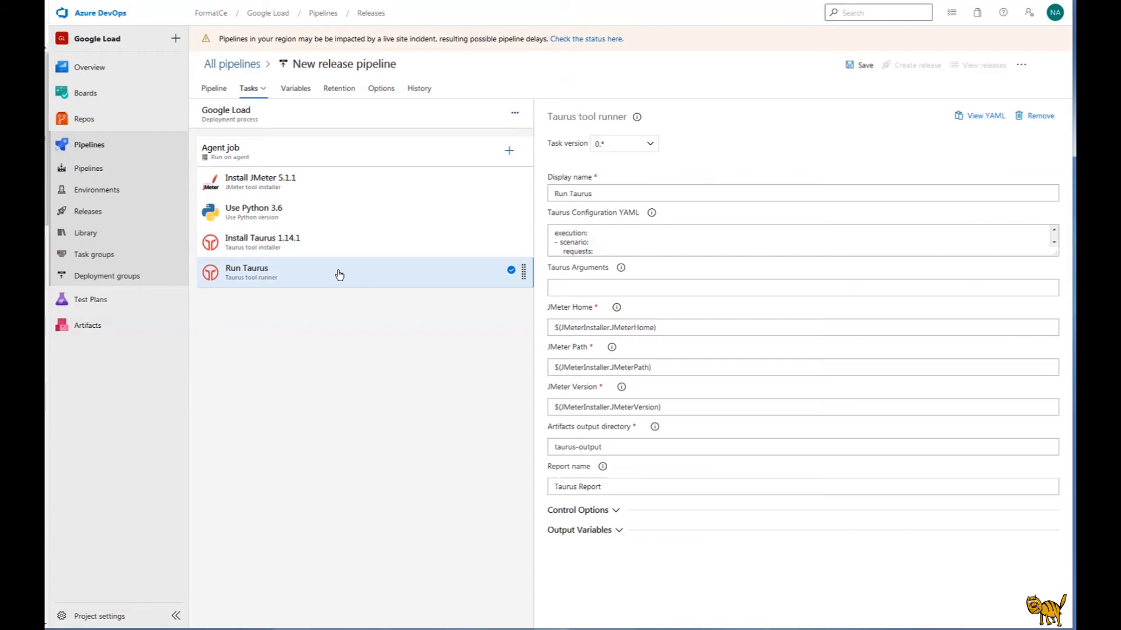
Replace the runner task's display name with 'Run Google Load'
{"action": "left_click", "coordinate": [602, 194]}
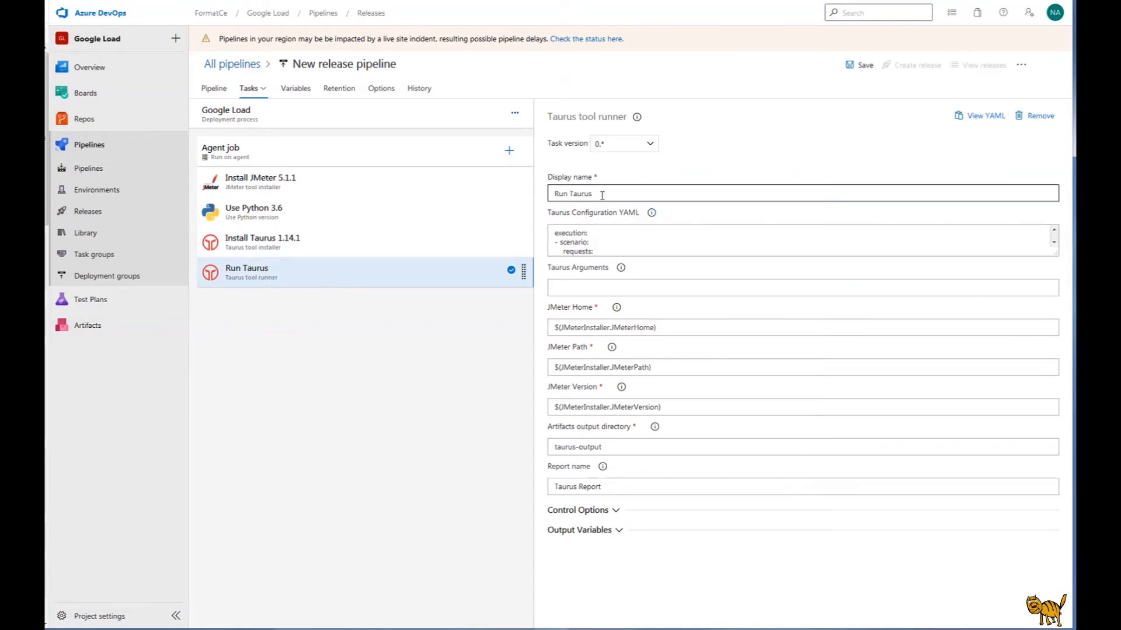
{"action": "double_click", "coordinate": [572, 193]}
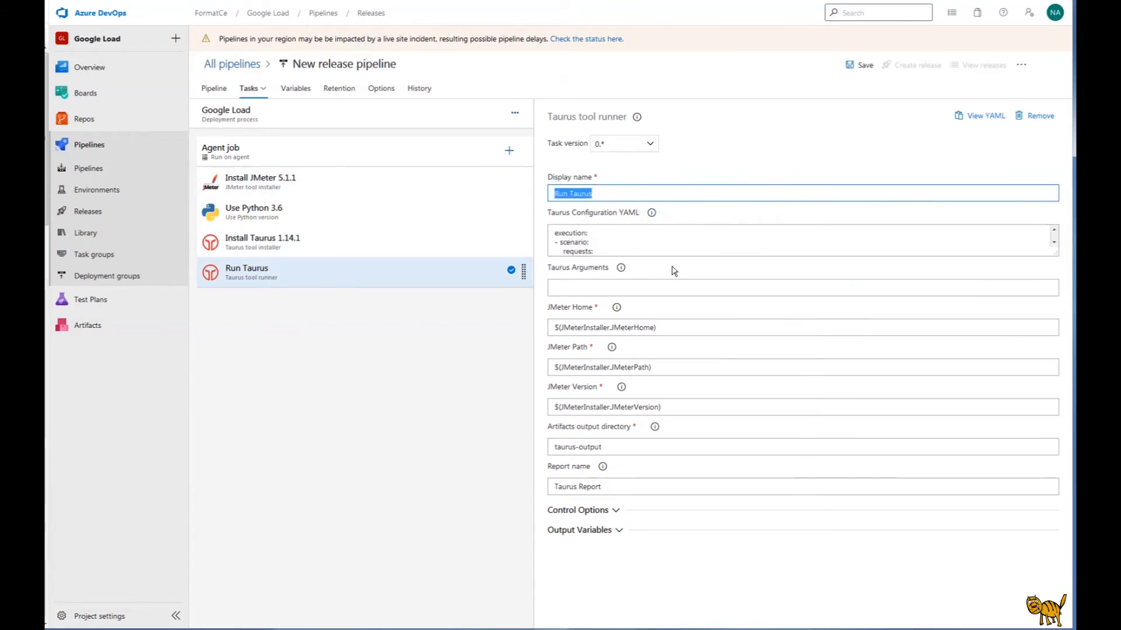
{"action": "type", "text": "R"}
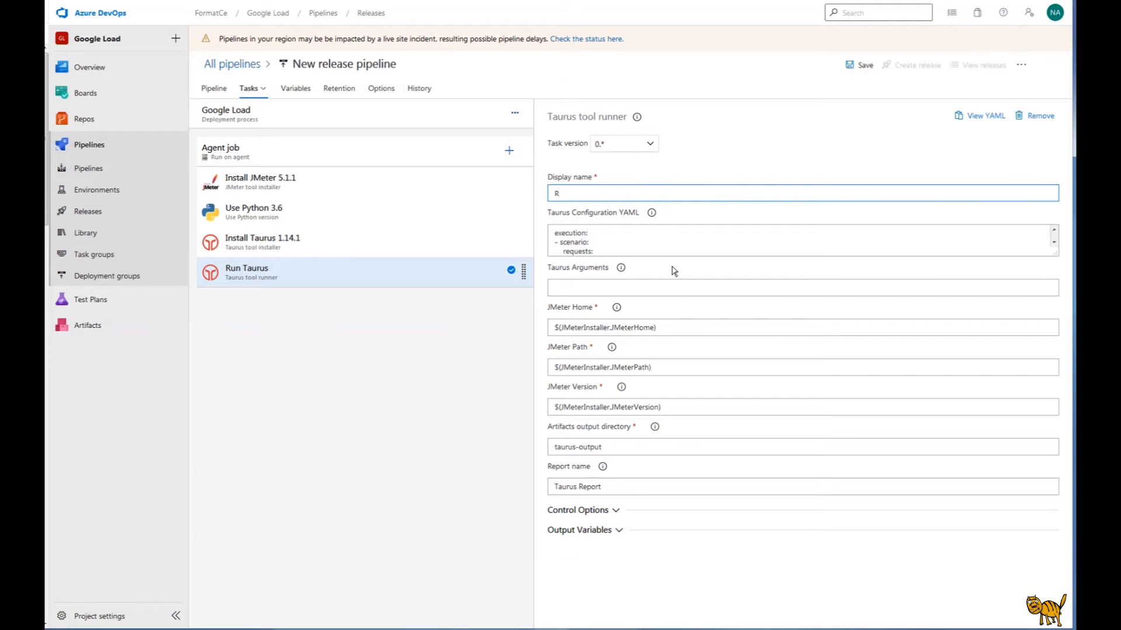
{"action": "type", "text": "un"}
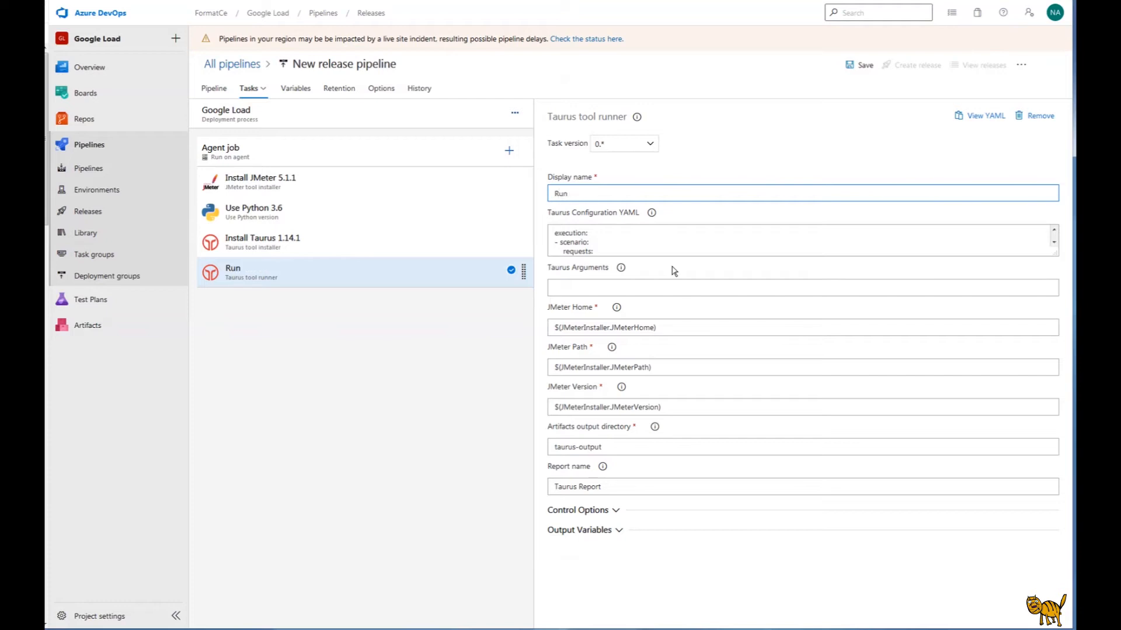
{"action": "type", "text": "Google Load"}
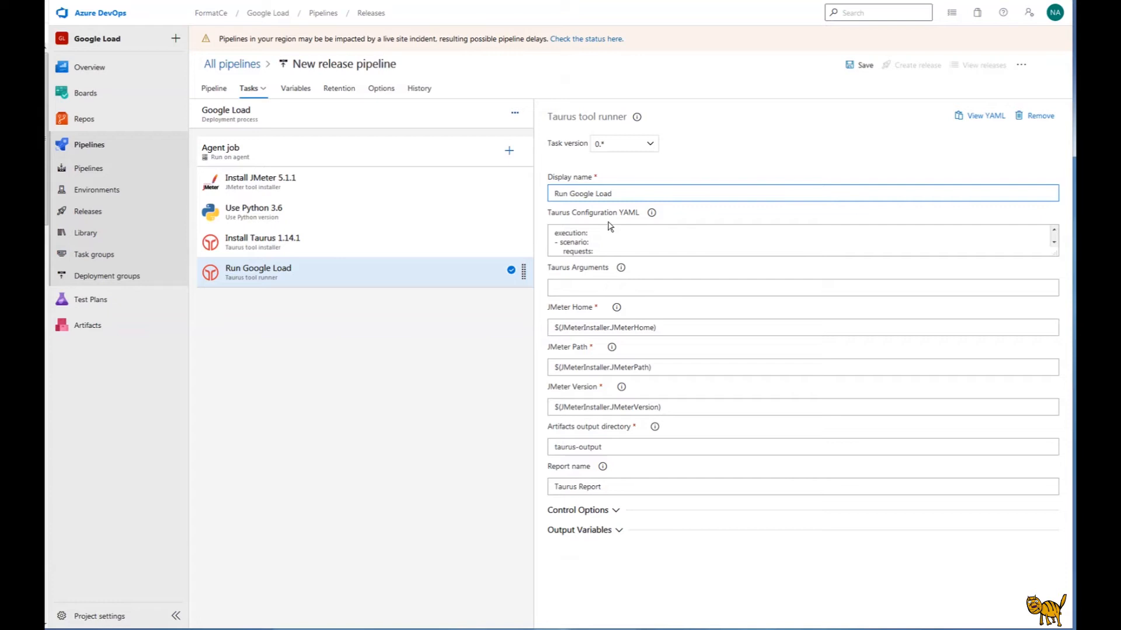
{"action": "mouse_move", "coordinate": [675, 212]}
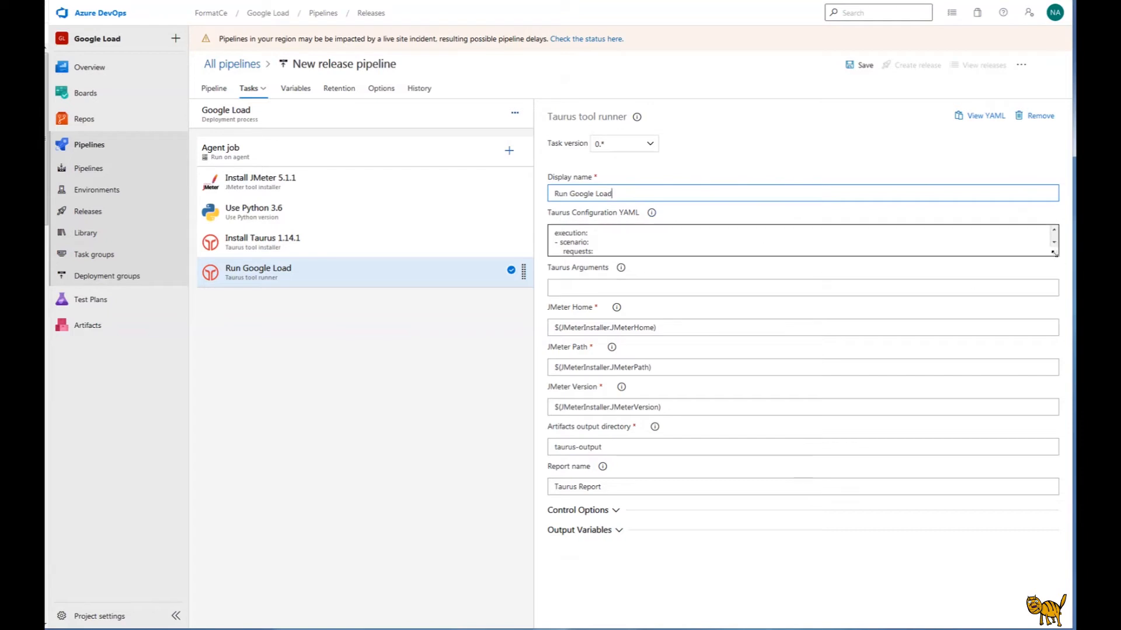
Enlarge the Taurus YAML editor and review the Google.jmx script path and Text.csv data file
{"action": "left_click_drag", "start_coordinate": [1055, 252], "coordinate": [1057, 461]}
{"action": "type", "text": "# "}
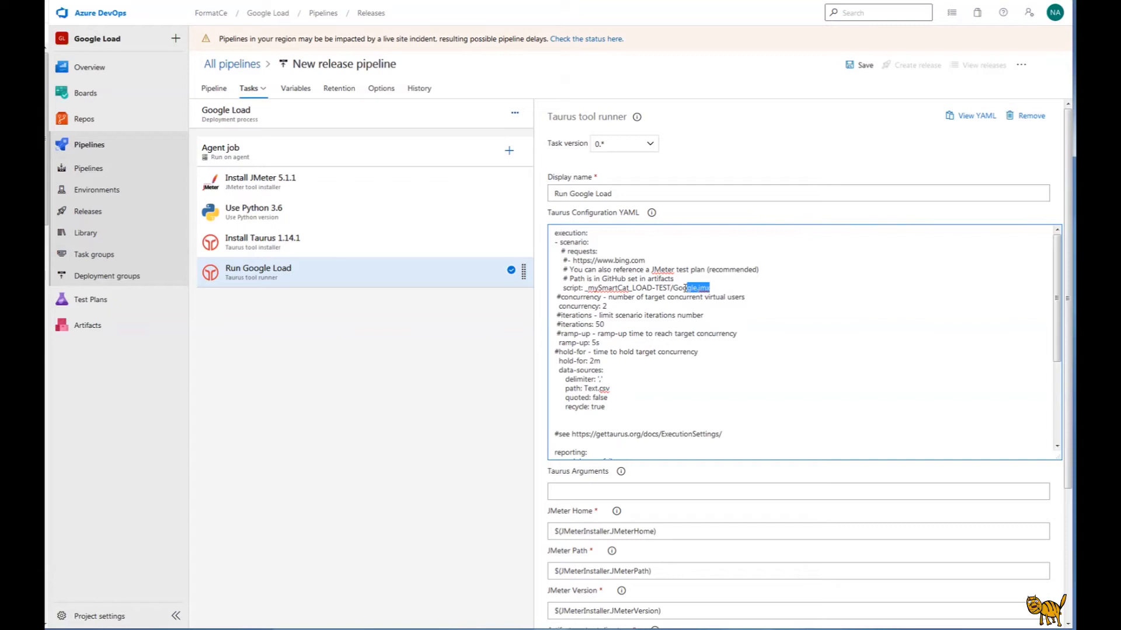
{"action": "left_click", "coordinate": [720, 288]}
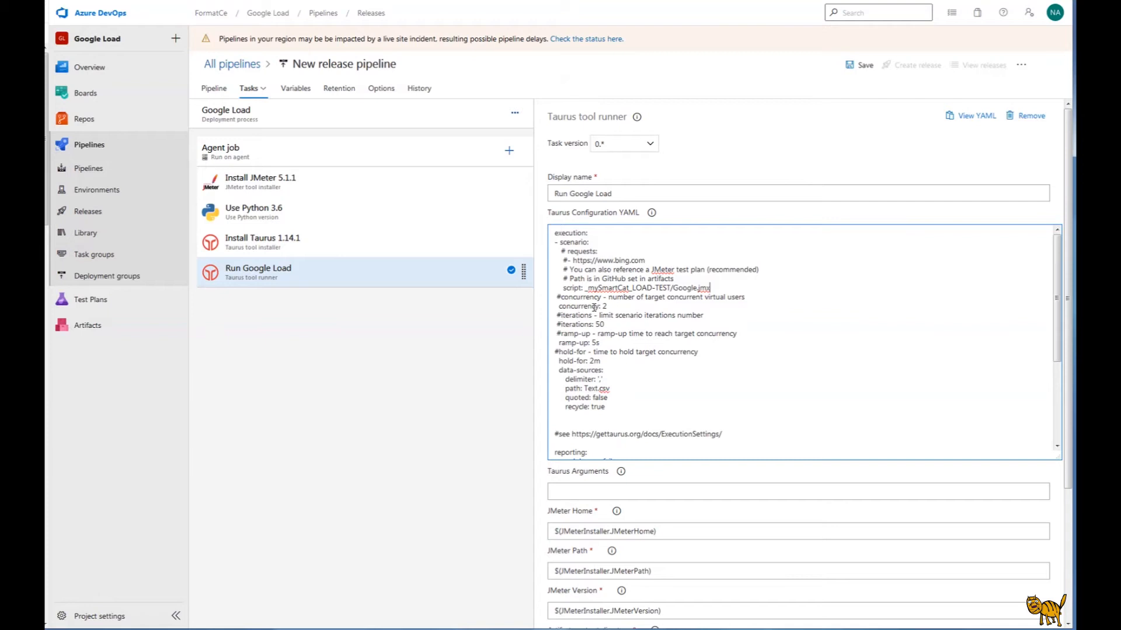
{"action": "mouse_move", "coordinate": [609, 325]}
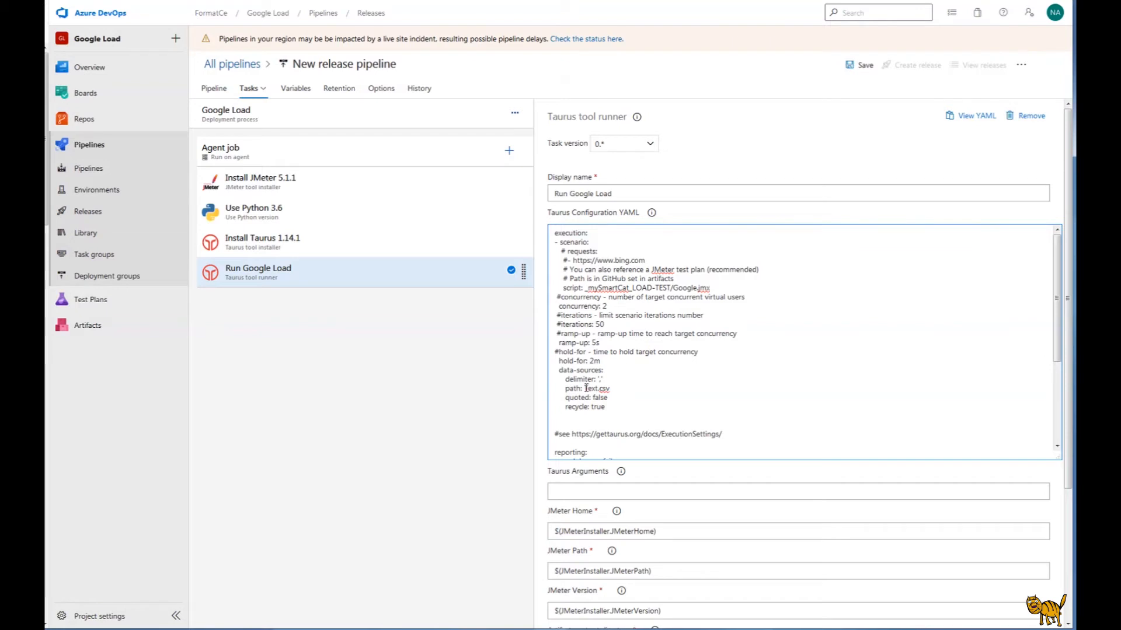
{"action": "double_click", "coordinate": [596, 389]}
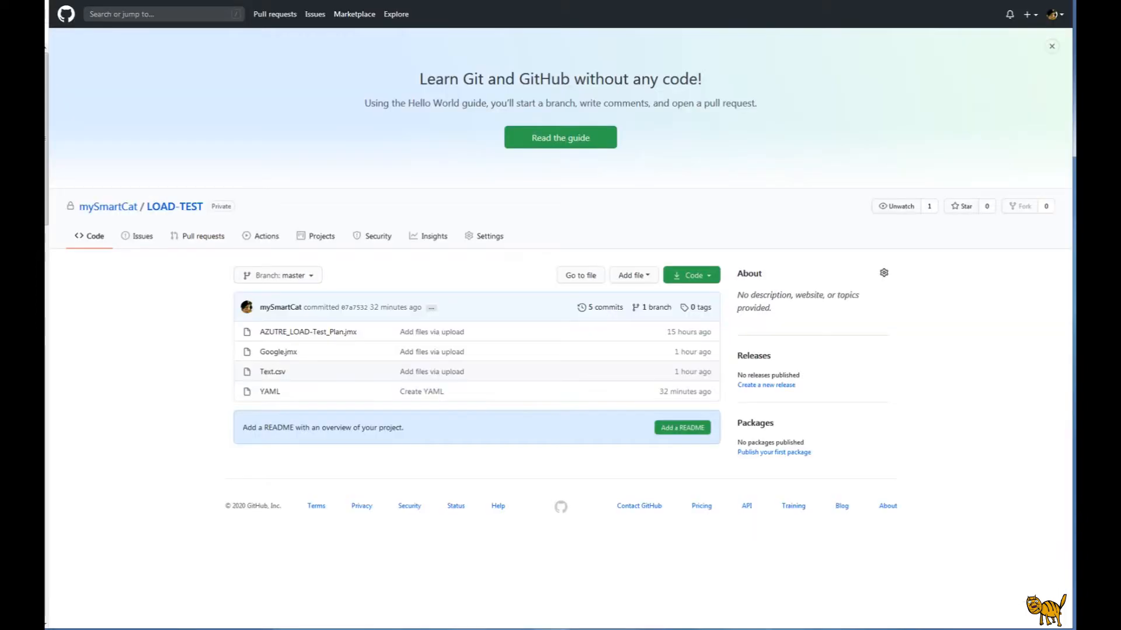
{"action": "mouse_move", "coordinate": [273, 371]}
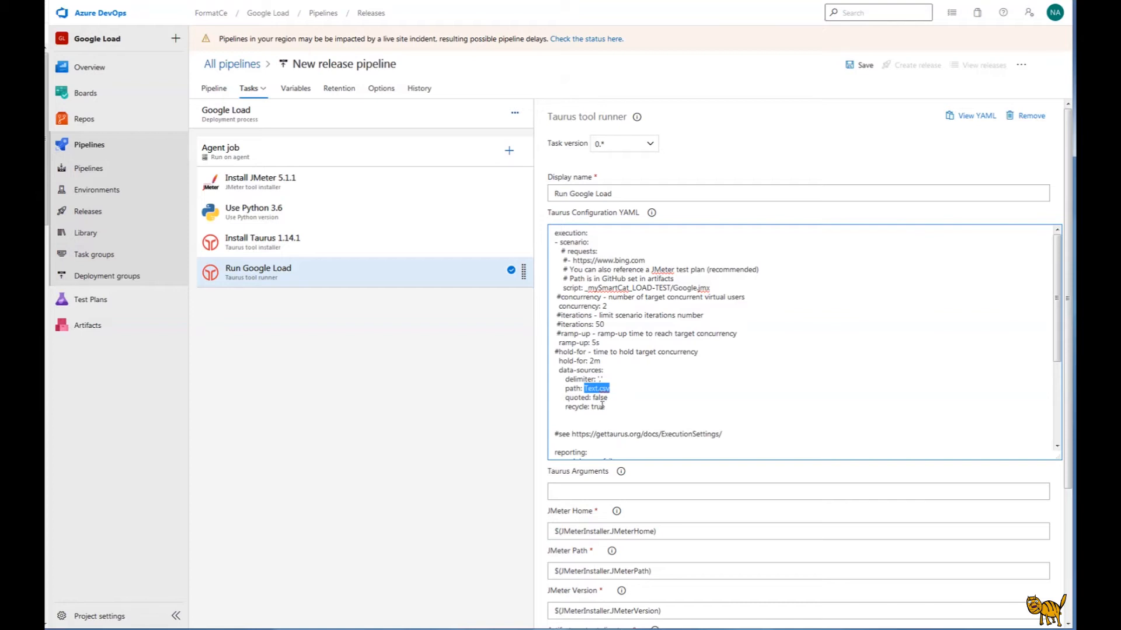
Scroll to the junit-xml module and select the report filename to become AZURE_Google_Load_Test_Plan.xml
{"action": "scroll", "scroll_direction": "down", "scroll_amount": 3}
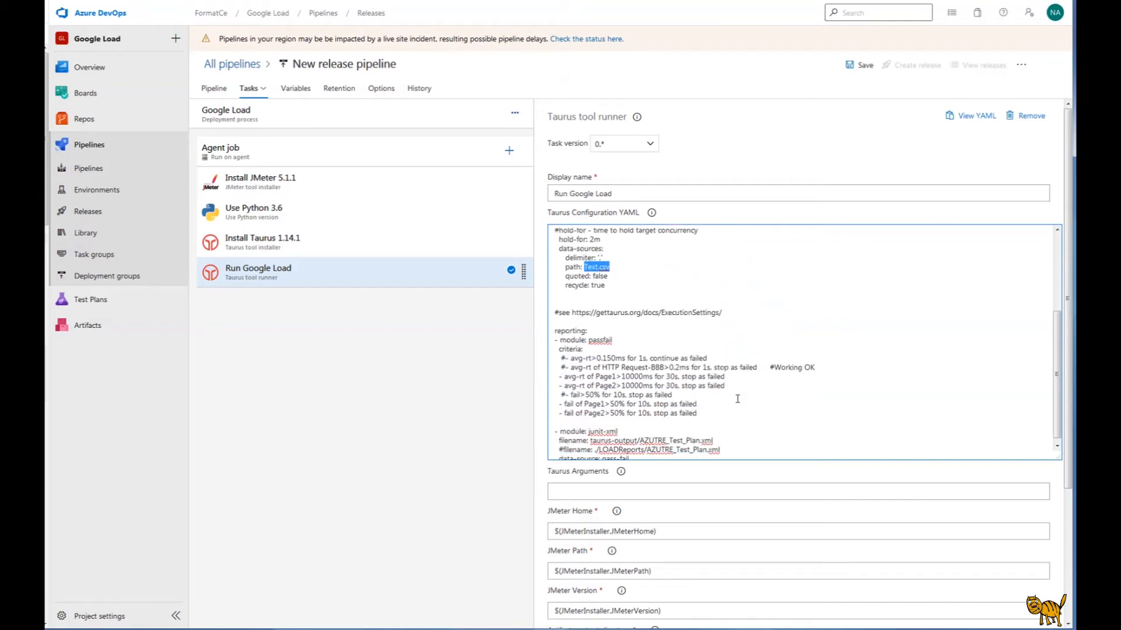
{"action": "scroll", "scroll_direction": "down", "scroll_amount": 3}
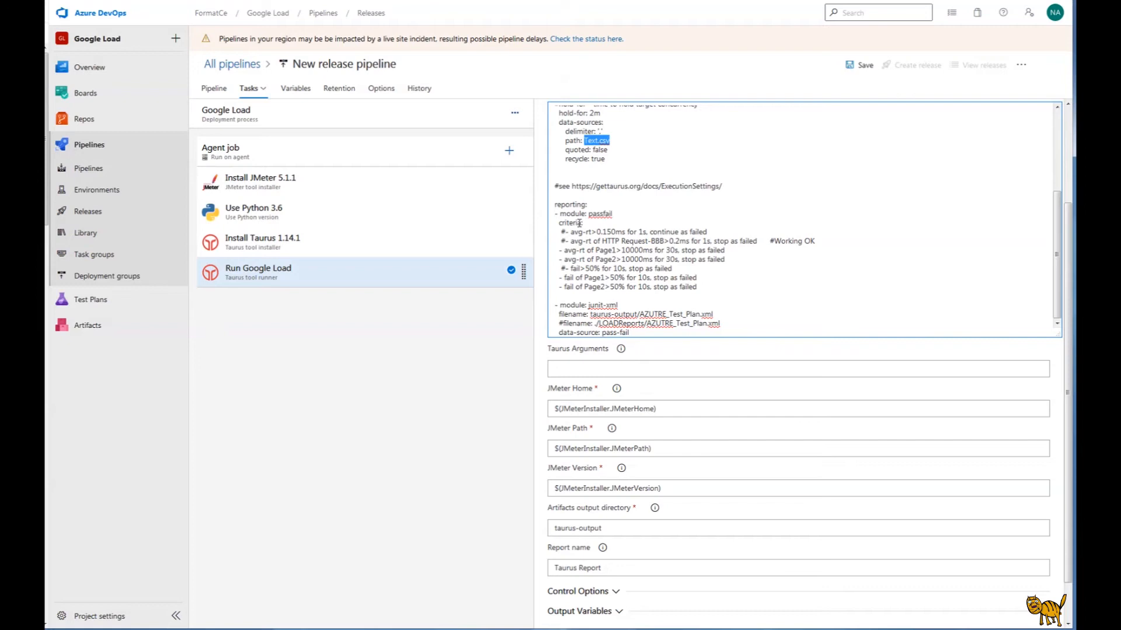
{"action": "mouse_move", "coordinate": [586, 250]}
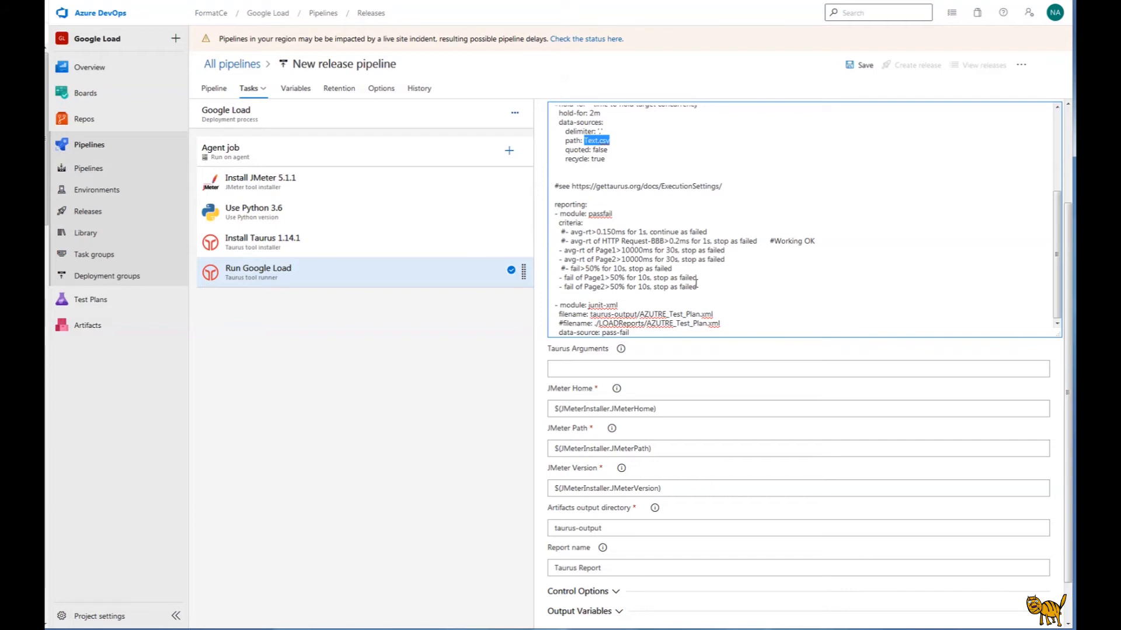
{"action": "mouse_move", "coordinate": [679, 302]}
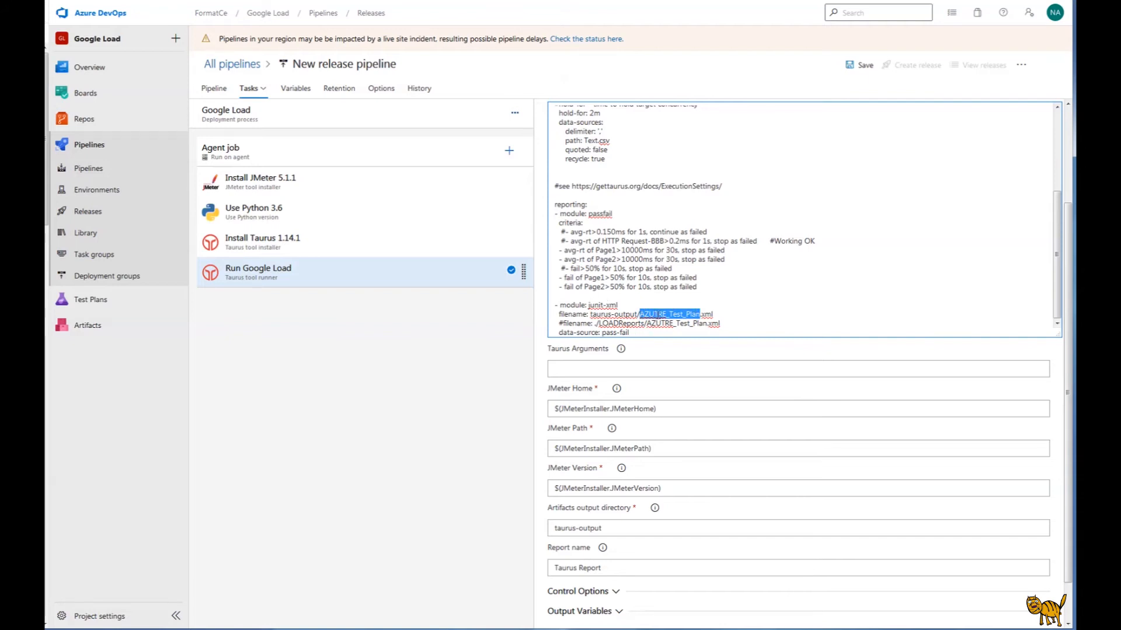
{"action": "left_click", "coordinate": [673, 314]}
{"action": "type", "text": "_Google_Load"}
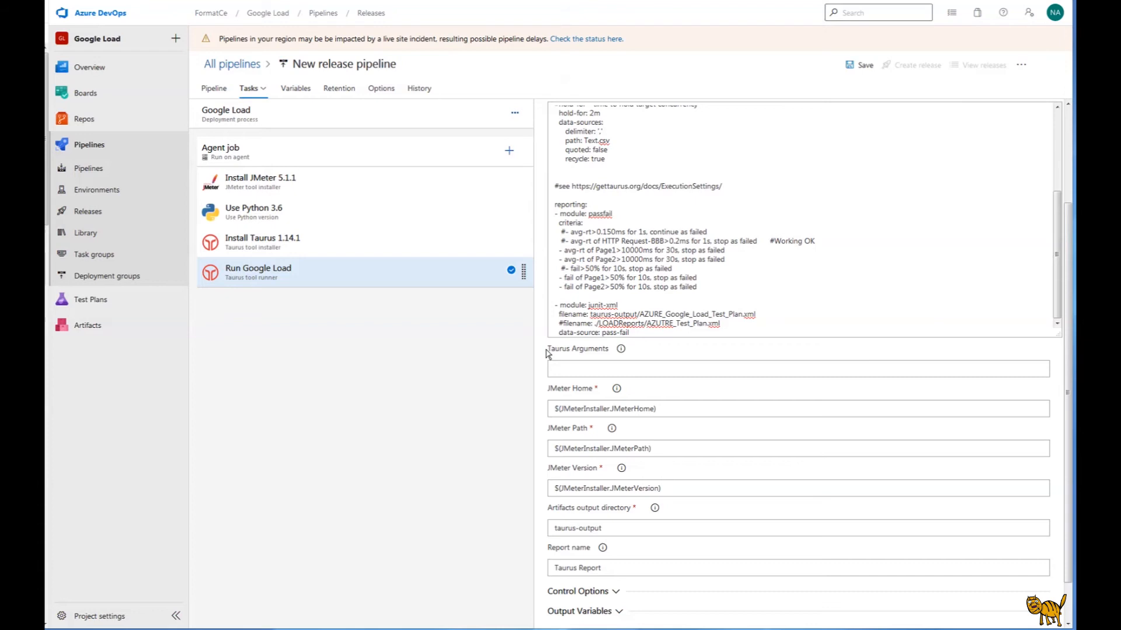
{"action": "mouse_move", "coordinate": [575, 356]}
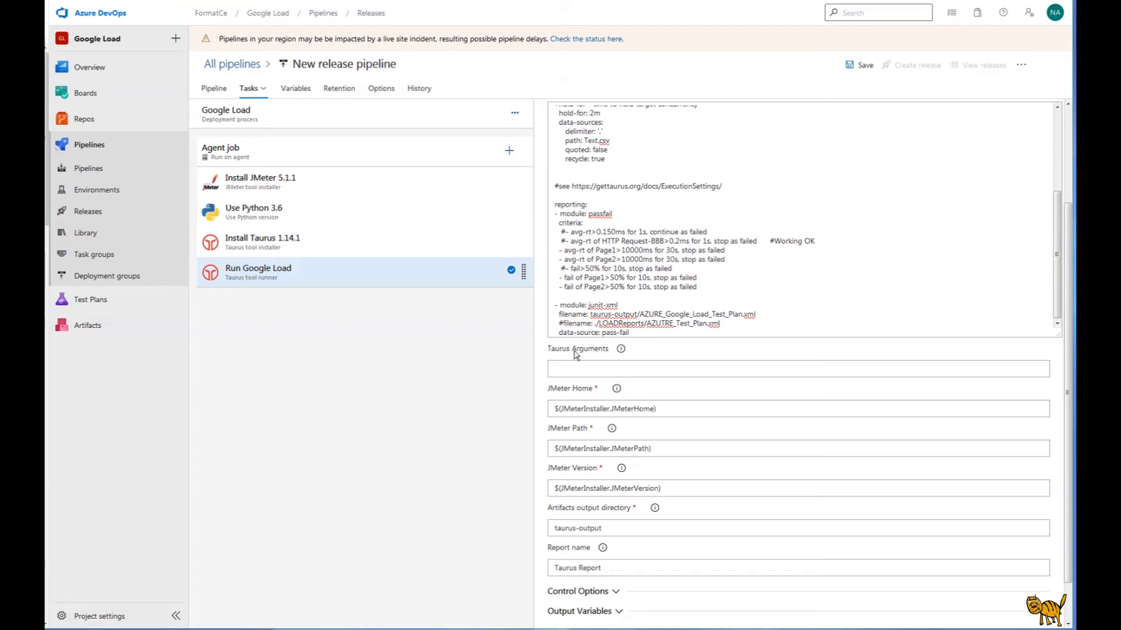
Set Taurus Arguments to override modules.jmeter.properties overall_granularity to 1000
{"action": "left_click", "coordinate": [796, 369]}
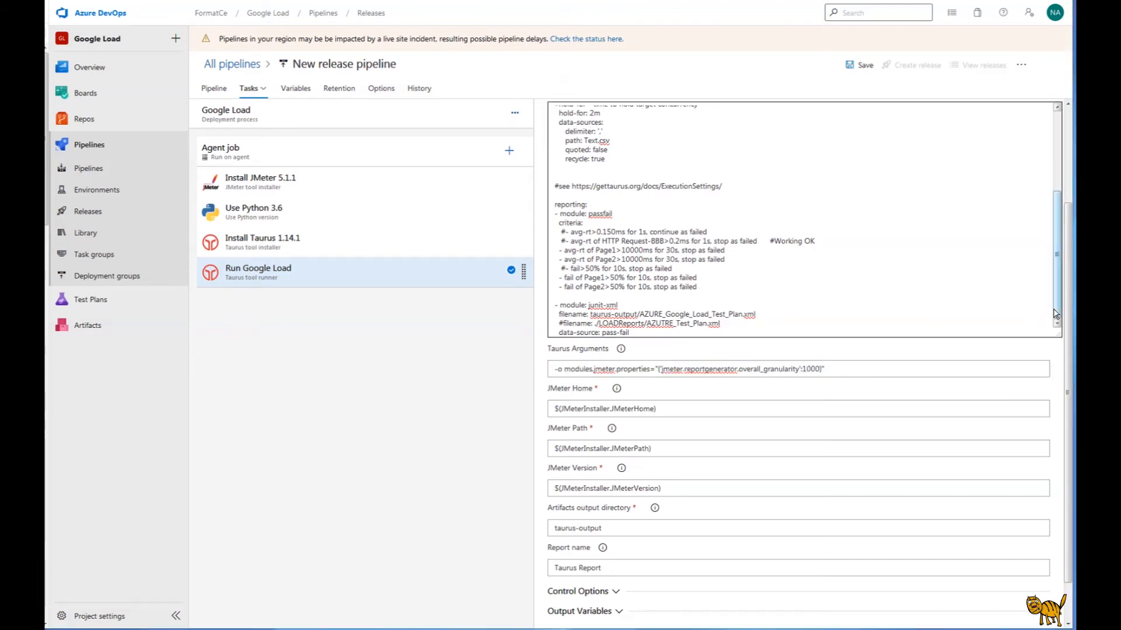
{"action": "left_click", "coordinate": [676, 446]}
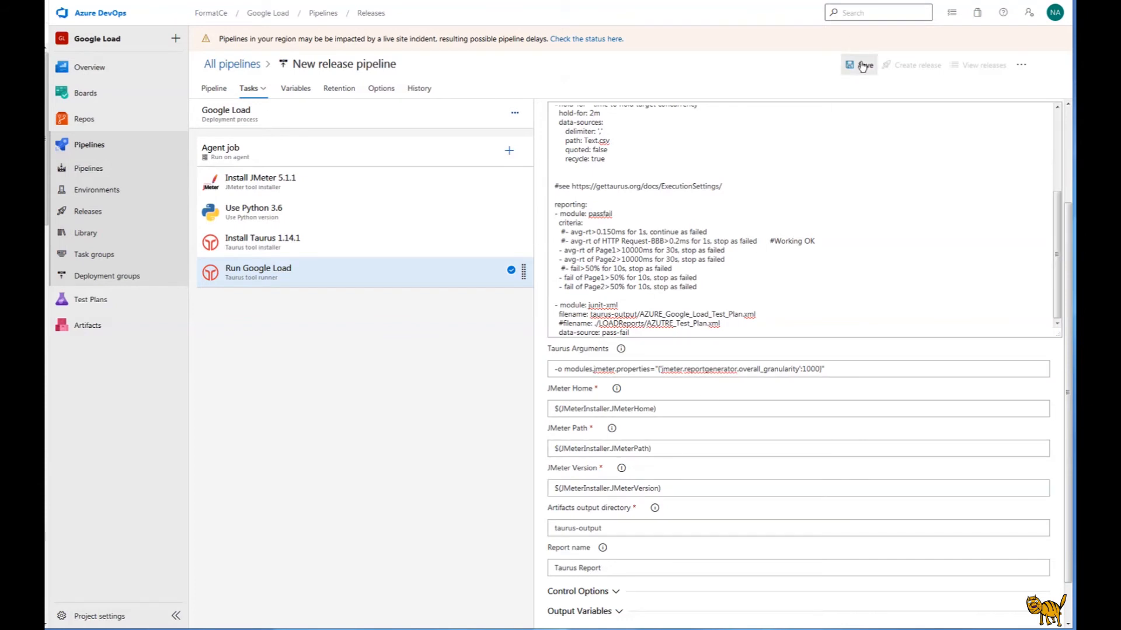
Save the release pipeline with its folder set to \Google_Load
{"action": "left_click", "coordinate": [857, 65]}
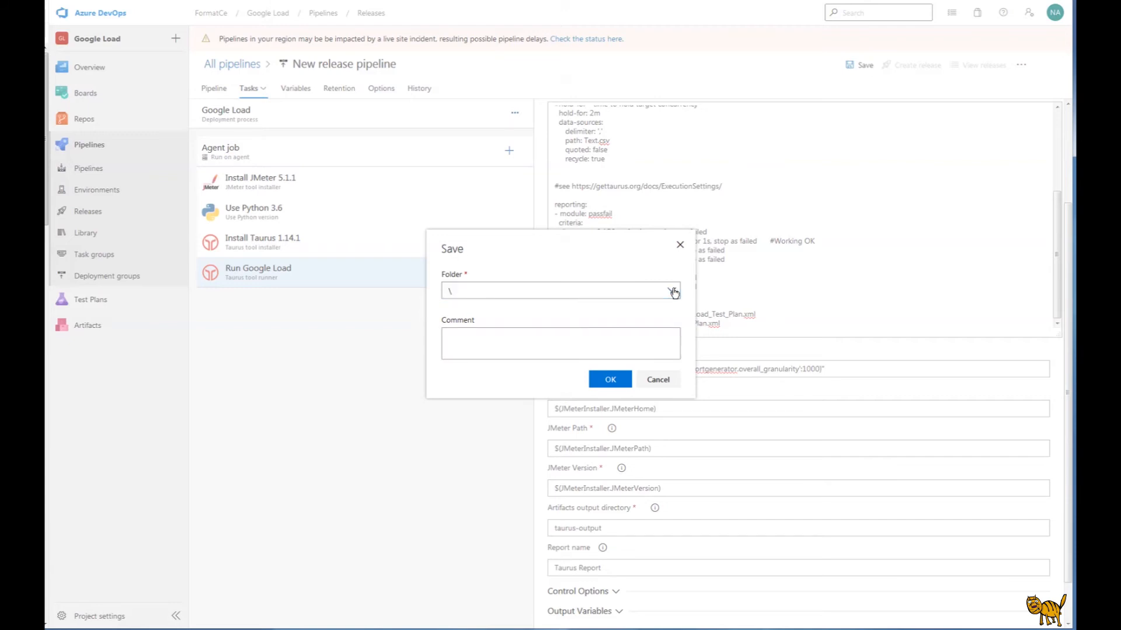
{"action": "left_click", "coordinate": [671, 290]}
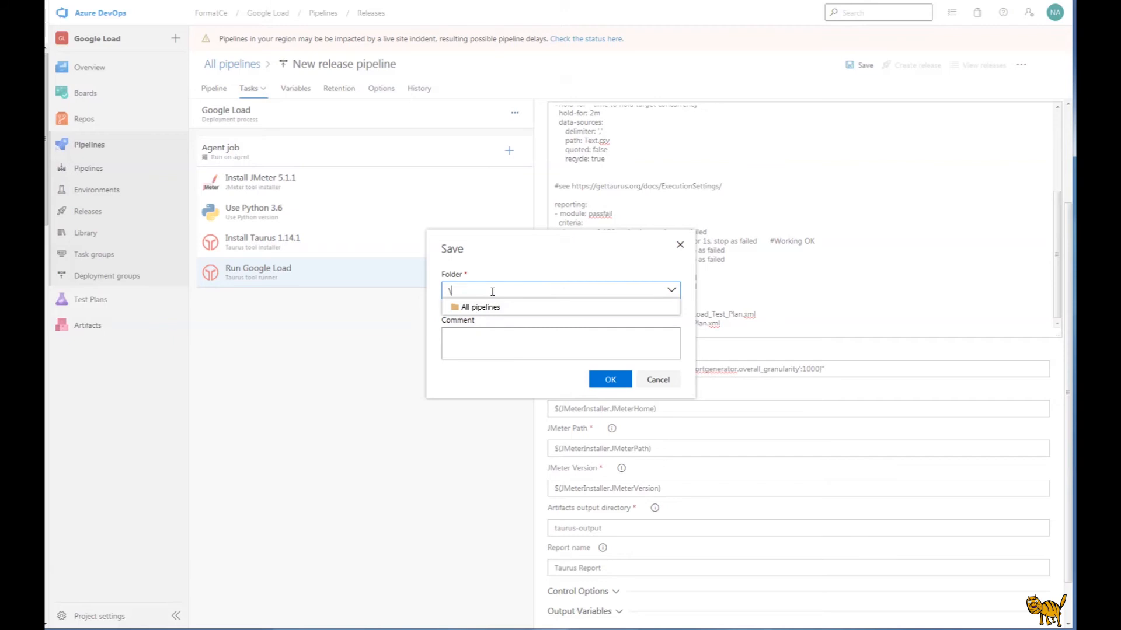
{"action": "type", "text": "Goog"}
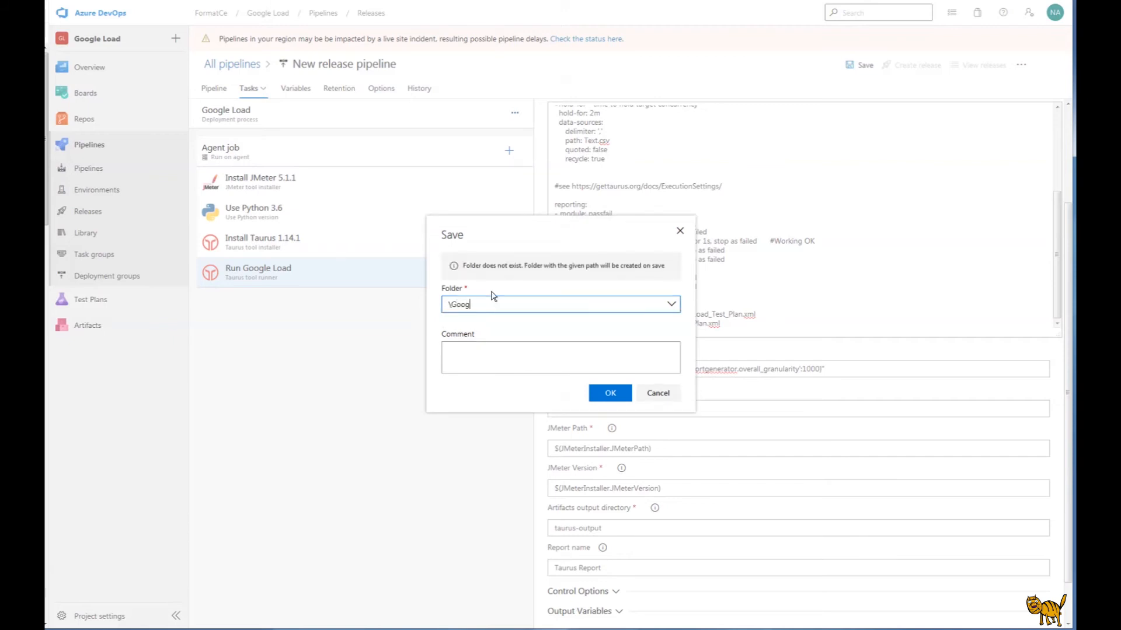
{"action": "type", "text": "le_Load"}
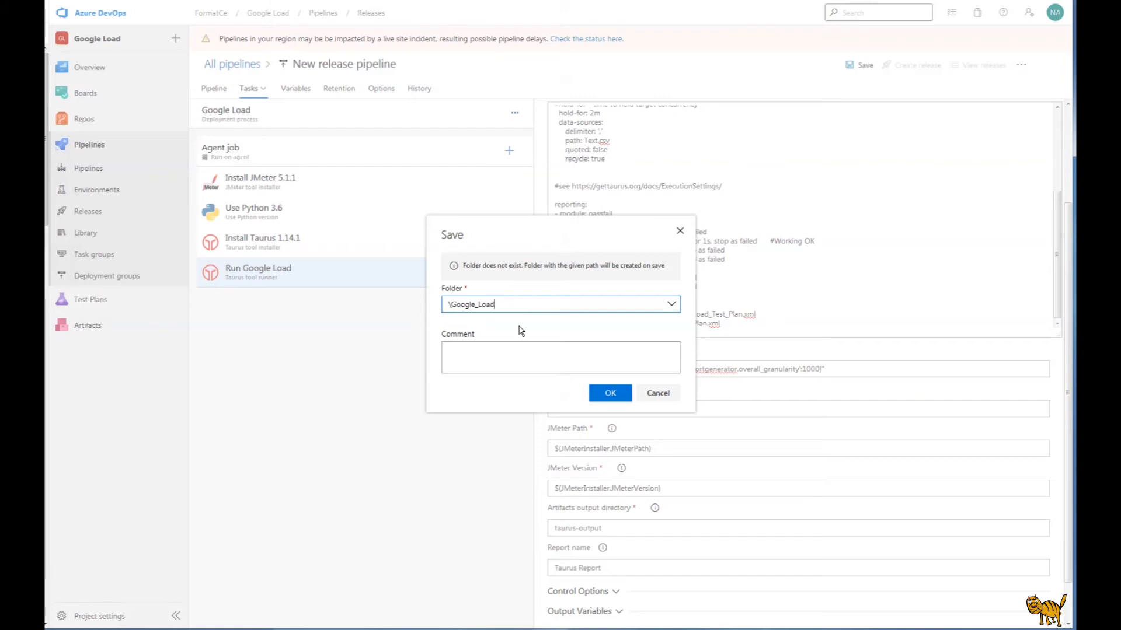
{"action": "mouse_move", "coordinate": [517, 340]}
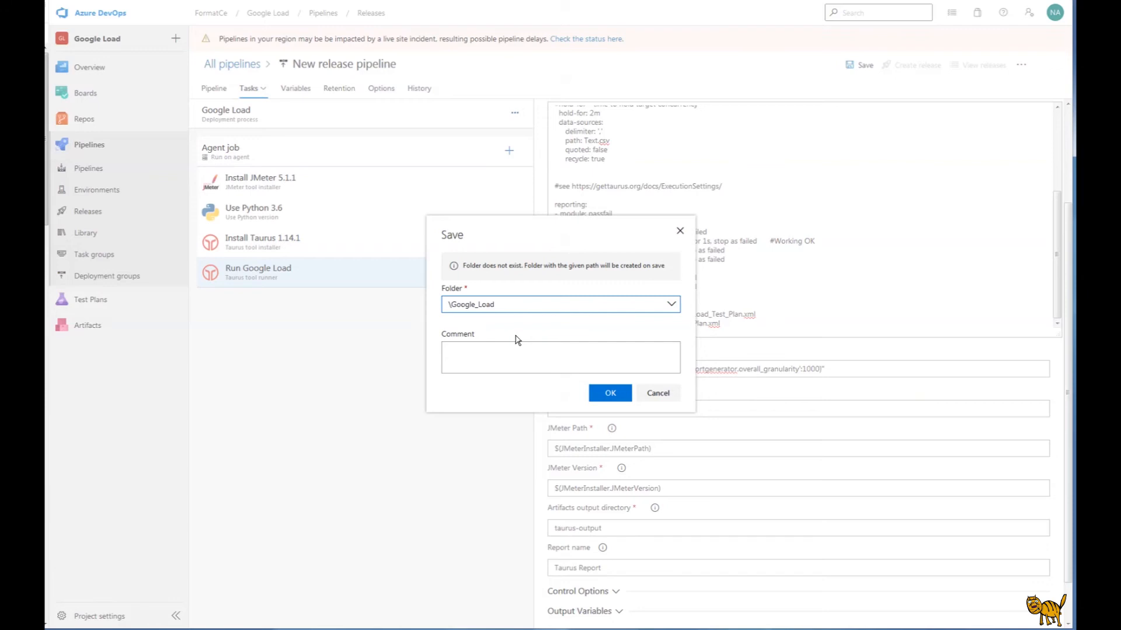
{"action": "left_click", "coordinate": [609, 393]}
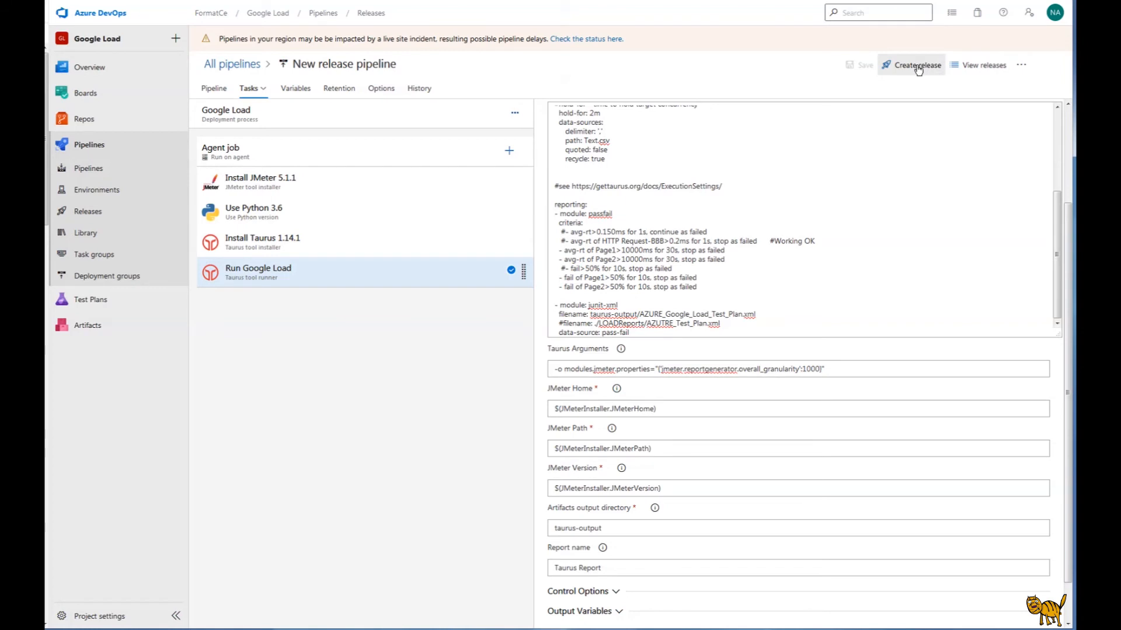
Create Release-1 of the pipeline so the Google Load stage is queued
{"action": "left_click", "coordinate": [914, 64]}
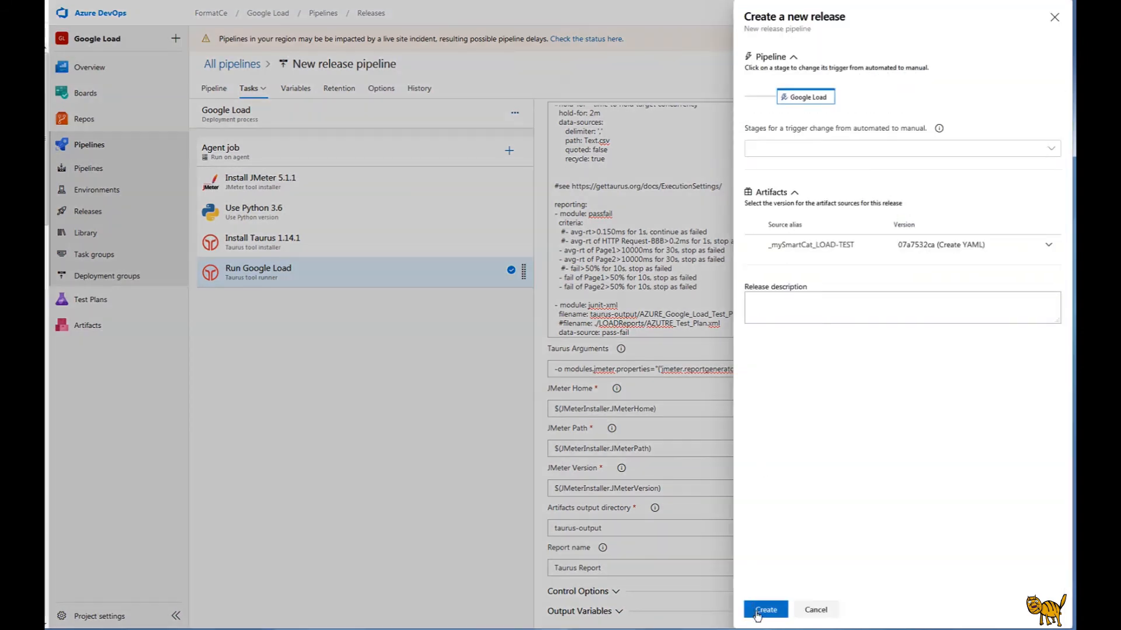
{"action": "left_click", "coordinate": [766, 609]}
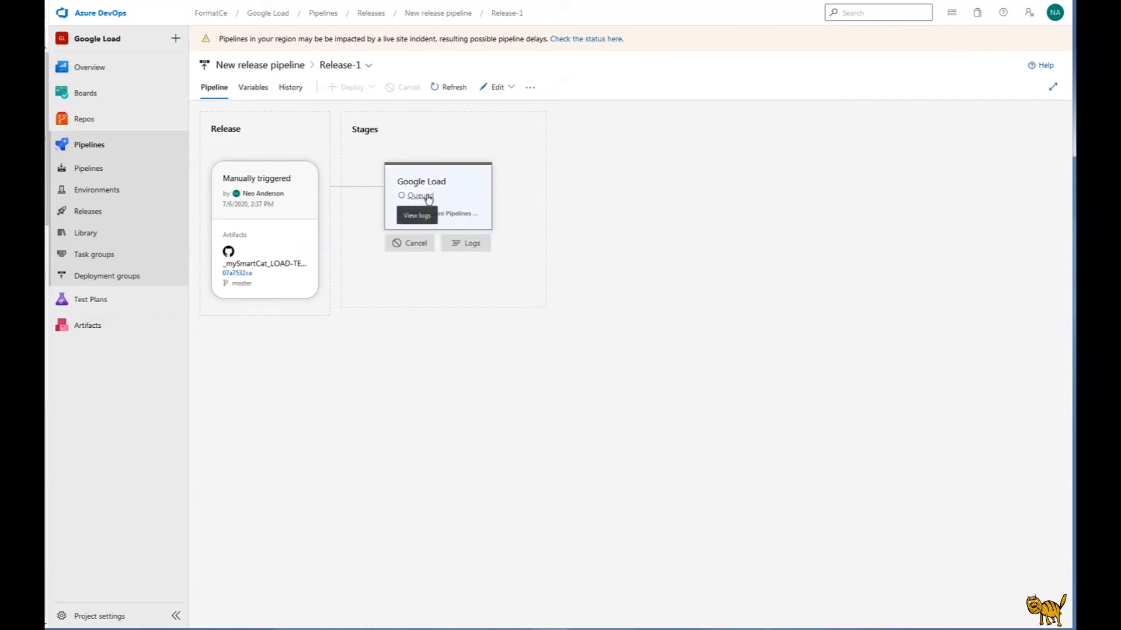
View the queued Google Load stage logs, then close the Use Python 3.6 log
{"action": "left_click", "coordinate": [416, 214]}
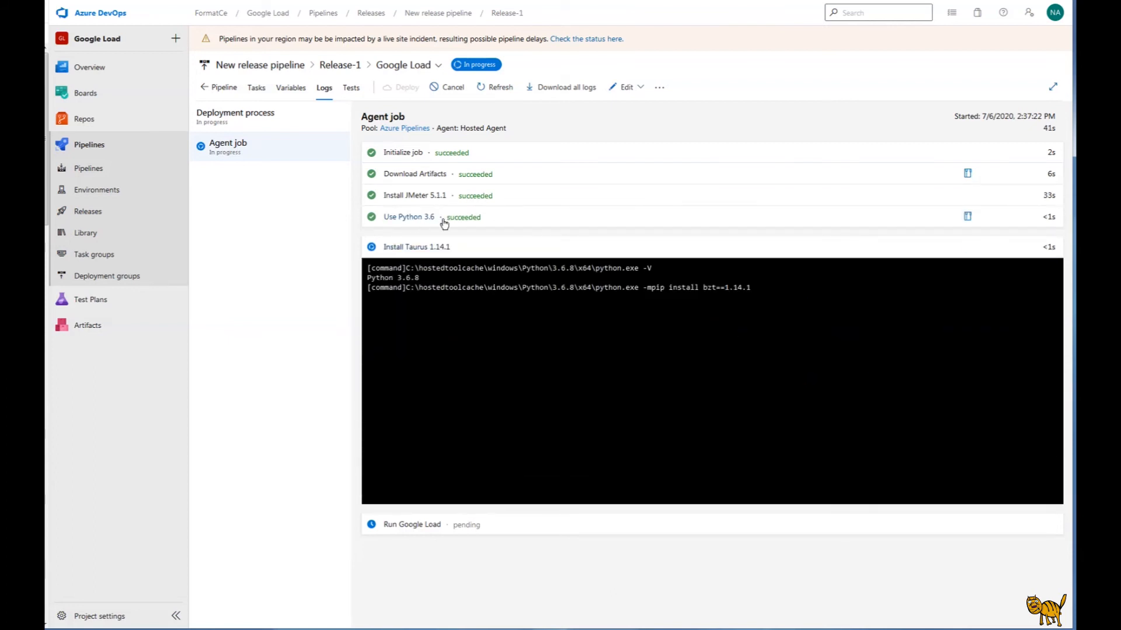
{"action": "mouse_move", "coordinate": [464, 220]}
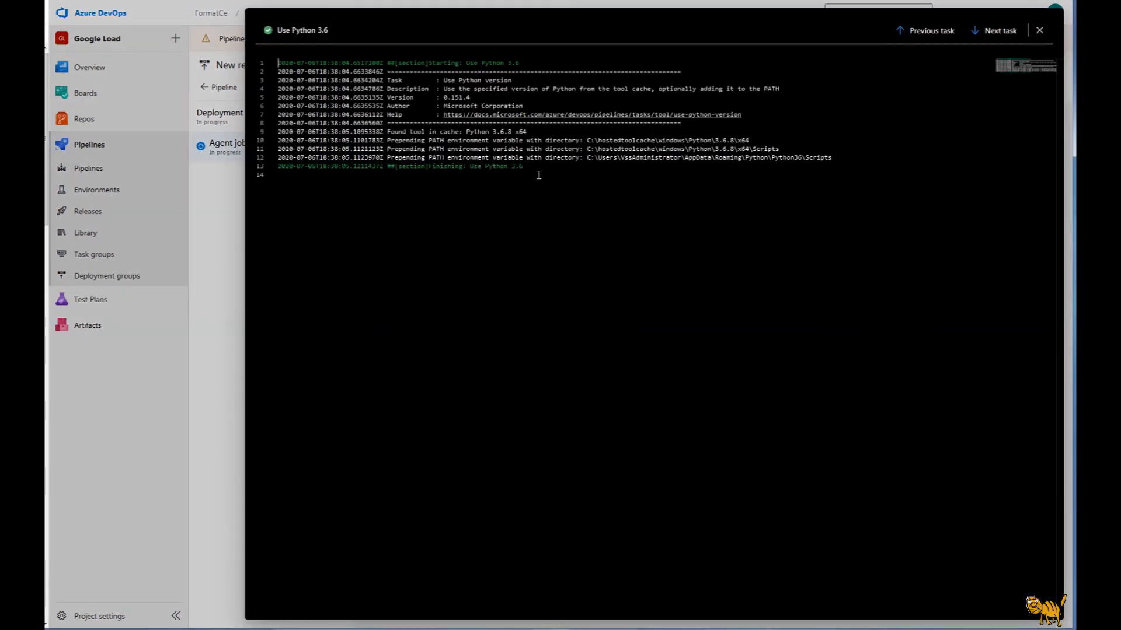
{"action": "mouse_move", "coordinate": [1029, 37]}
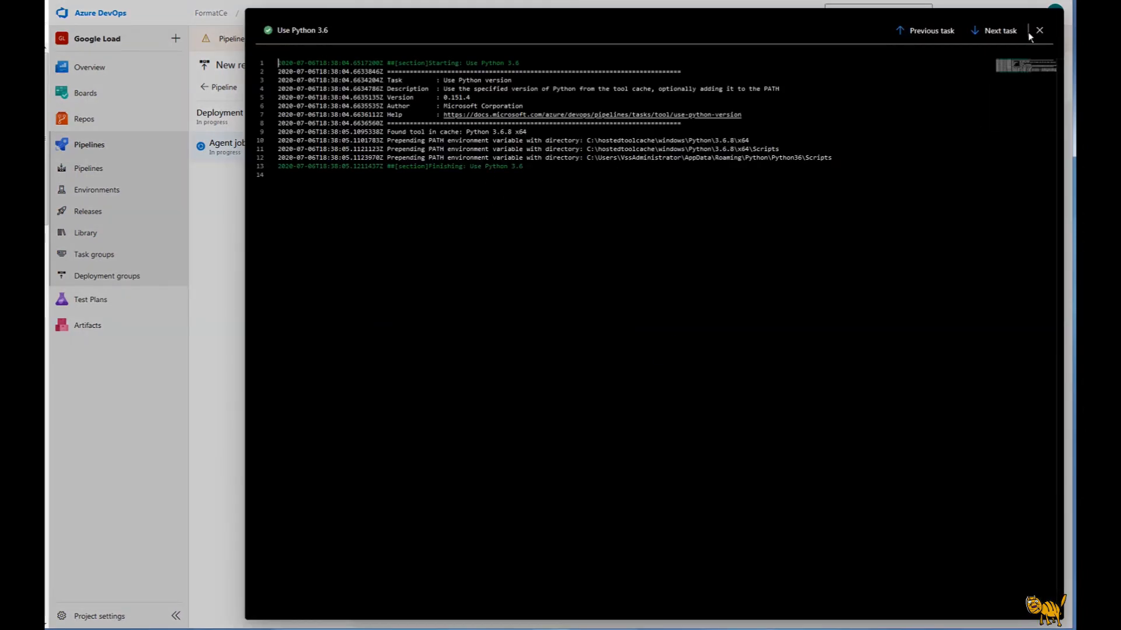
{"action": "left_click", "coordinate": [1039, 30]}
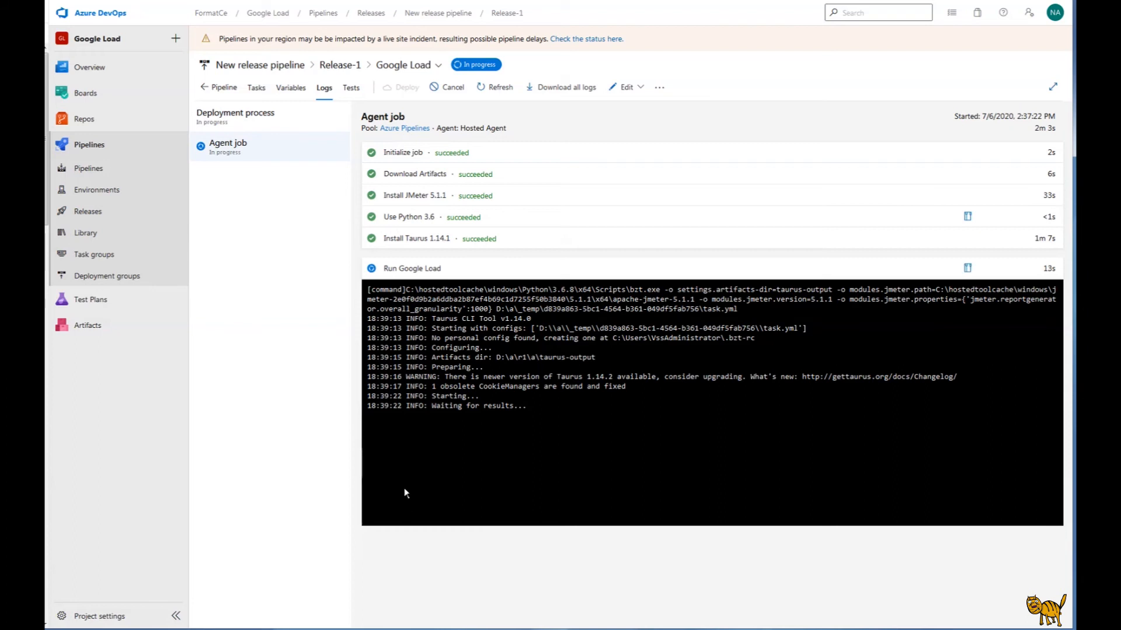
{"action": "mouse_move", "coordinate": [528, 411]}
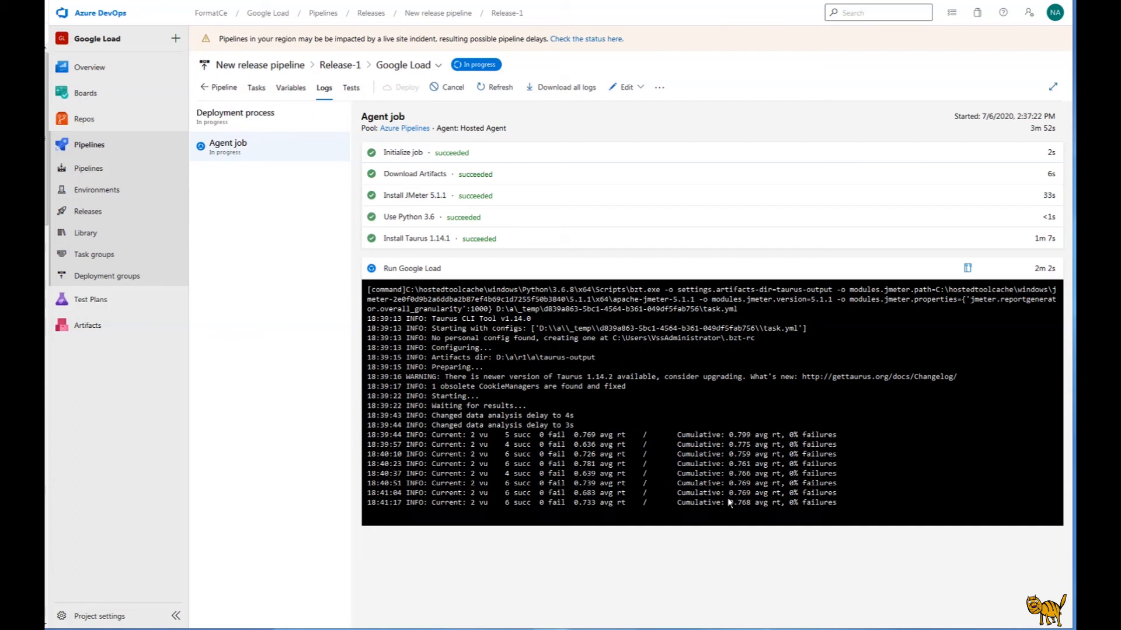
{"action": "mouse_move", "coordinate": [893, 485]}
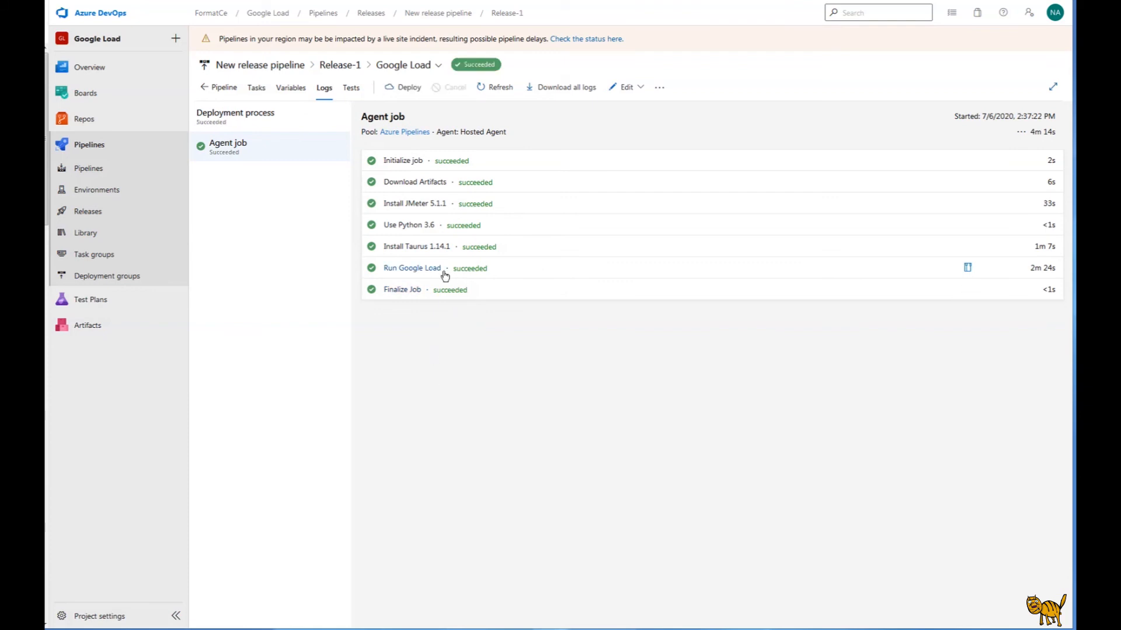
{"action": "mouse_move", "coordinate": [475, 271]}
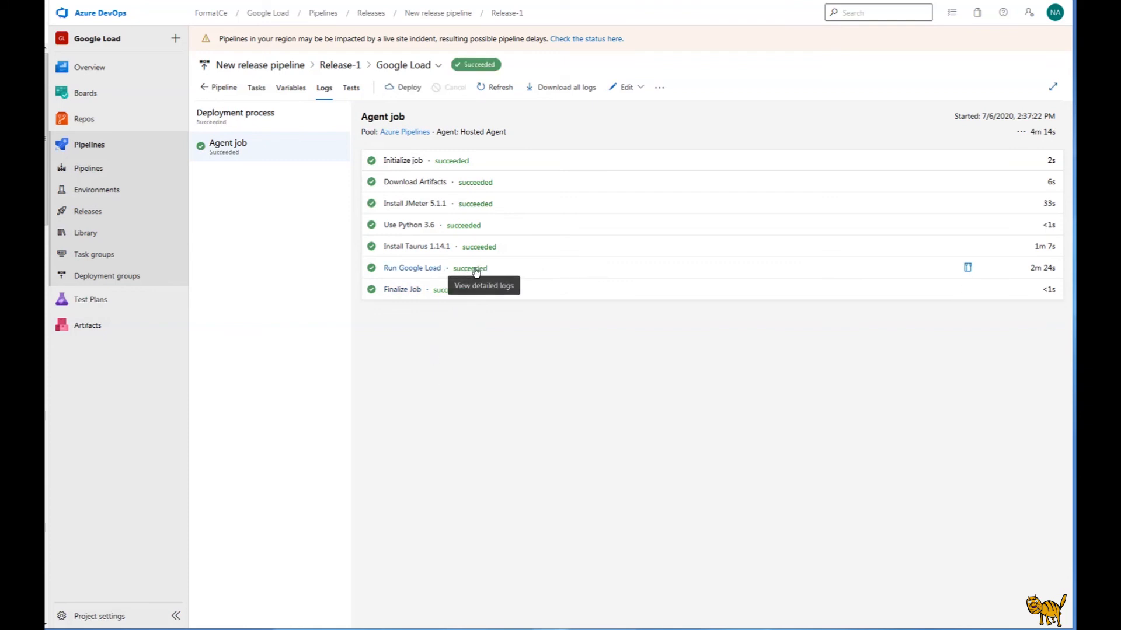
Read the full Run Google Load log, then close it to see all seven steps succeeded
{"action": "left_click", "coordinate": [483, 284]}
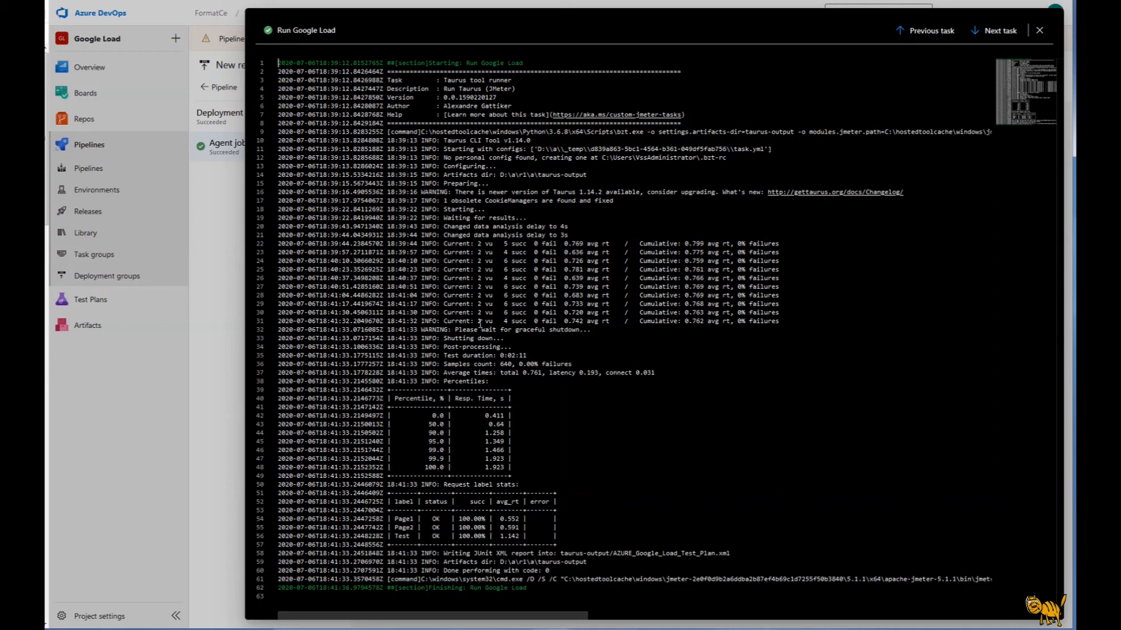
{"action": "mouse_move", "coordinate": [591, 328]}
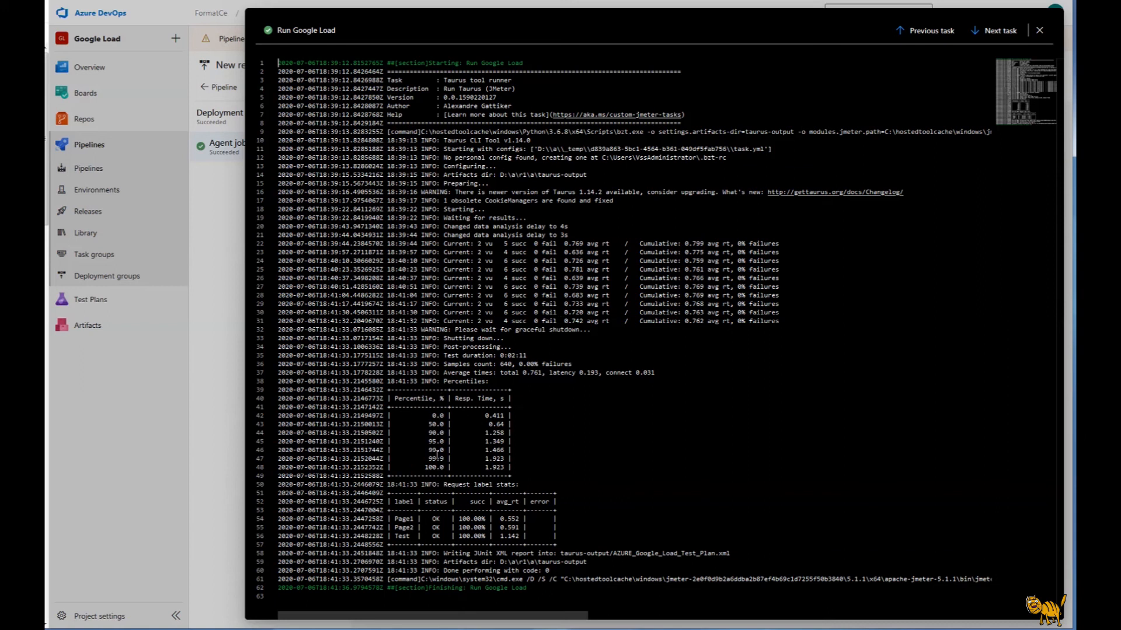
{"action": "mouse_move", "coordinate": [498, 440]}
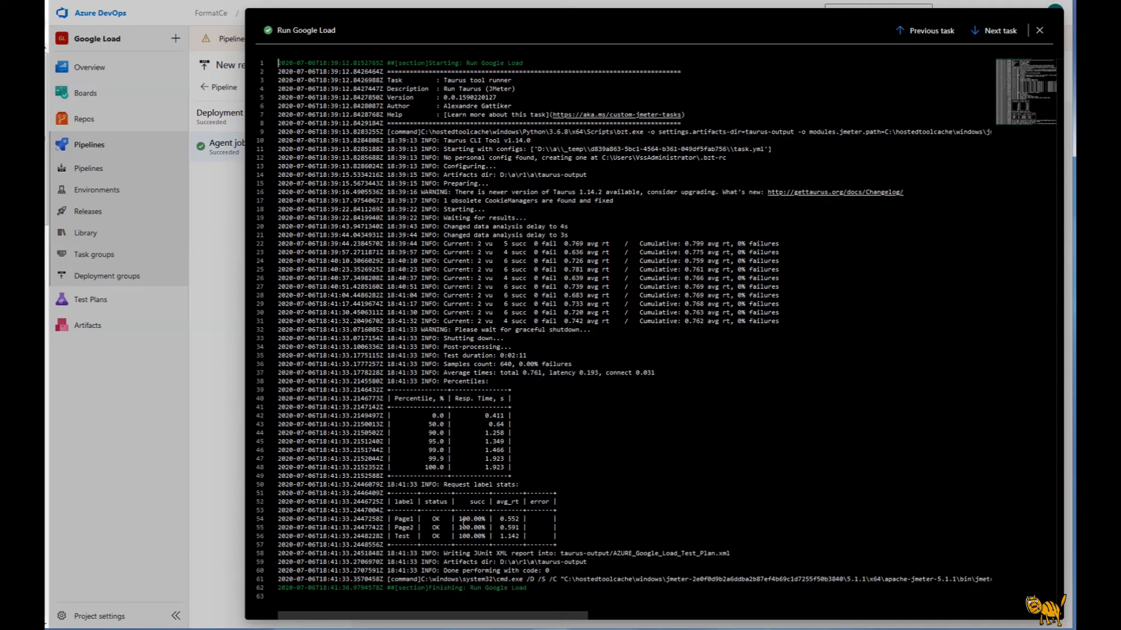
{"action": "mouse_move", "coordinate": [525, 529]}
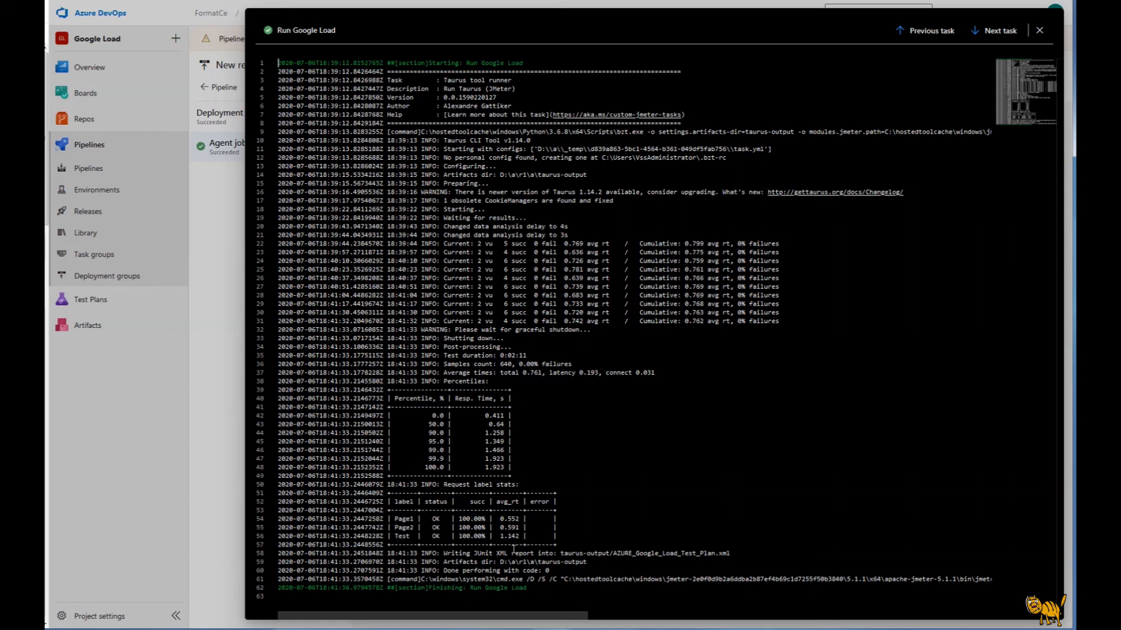
{"action": "mouse_move", "coordinate": [528, 554]}
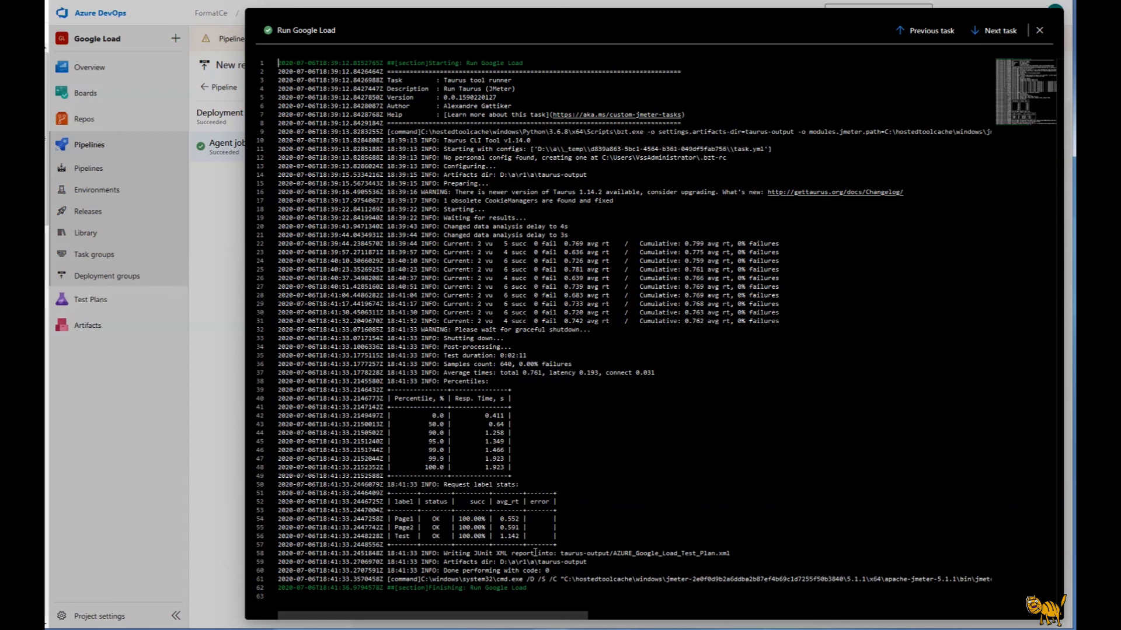
{"action": "left_click", "coordinate": [1039, 29]}
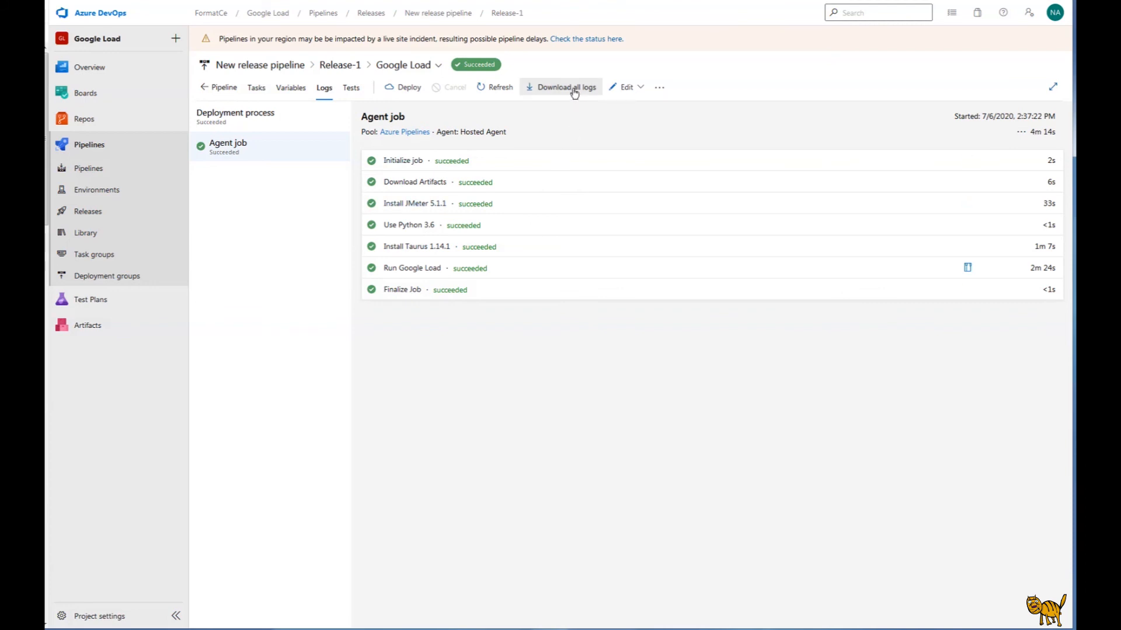
Download all Release-1 logs as ReleaseLogs_1.zip
{"action": "left_click", "coordinate": [566, 86]}
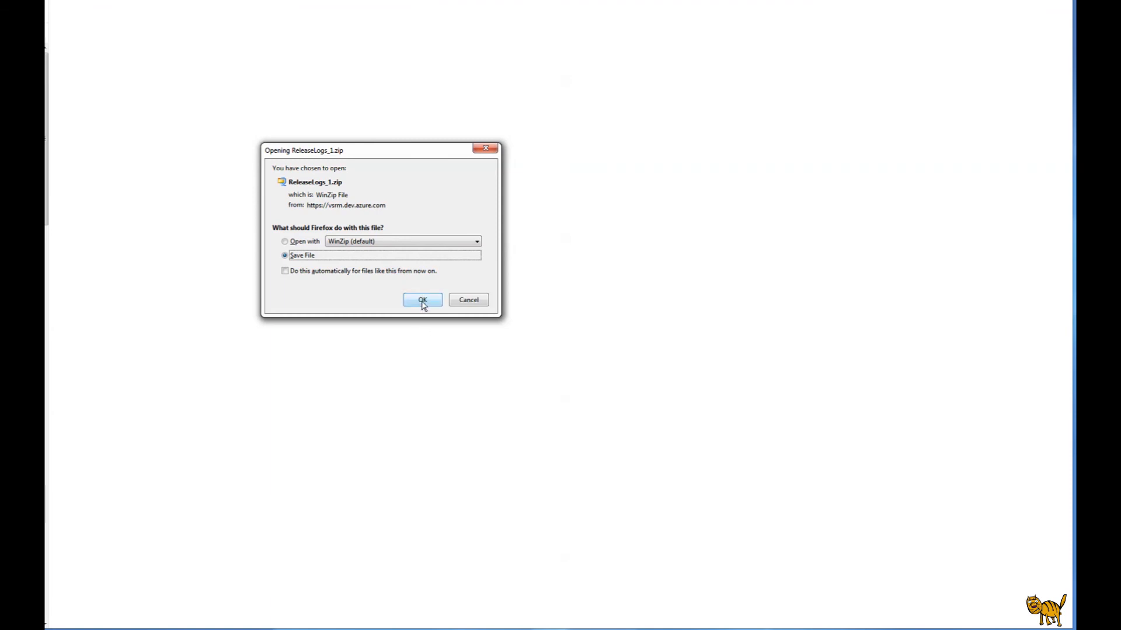
Open ReleaseLogs_1.zip in WinZip and select 6_Taurus Report.zip in the Agent job folder
{"action": "left_click", "coordinate": [422, 300]}
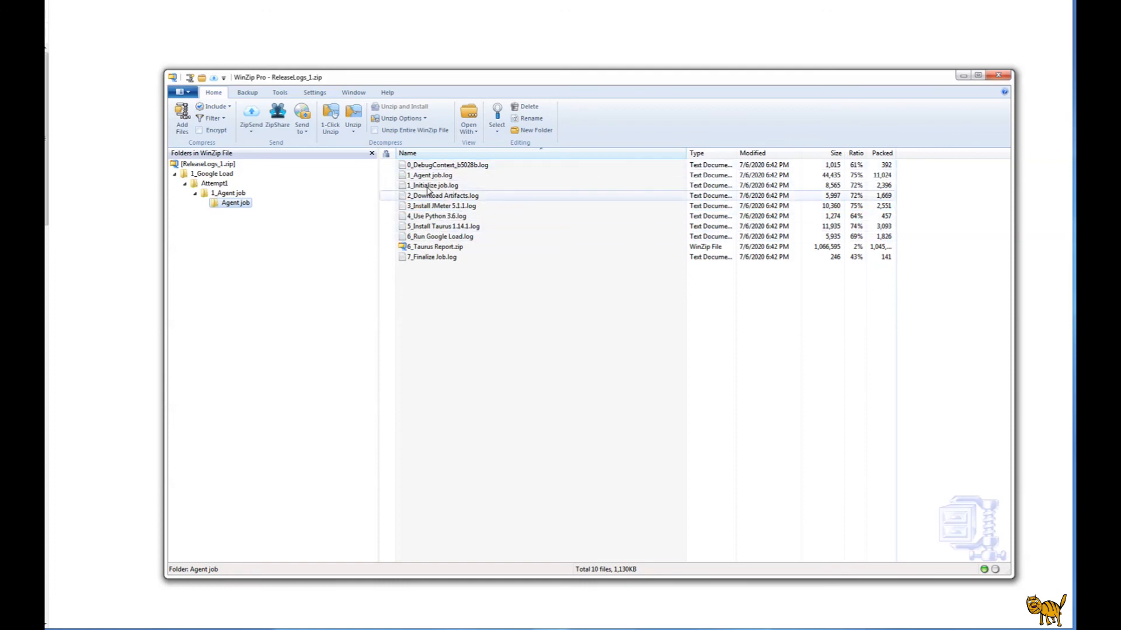
{"action": "left_click", "coordinate": [435, 247]}
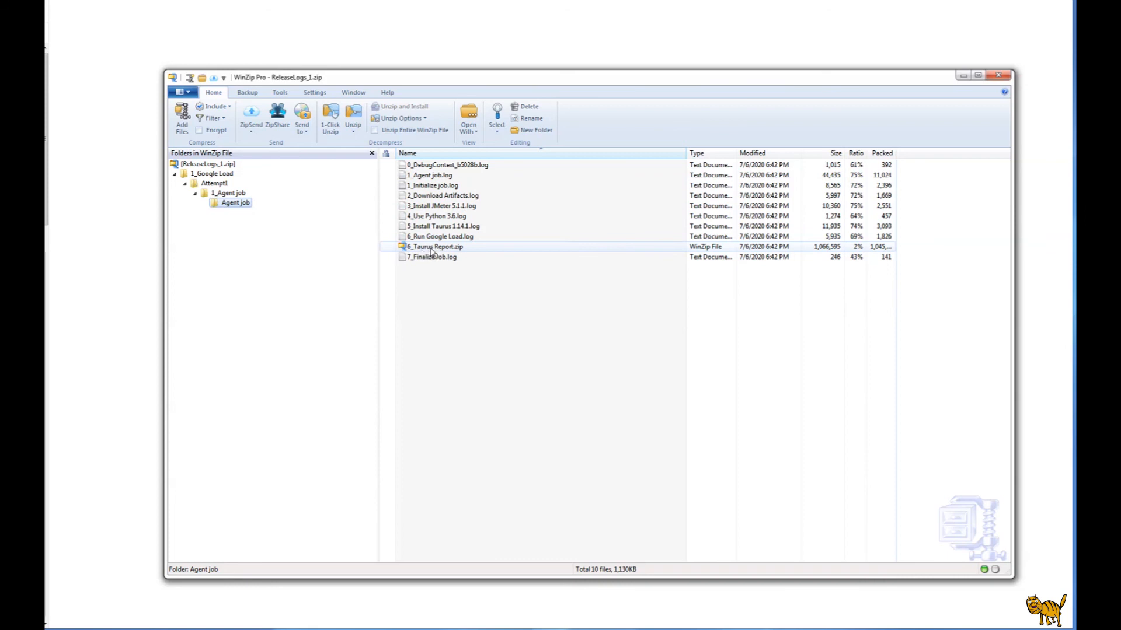
{"action": "mouse_move", "coordinate": [438, 257]}
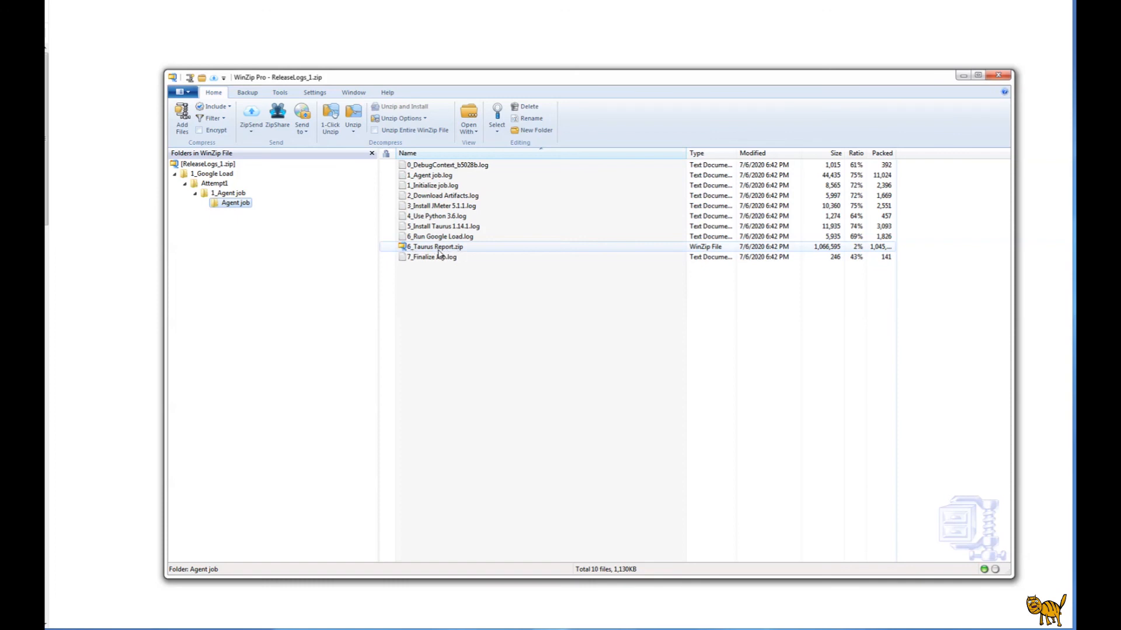
Extract 6_Taurus Report.zip to reveal index.html and the report folders
{"action": "double_click", "coordinate": [435, 247]}
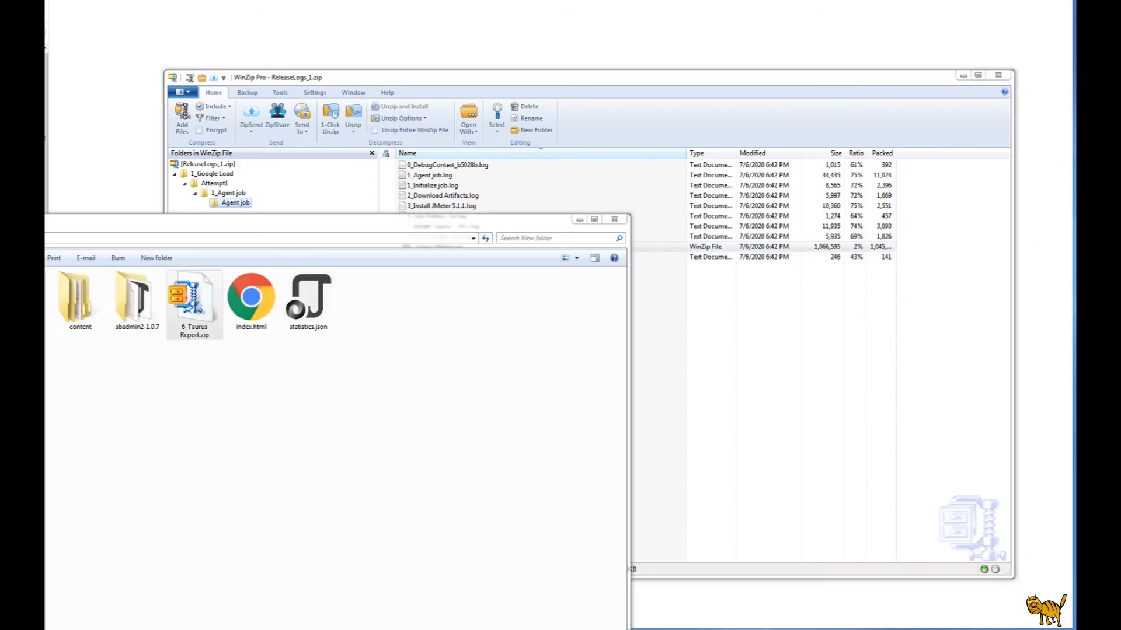
{"action": "mouse_move", "coordinate": [419, 309]}
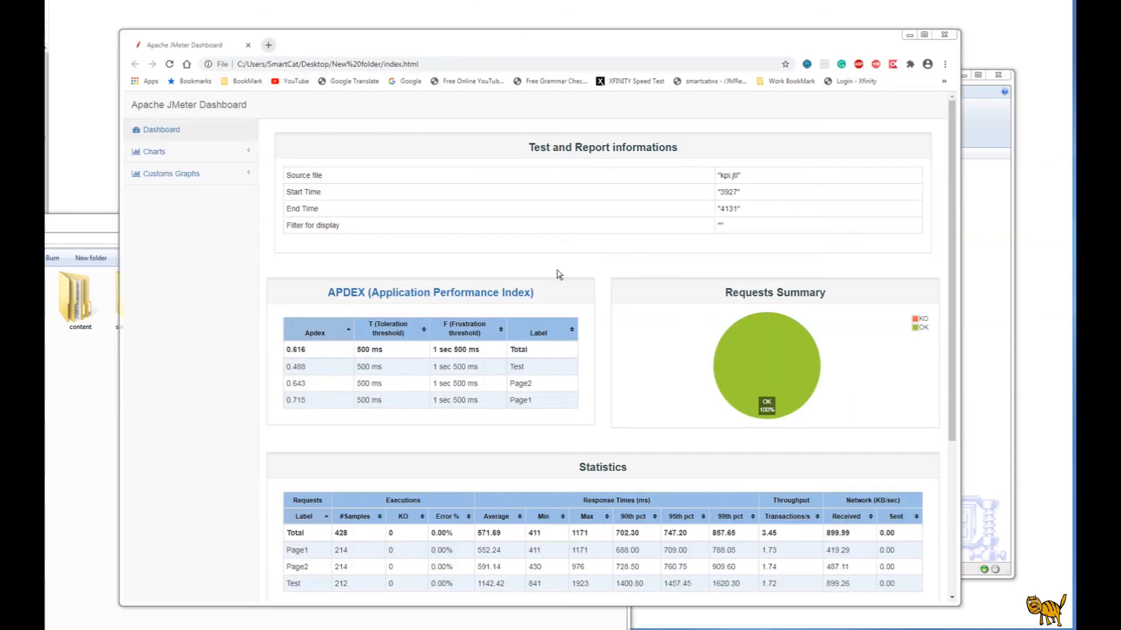
{"action": "mouse_move", "coordinate": [547, 303]}
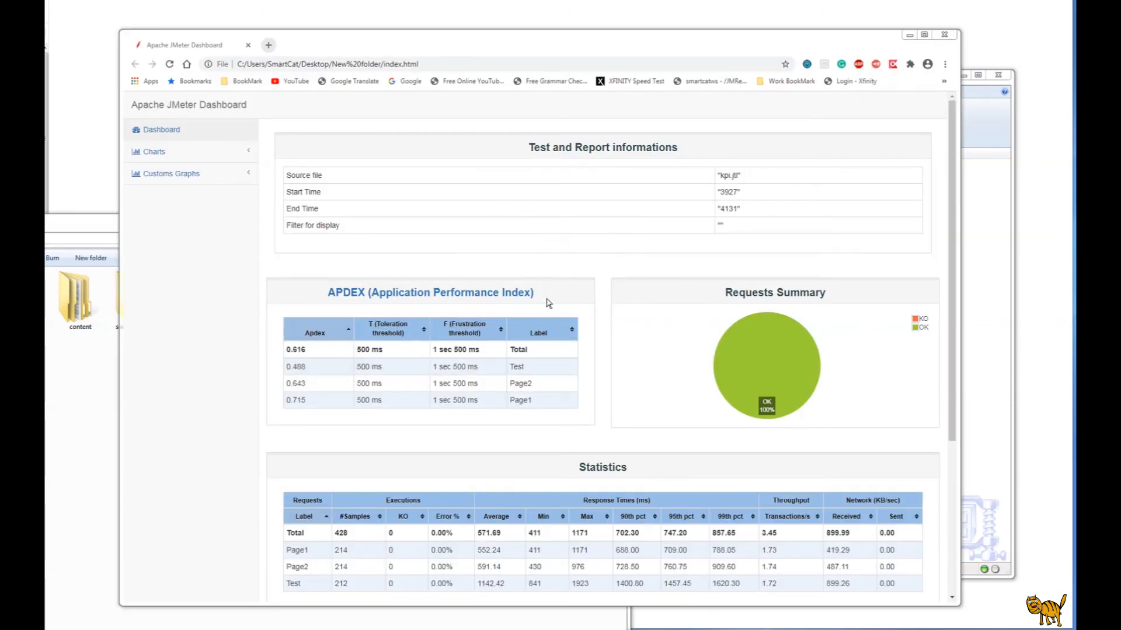
{"action": "mouse_move", "coordinate": [458, 567]}
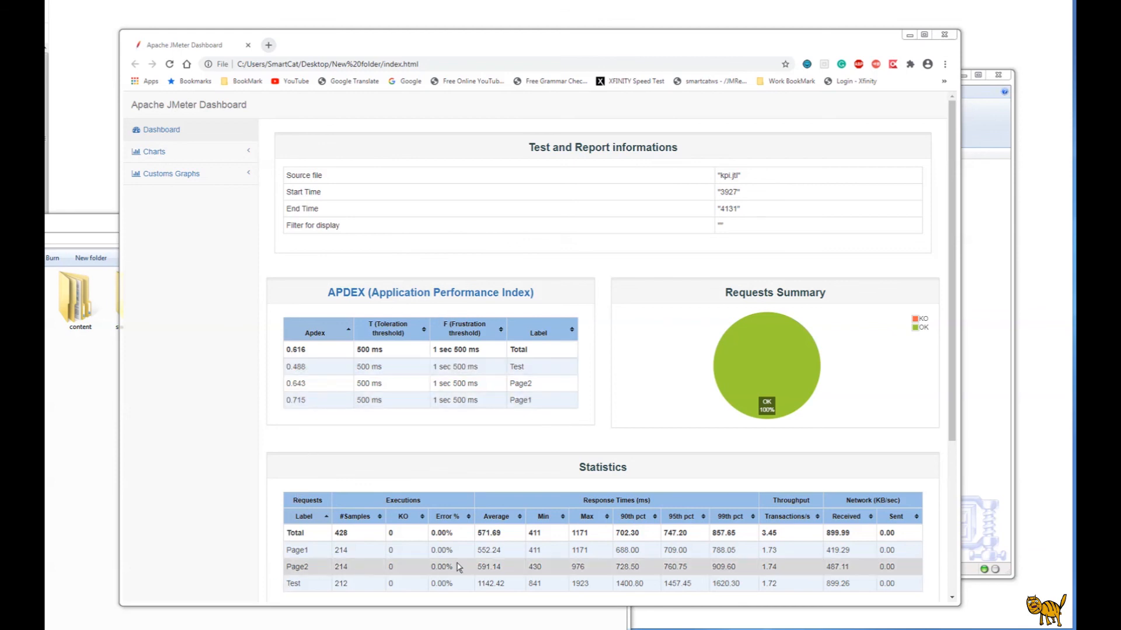
{"action": "scroll", "scroll_direction": "down", "scroll_amount": 3}
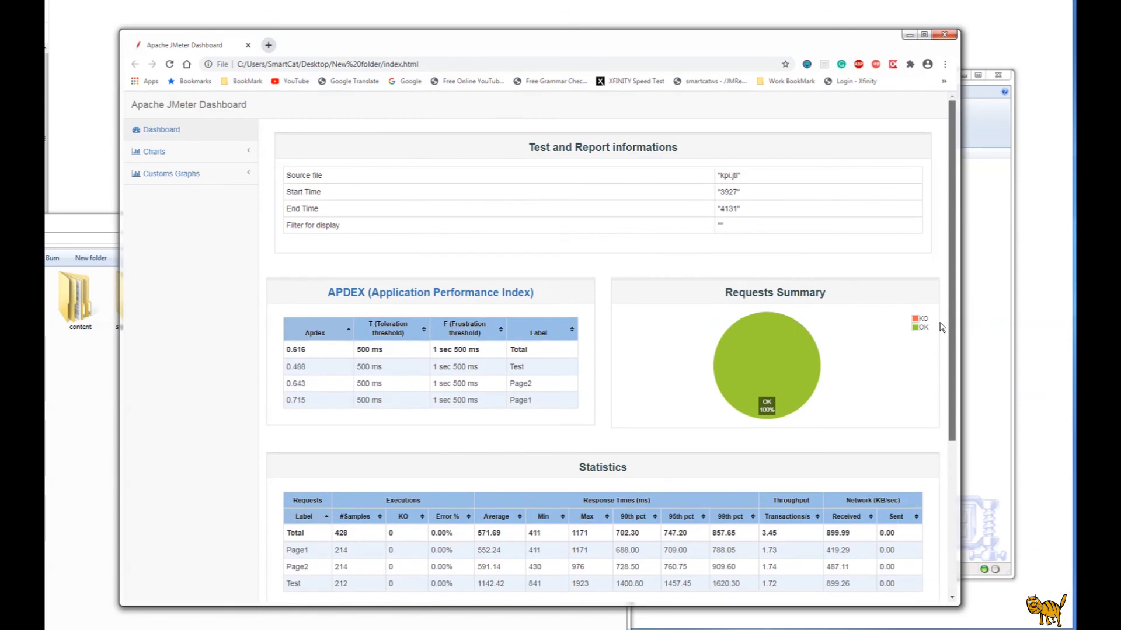
{"action": "mouse_move", "coordinate": [157, 154]}
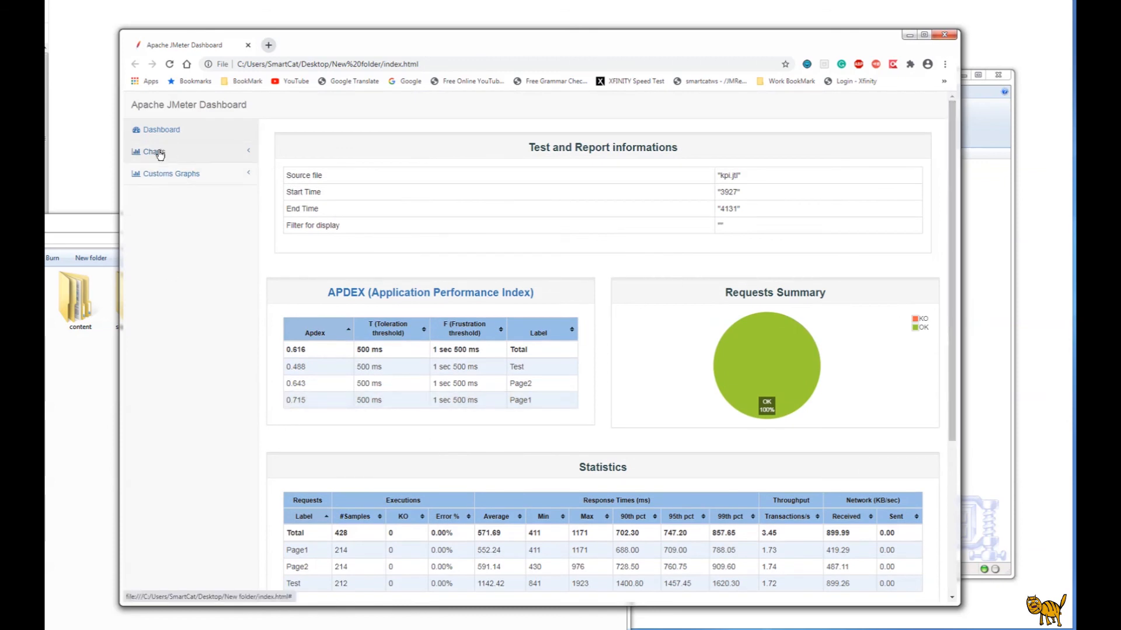
View the Active Threads Over Time chart under Charts > Over Time
{"action": "left_click", "coordinate": [153, 151]}
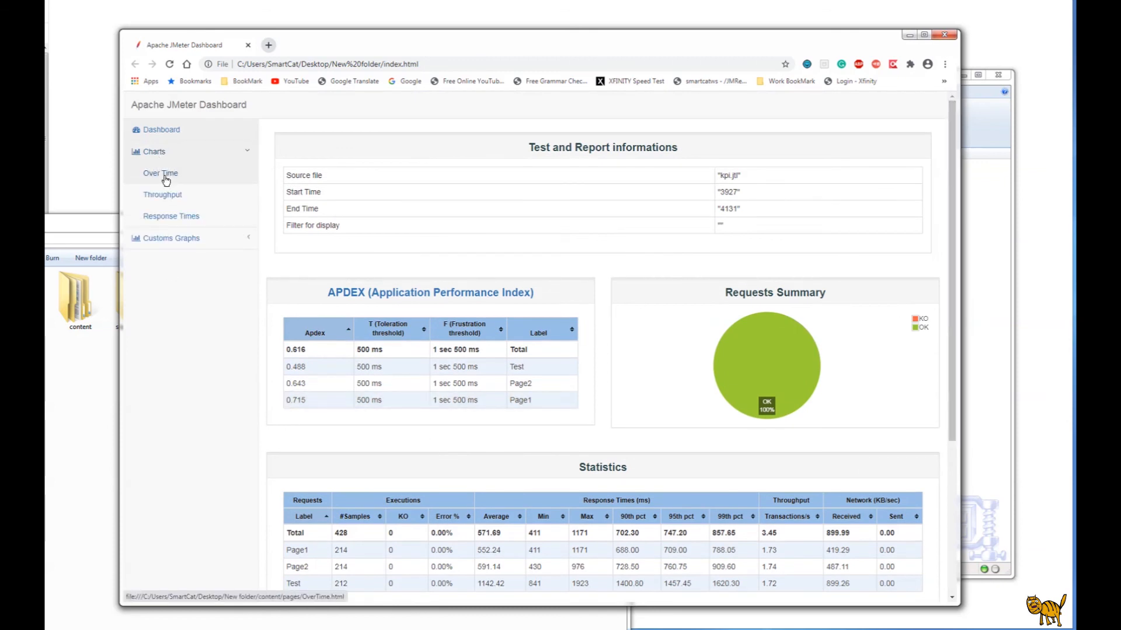
{"action": "left_click", "coordinate": [160, 173]}
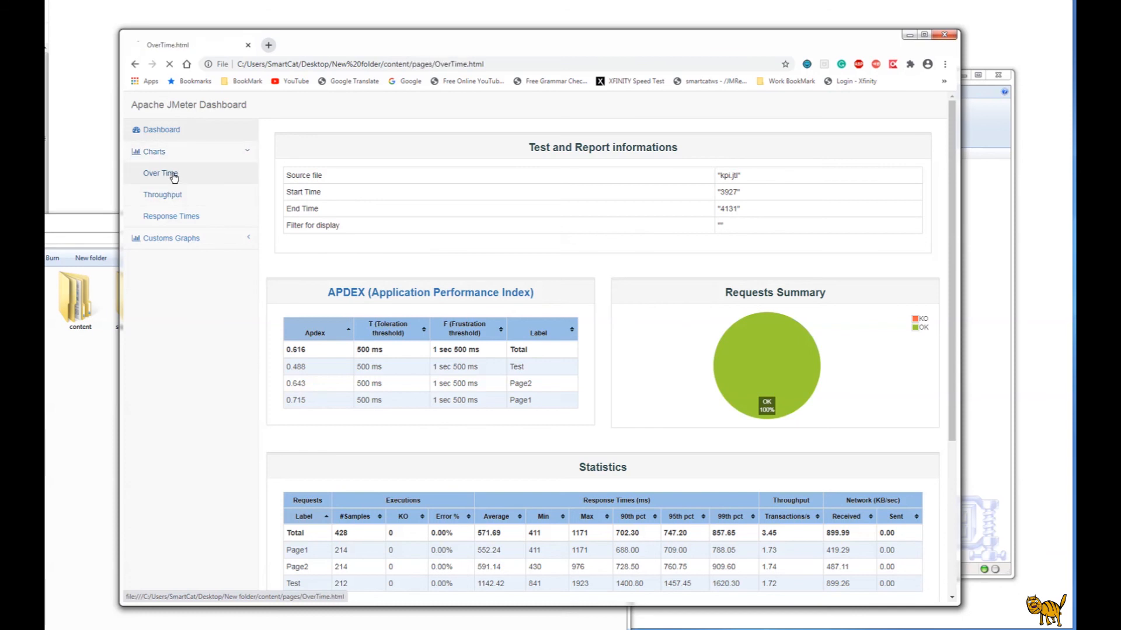
{"action": "left_click", "coordinate": [159, 173]}
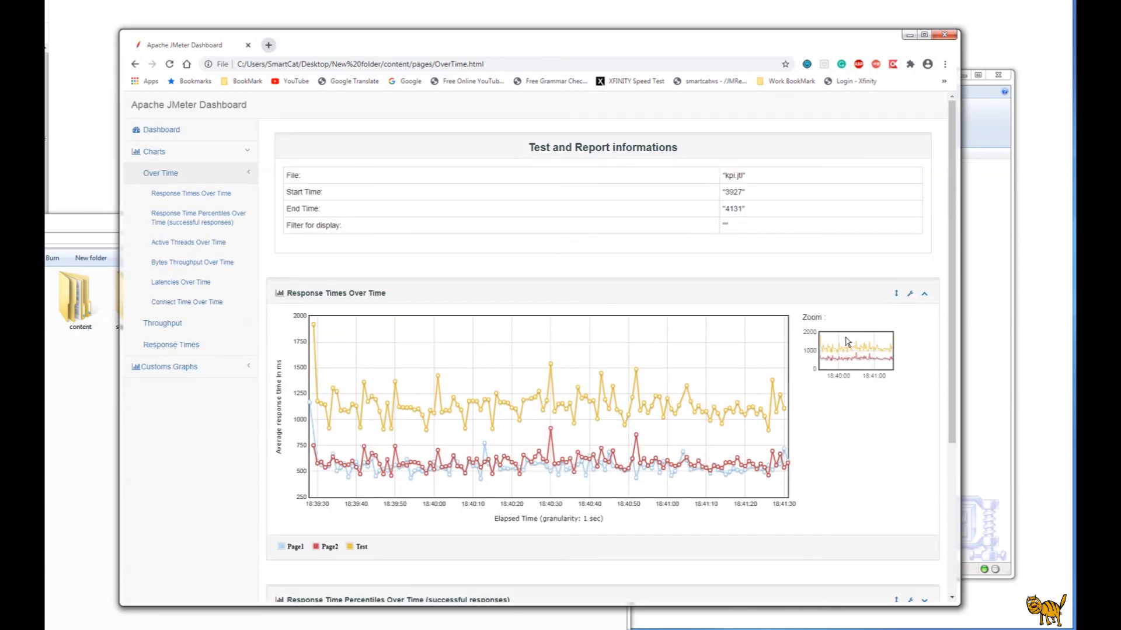
{"action": "left_click", "coordinate": [188, 242]}
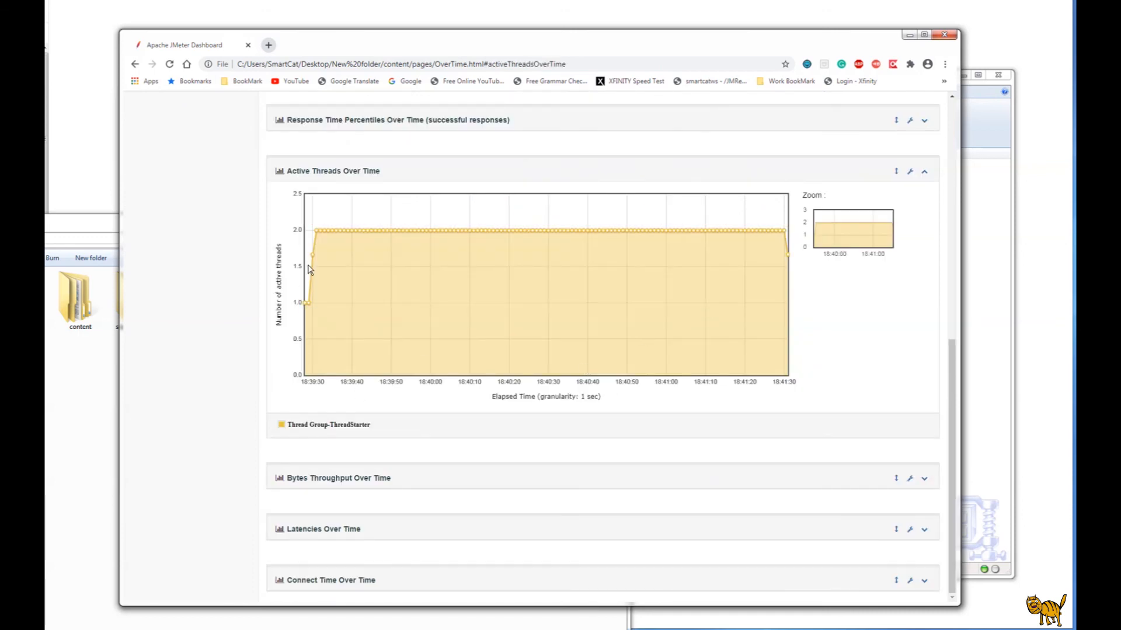
{"action": "mouse_move", "coordinate": [322, 241]}
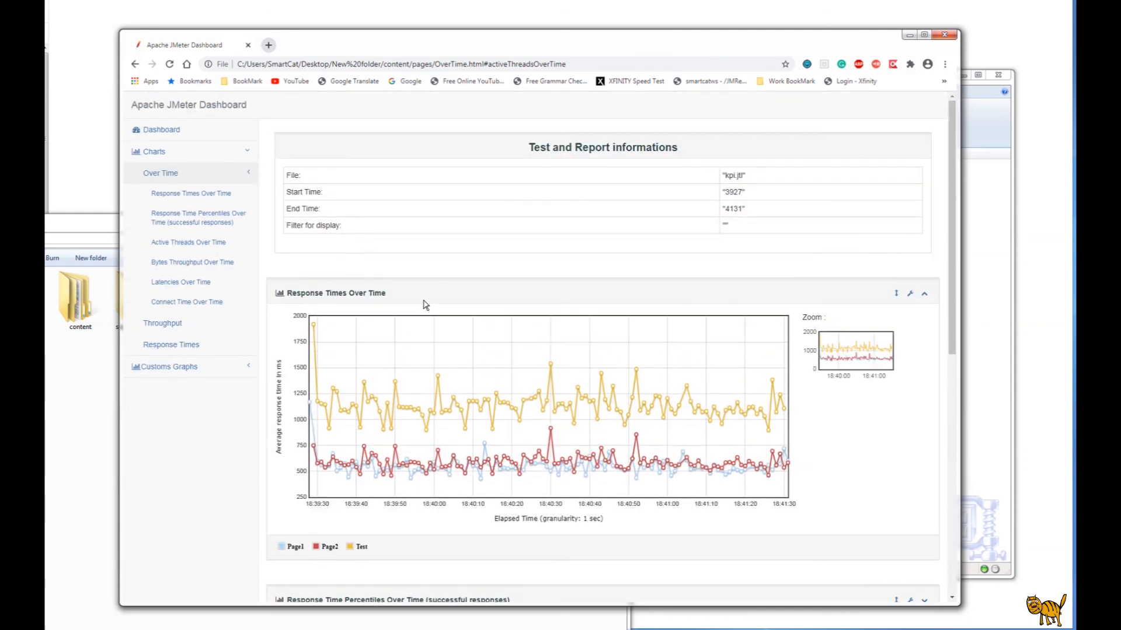
View Transactions Per Second under Throughput, then return to the Response Times Over Time graph
{"action": "left_click", "coordinate": [162, 324]}
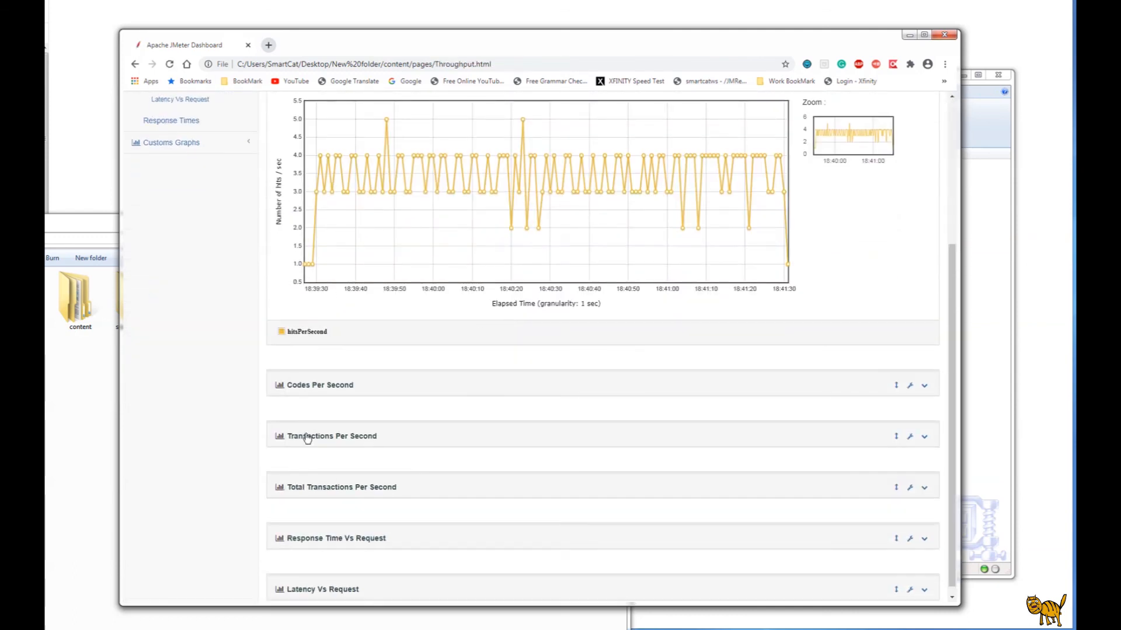
{"action": "left_click", "coordinate": [332, 436]}
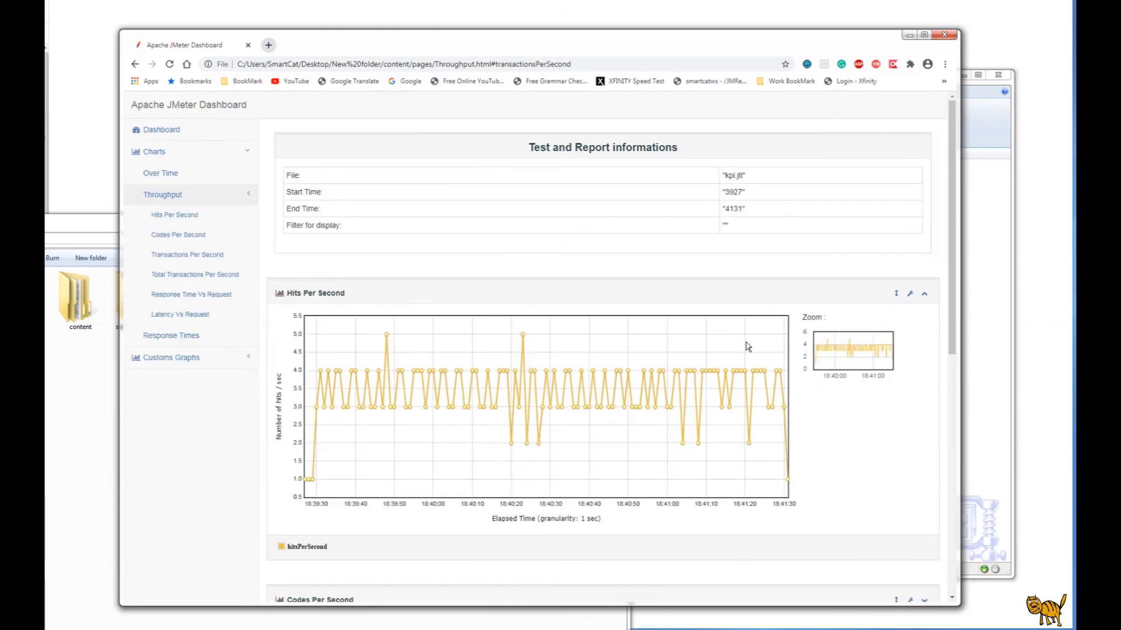
{"action": "mouse_move", "coordinate": [497, 320]}
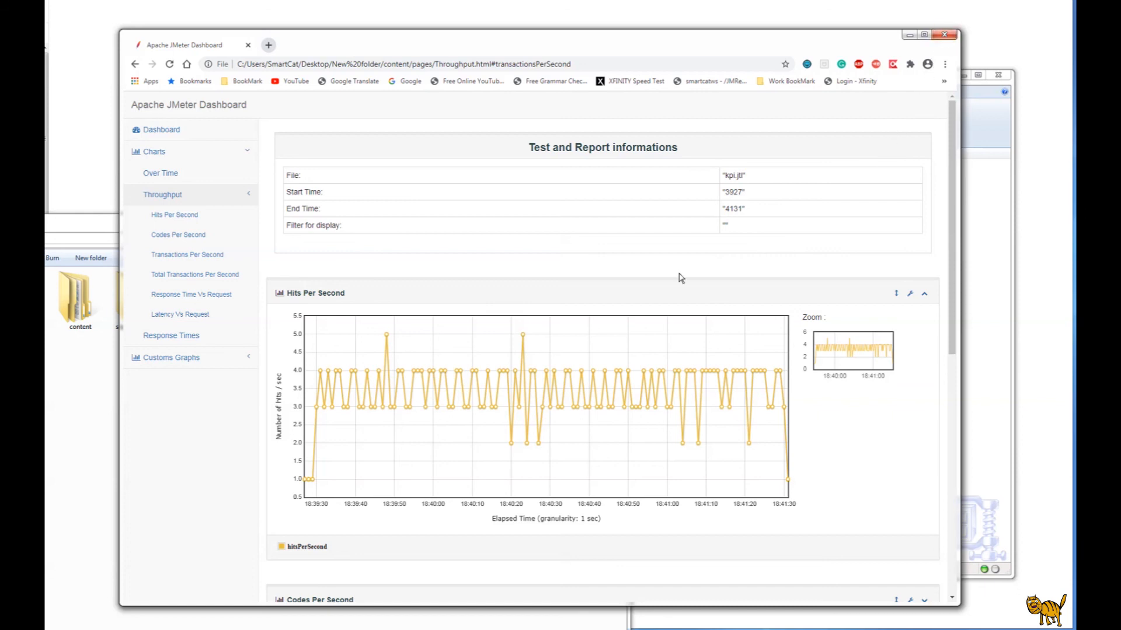
{"action": "left_click", "coordinate": [160, 173]}
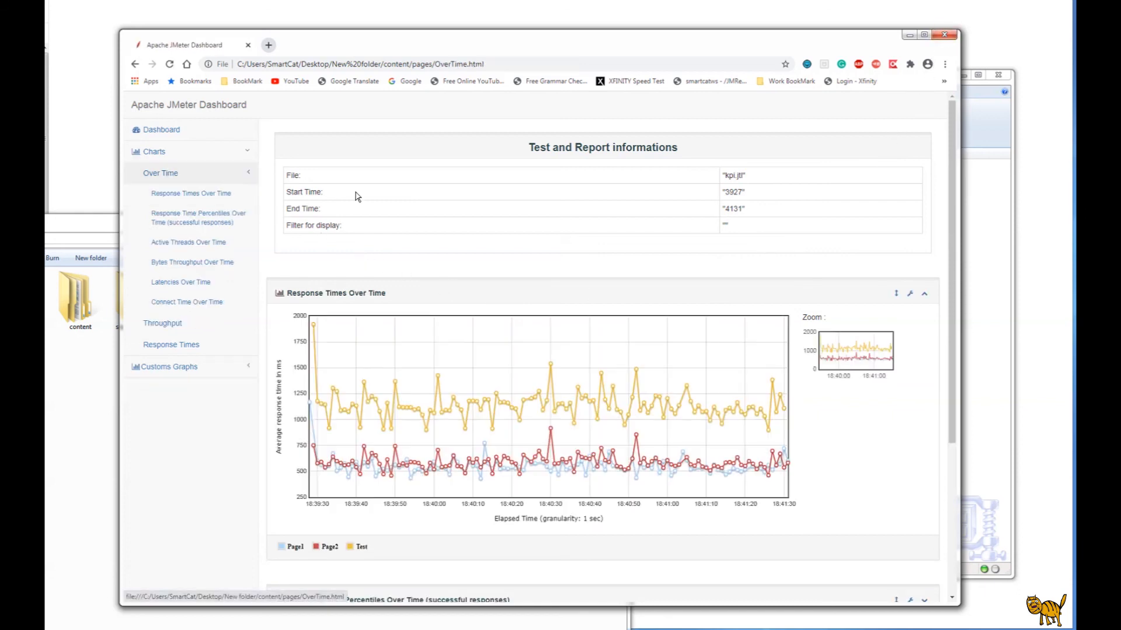
{"action": "scroll", "scroll_direction": "down", "scroll_amount": 3}
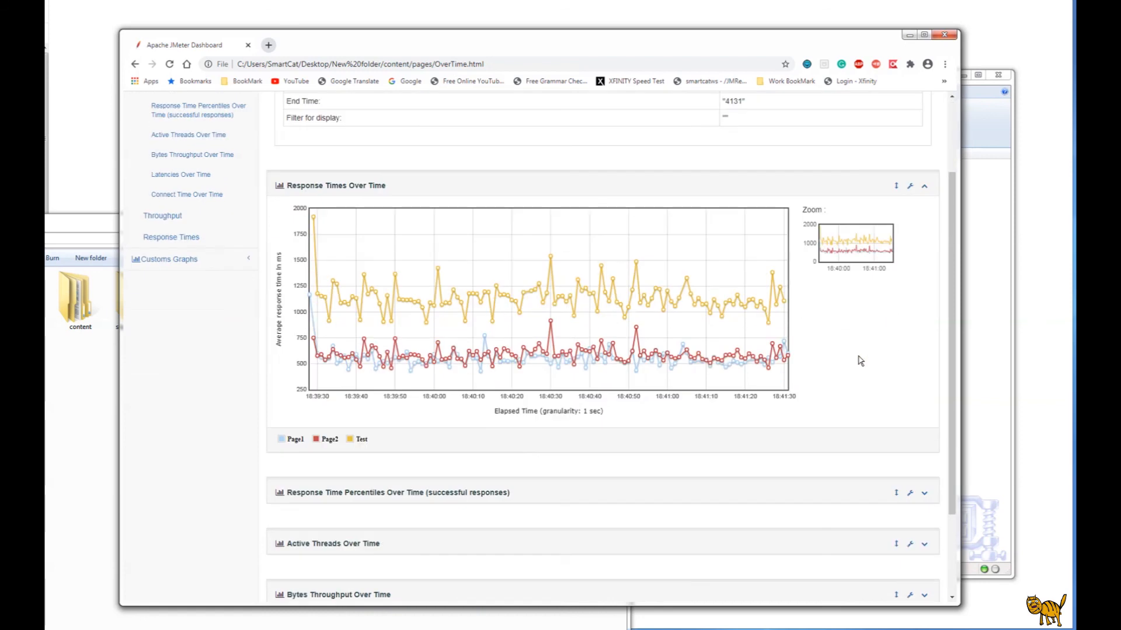
{"action": "mouse_move", "coordinate": [856, 362]}
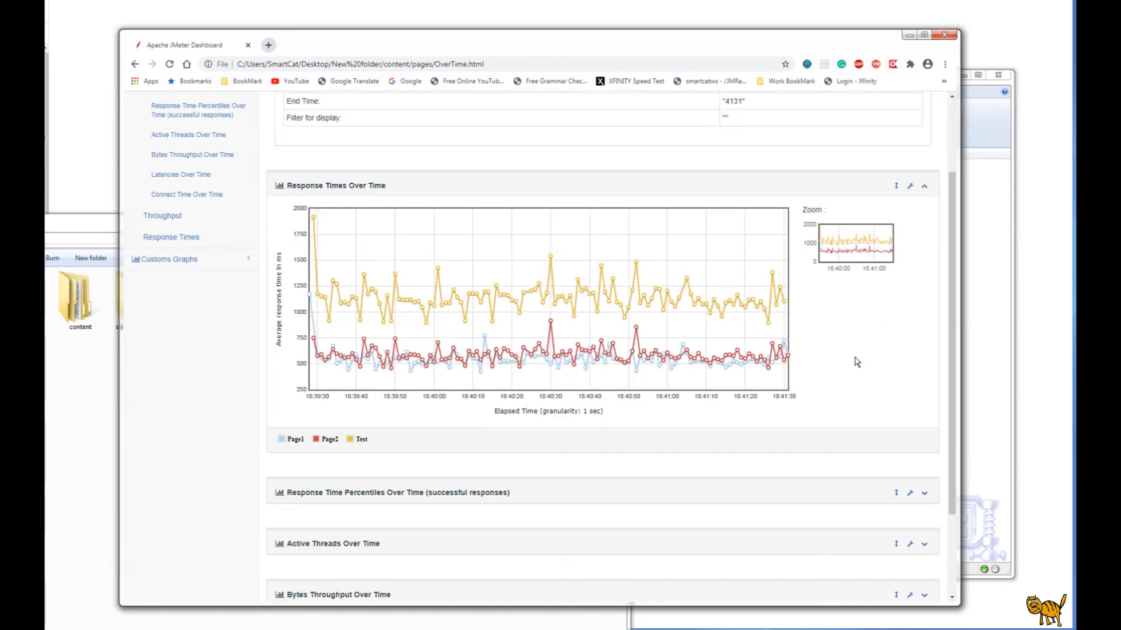